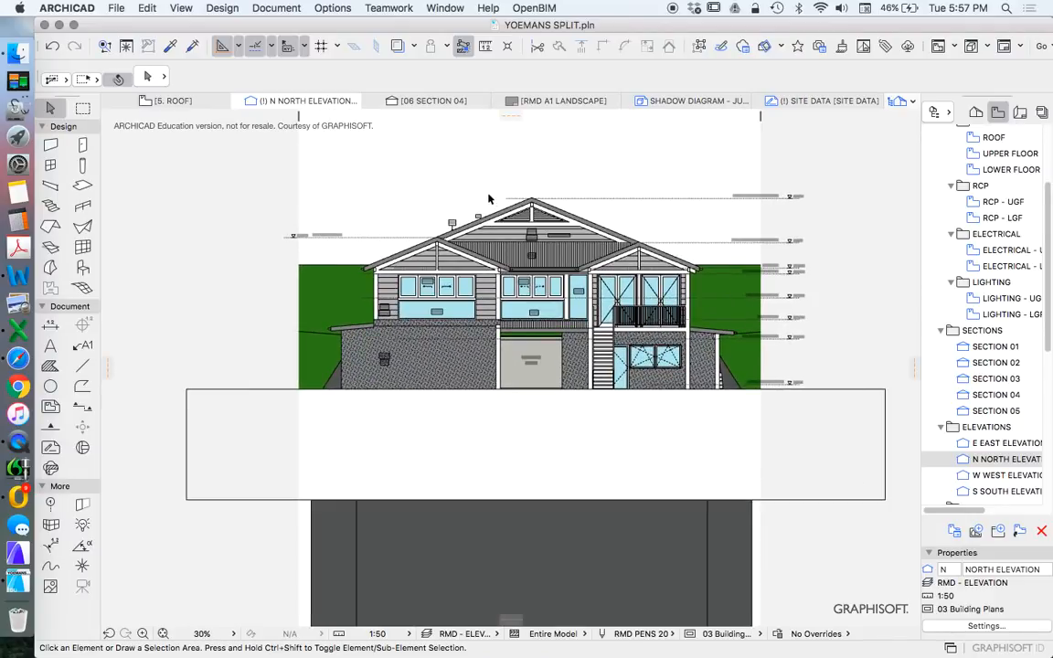
pyautogui.moveTo(559, 161)
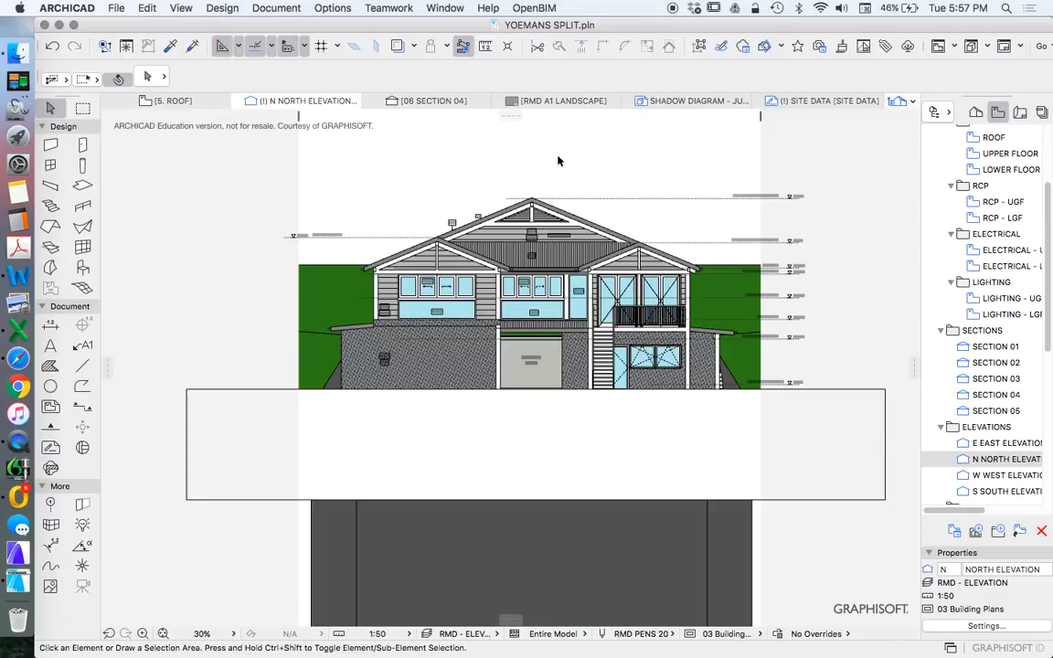
pyautogui.moveTo(669, 200)
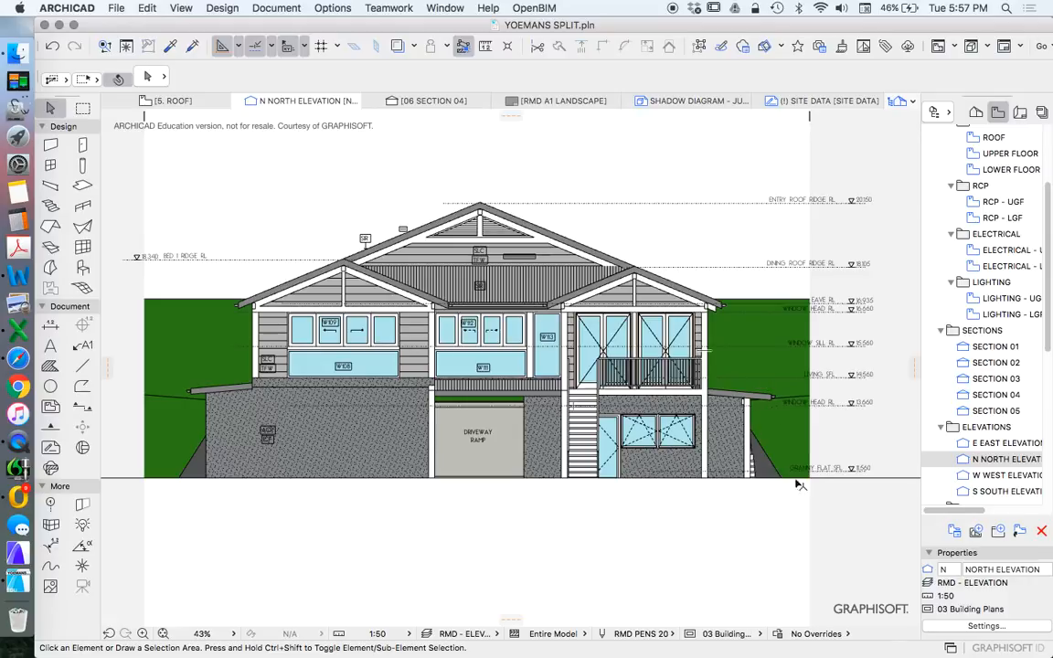
pyautogui.moveTo(514, 289)
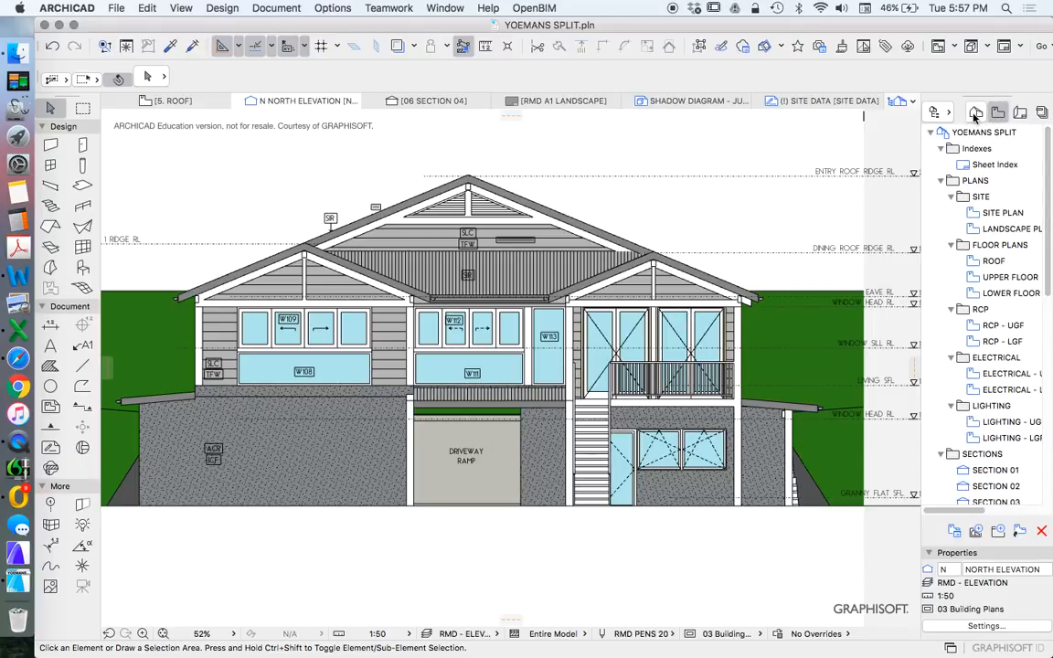
# Step: Inspect the North Elevation's settings from the Navigator and bring the elevation drawing into view
pyautogui.click(976, 112)
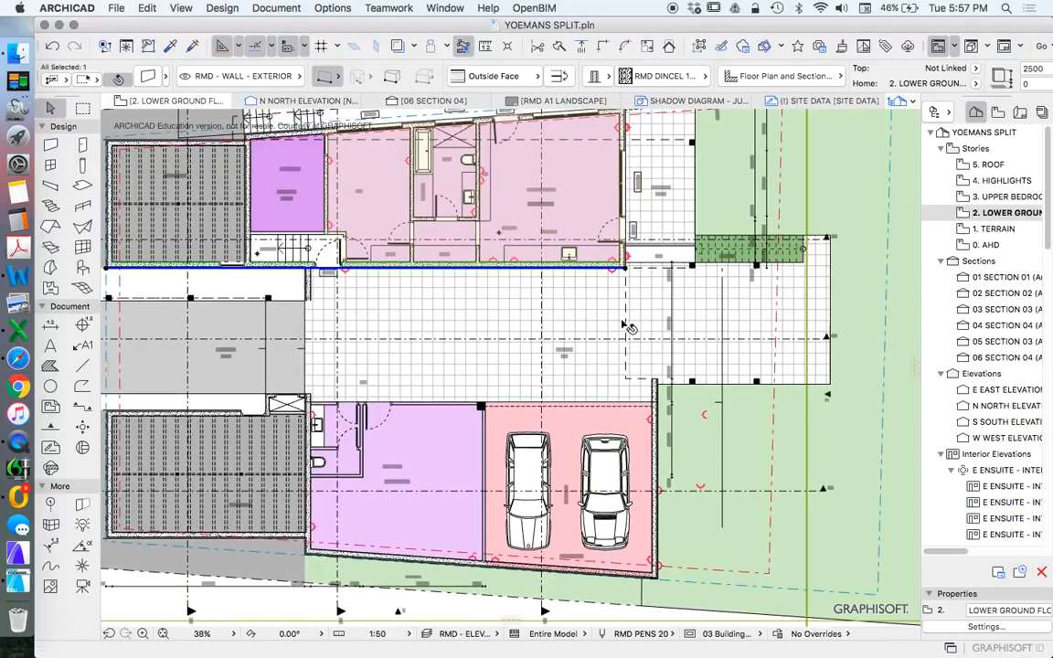
pyautogui.scroll(-3)
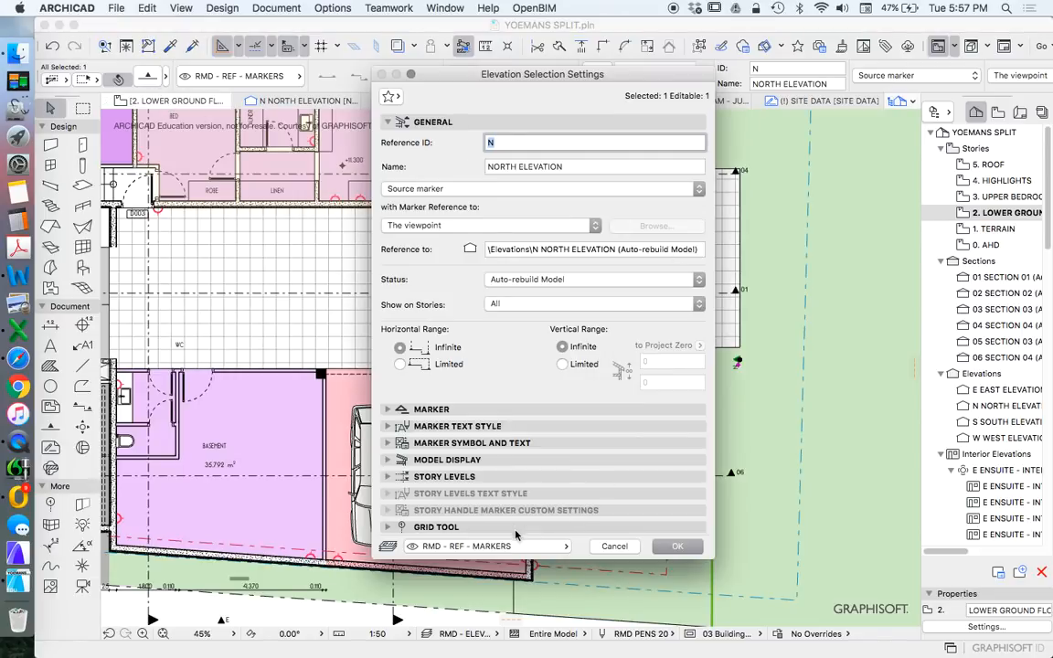
pyautogui.click(676, 544)
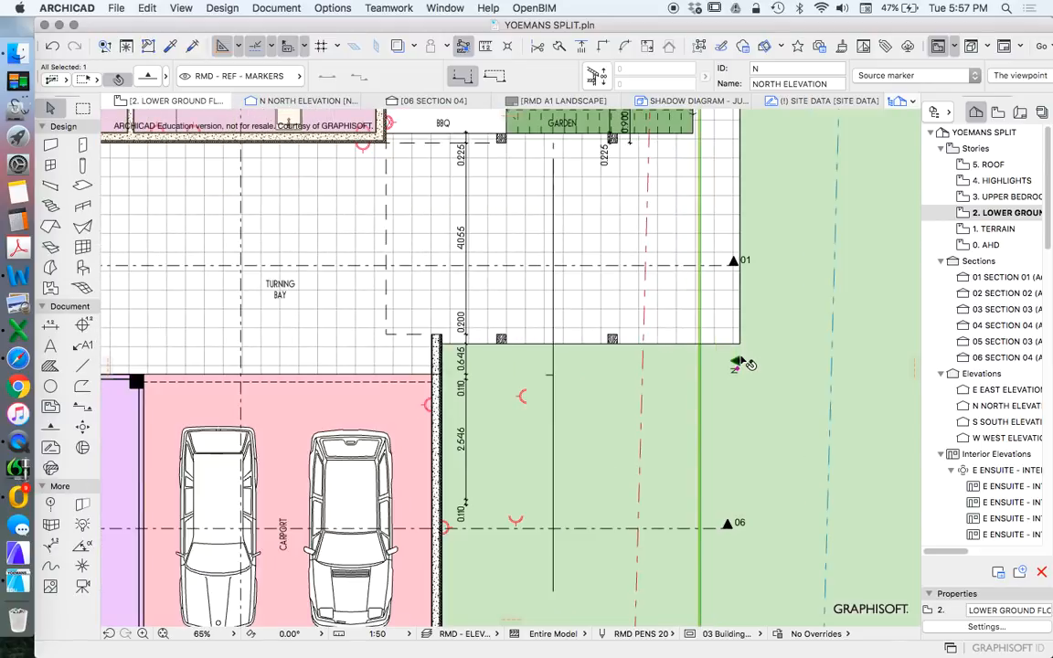
pyautogui.rightClick(735, 364)
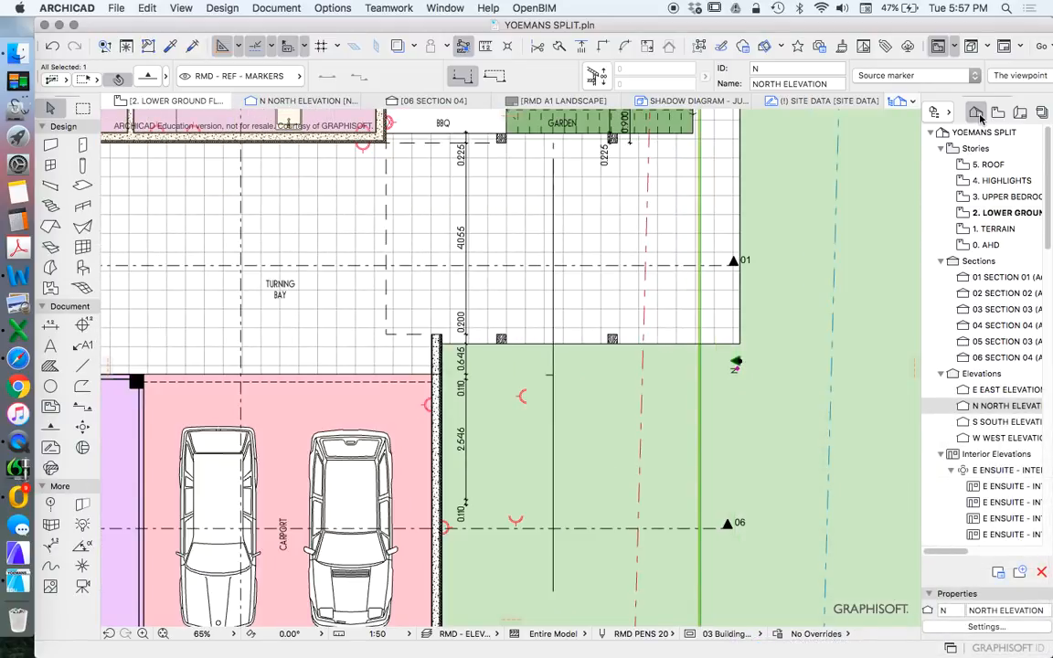
pyautogui.moveTo(996, 406)
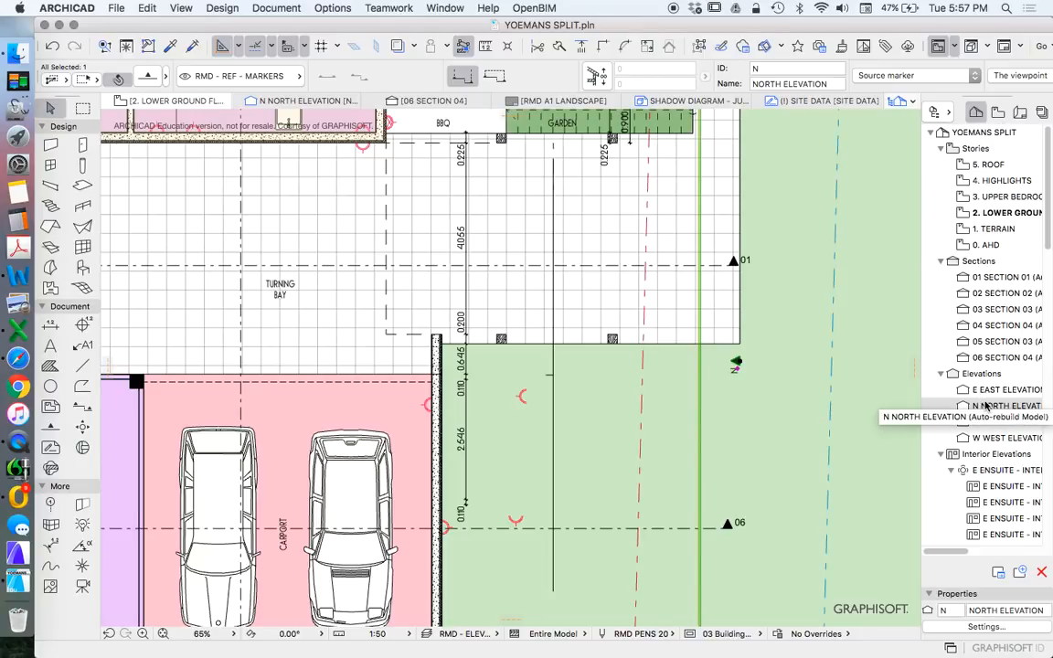
pyautogui.rightClick(1005, 406)
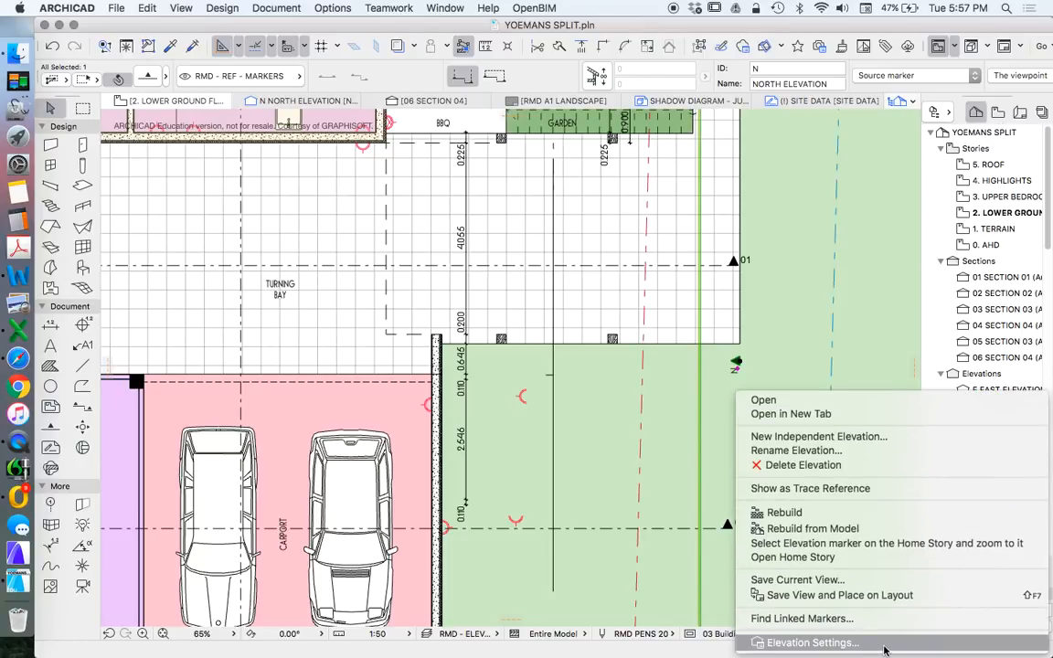
pyautogui.click(811, 643)
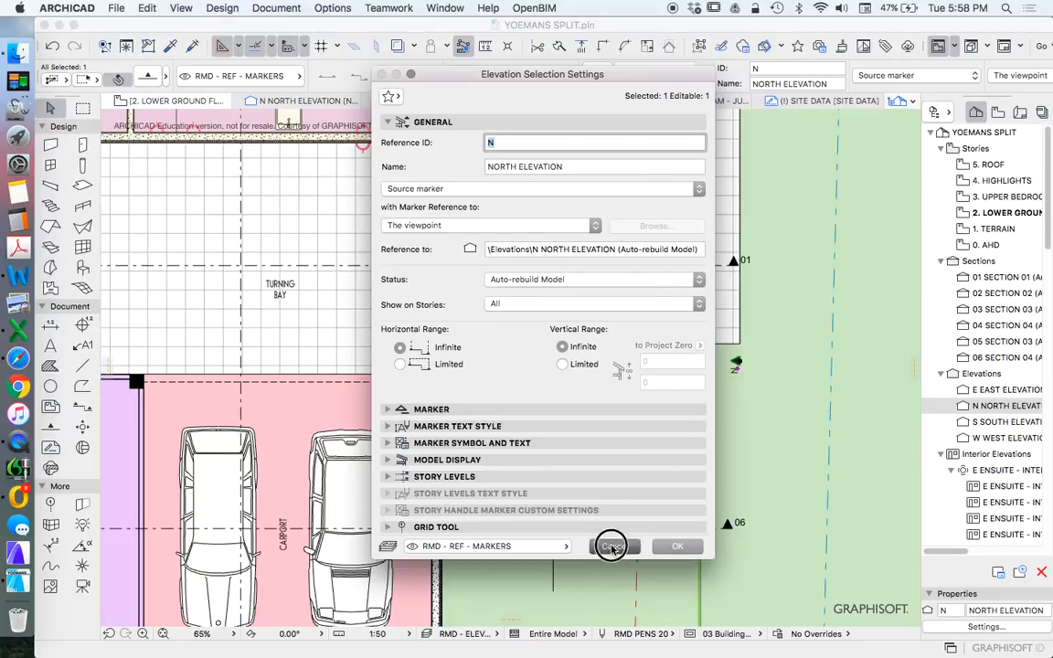
pyautogui.click(613, 544)
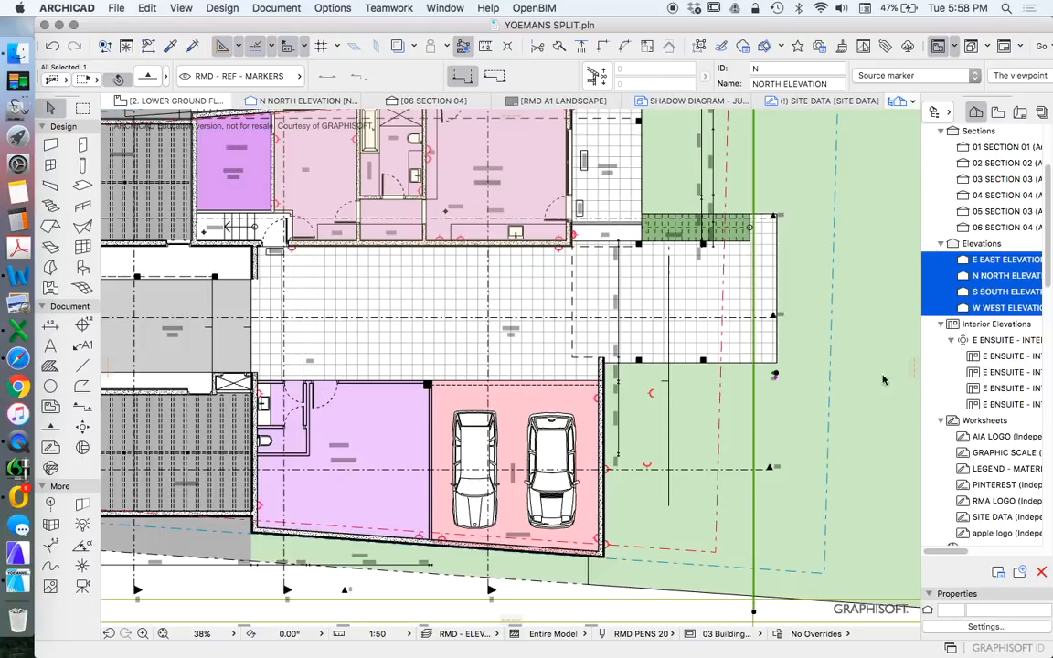
pyautogui.moveTo(620, 251)
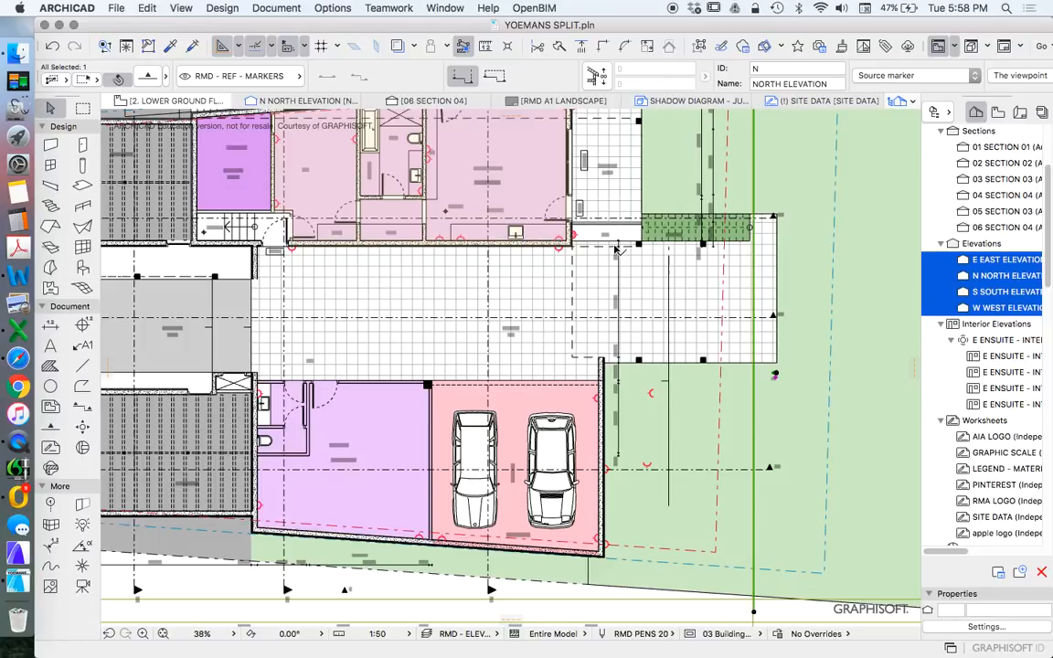
pyautogui.scroll(-3)
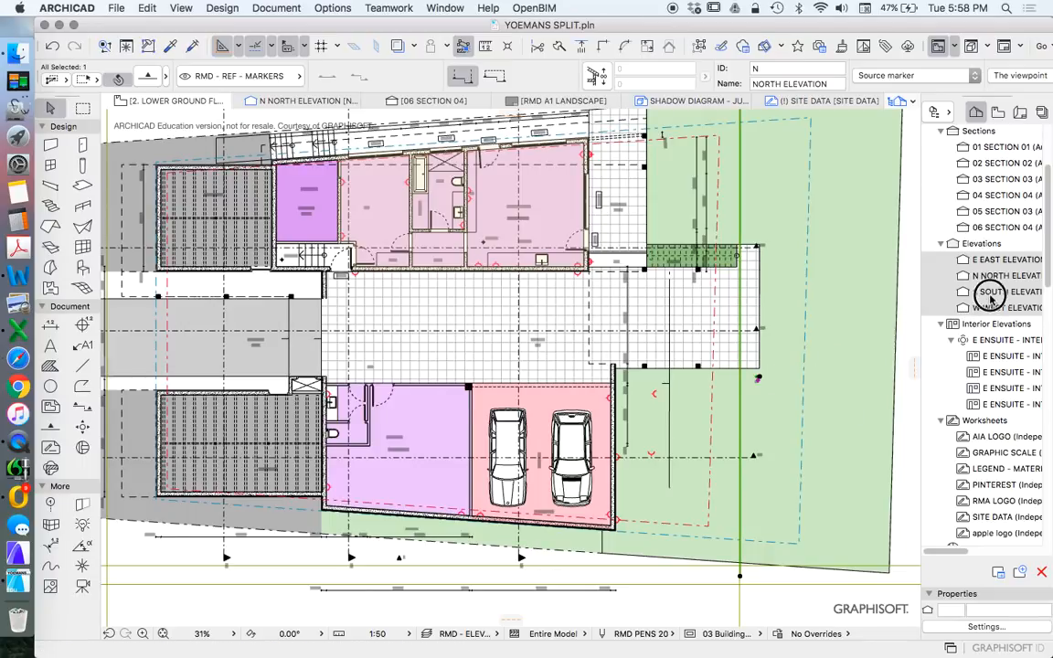
pyautogui.click(1005, 373)
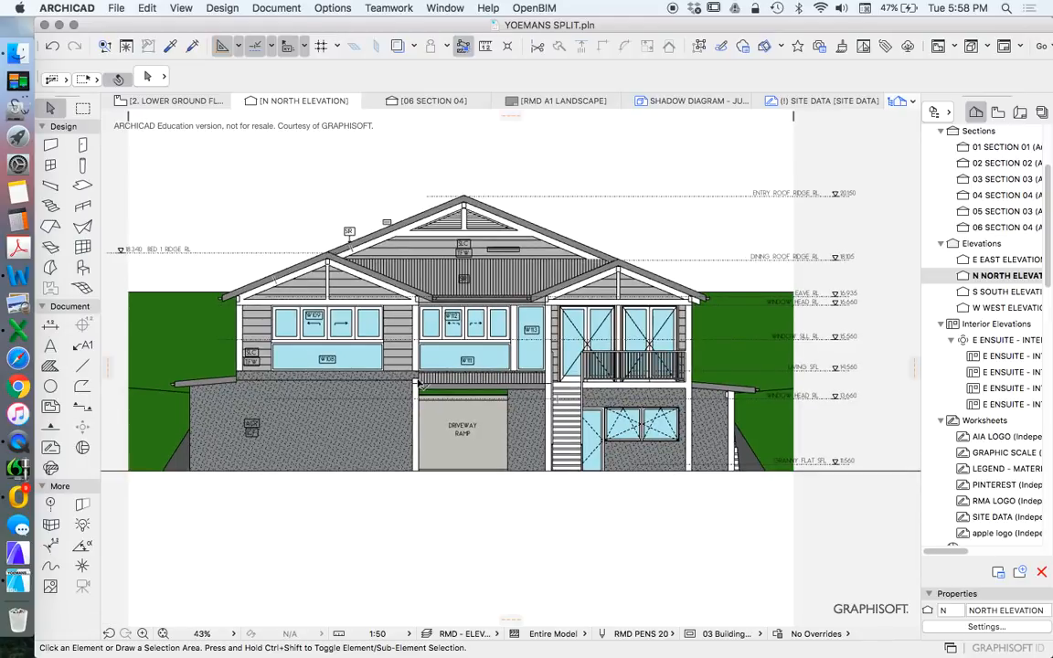
pyautogui.moveTo(521, 351)
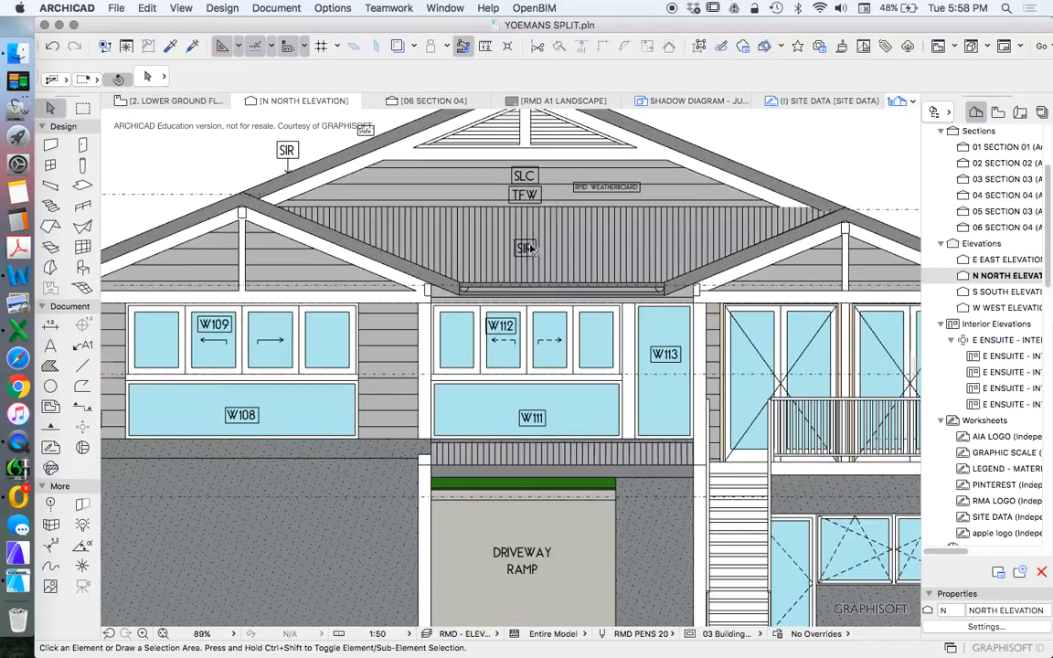
pyautogui.scroll(-3)
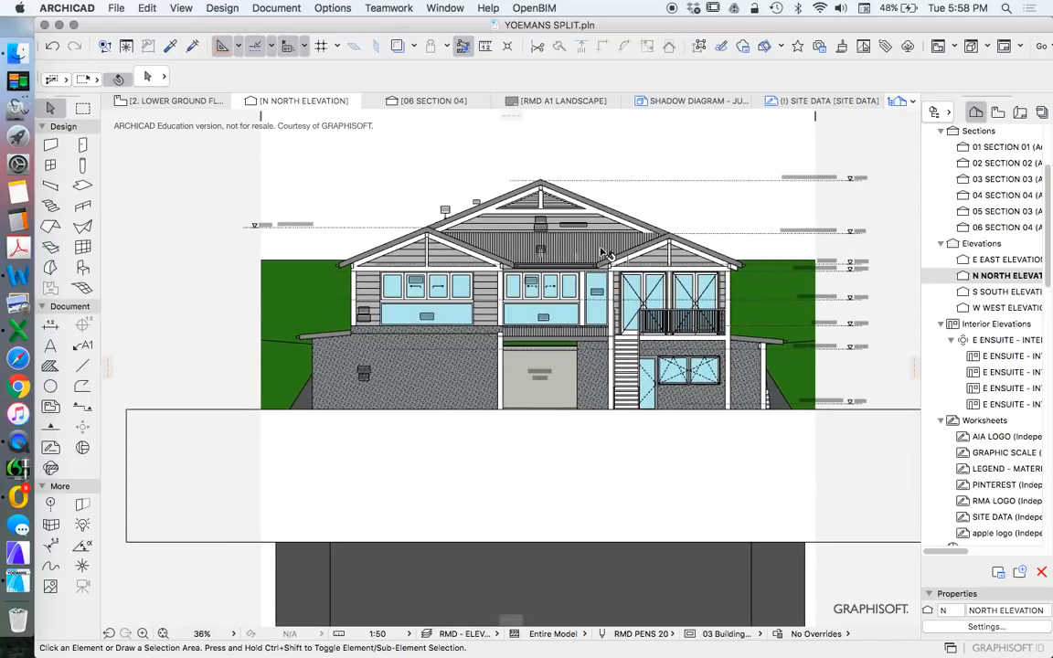
pyautogui.moveTo(706, 205)
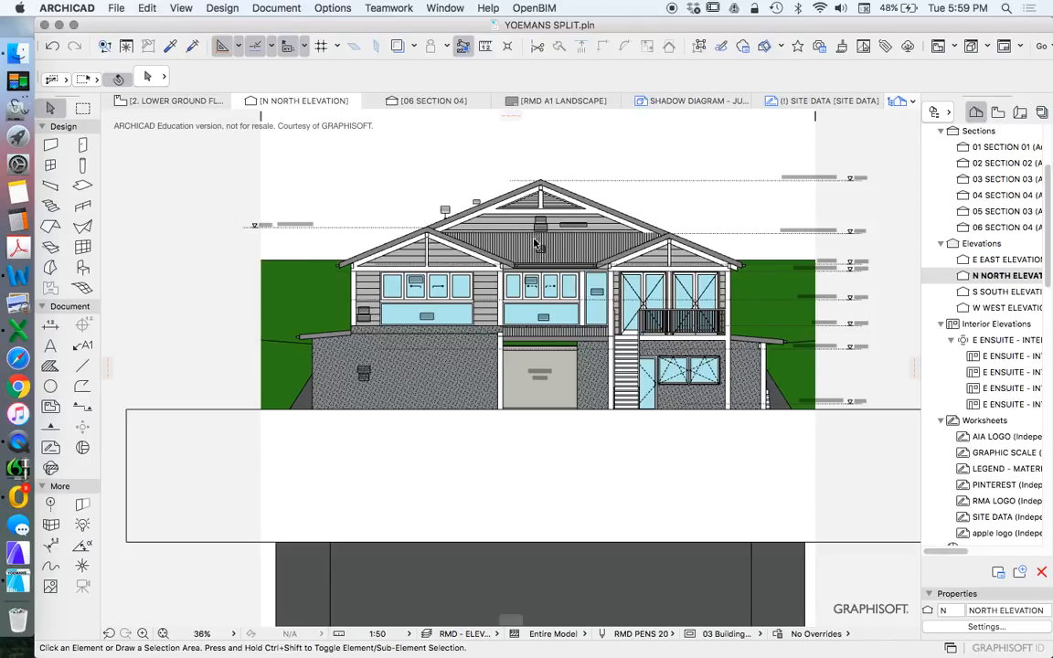
pyautogui.moveTo(647, 181)
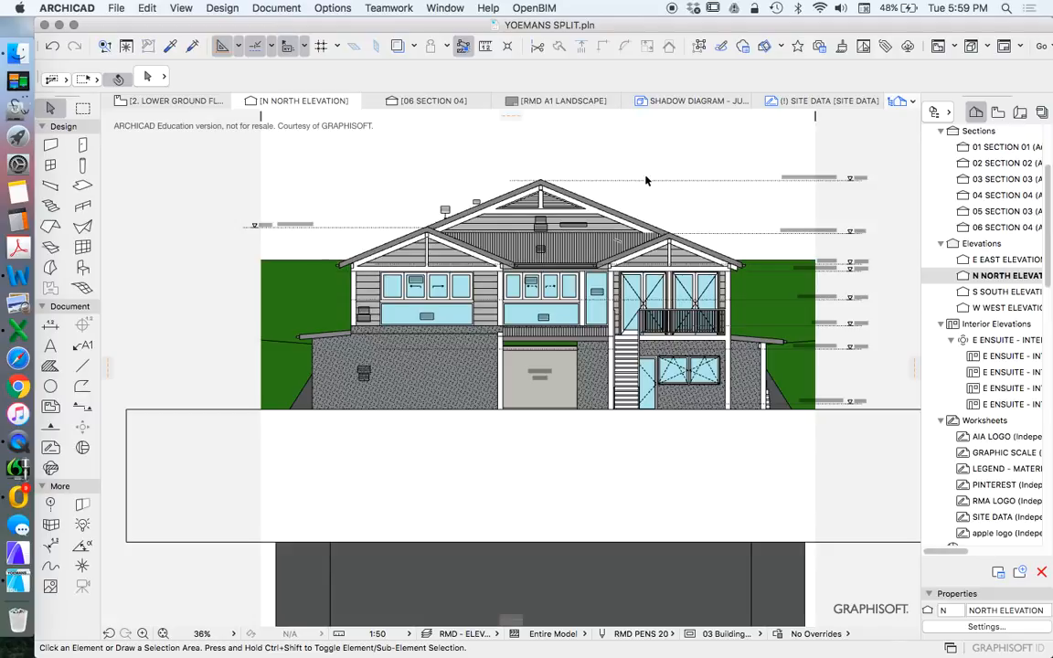
pyautogui.moveTo(680, 193)
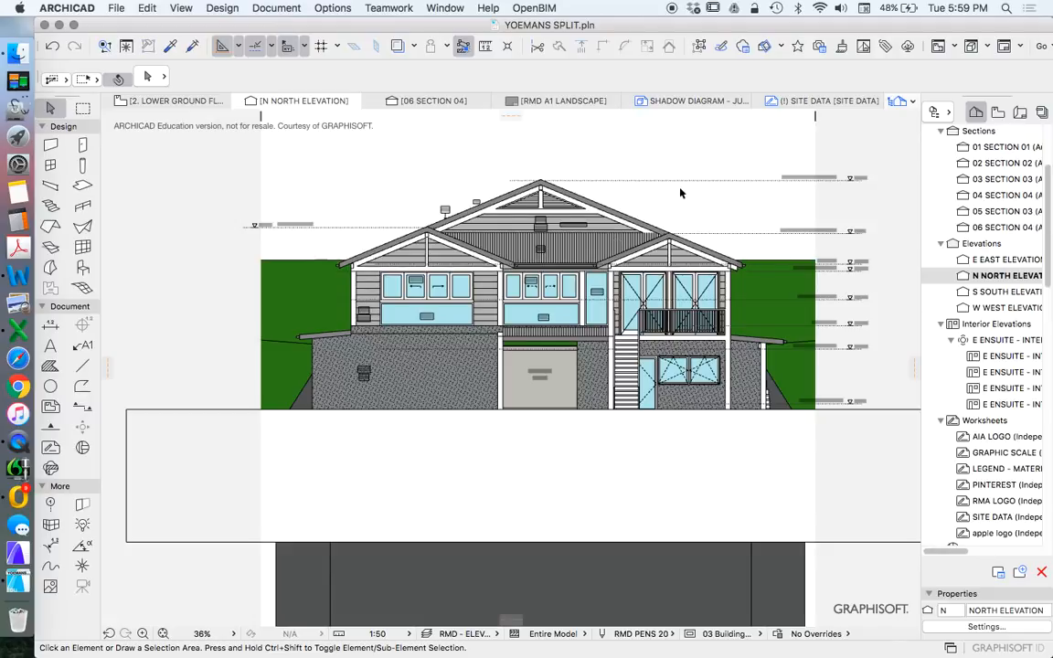
pyautogui.moveTo(698, 203)
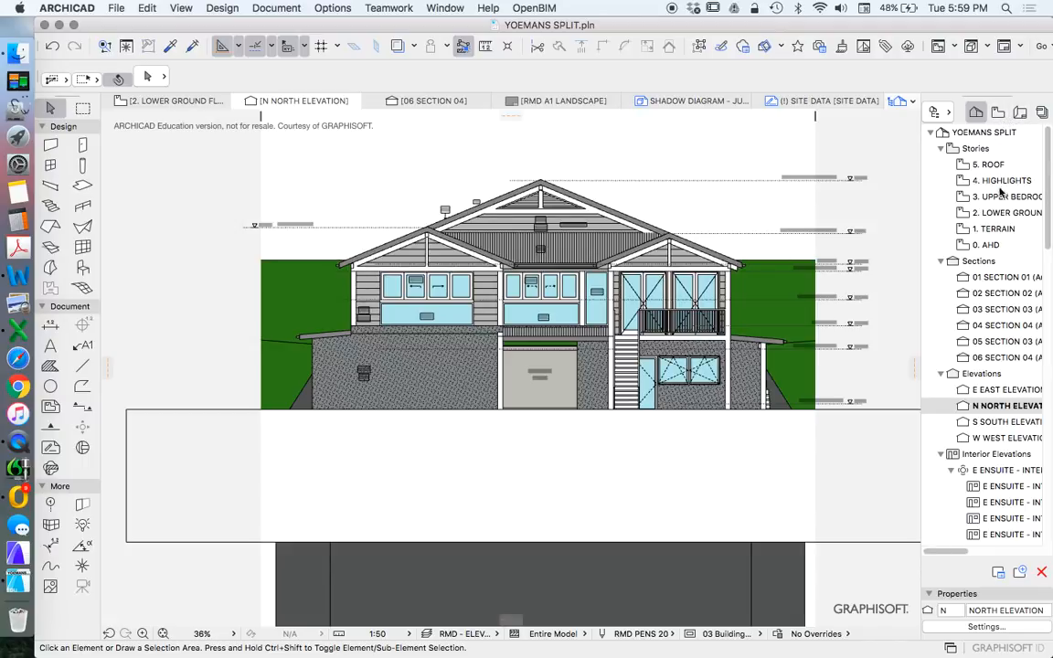
pyautogui.moveTo(848, 382)
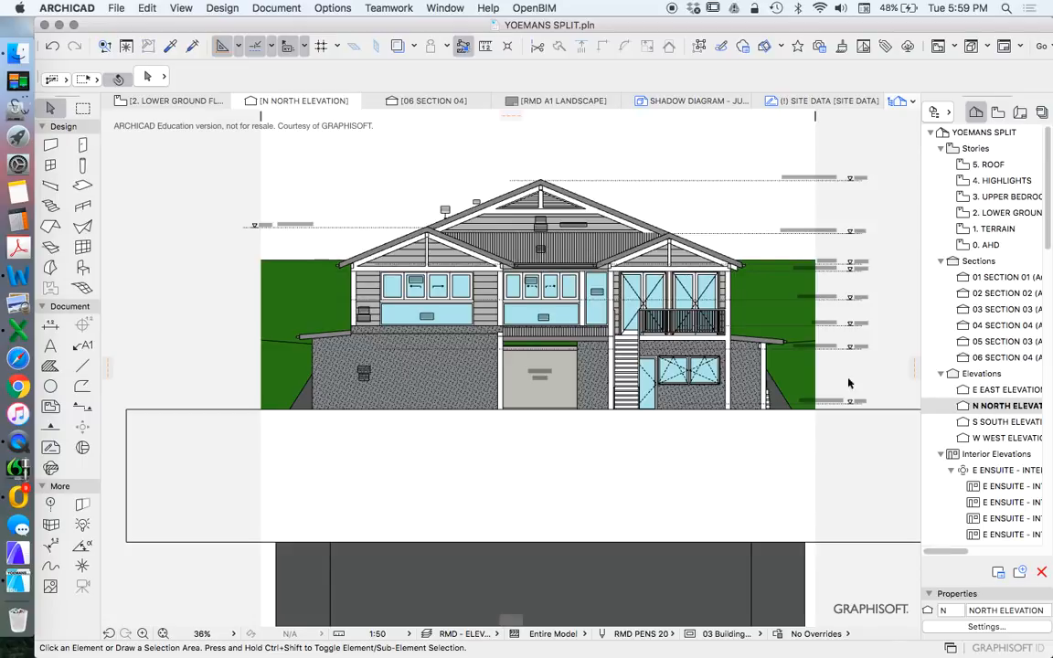
# Step: Reopen the North Elevation's Selection Settings and park the dialog so the elevation stays visible
pyautogui.rightClick(1005, 405)
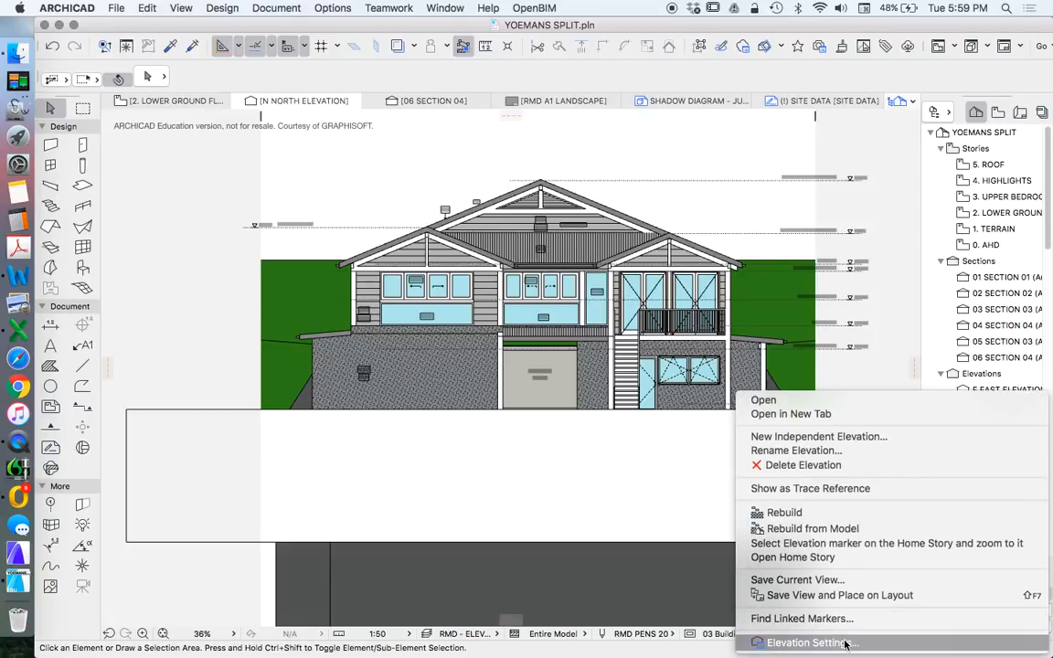
pyautogui.click(808, 643)
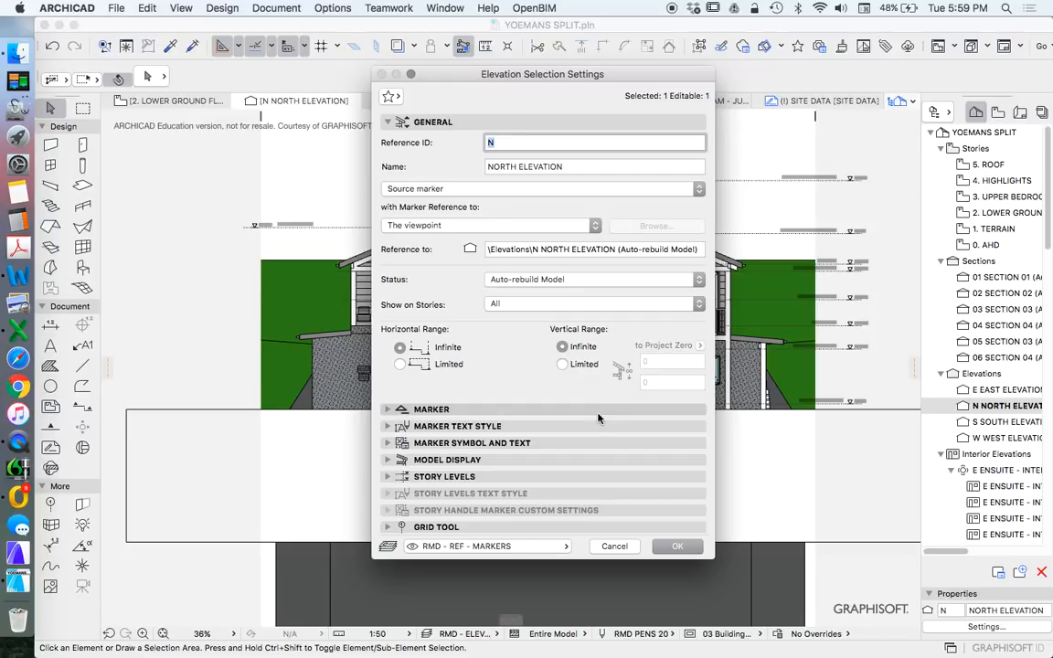
pyautogui.moveTo(523, 417)
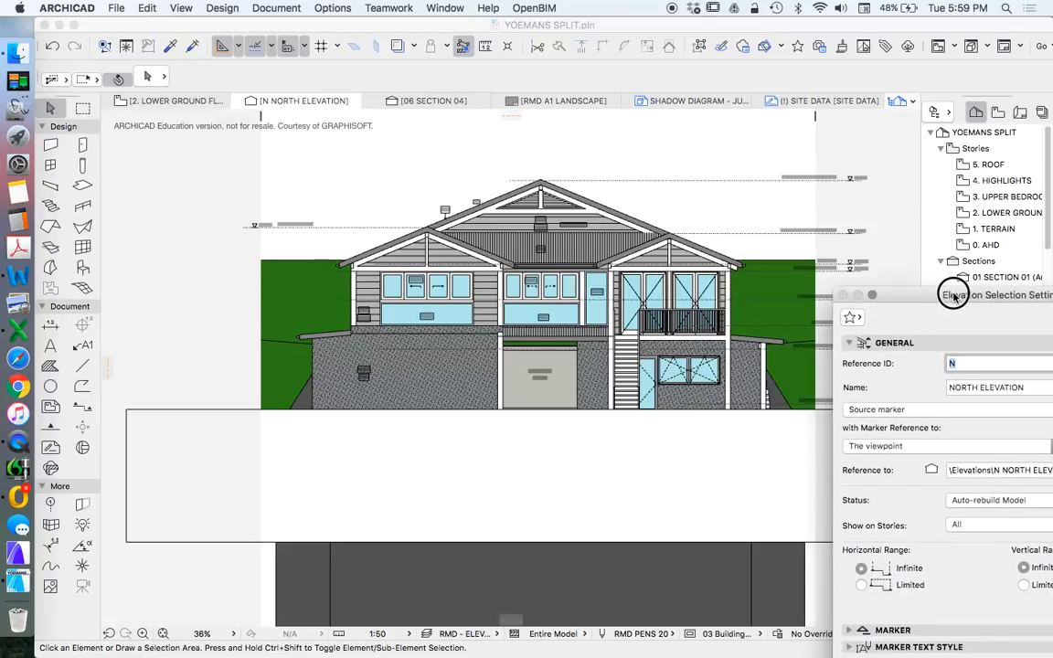
pyautogui.moveTo(954, 294); pyautogui.dragTo(788, 104)
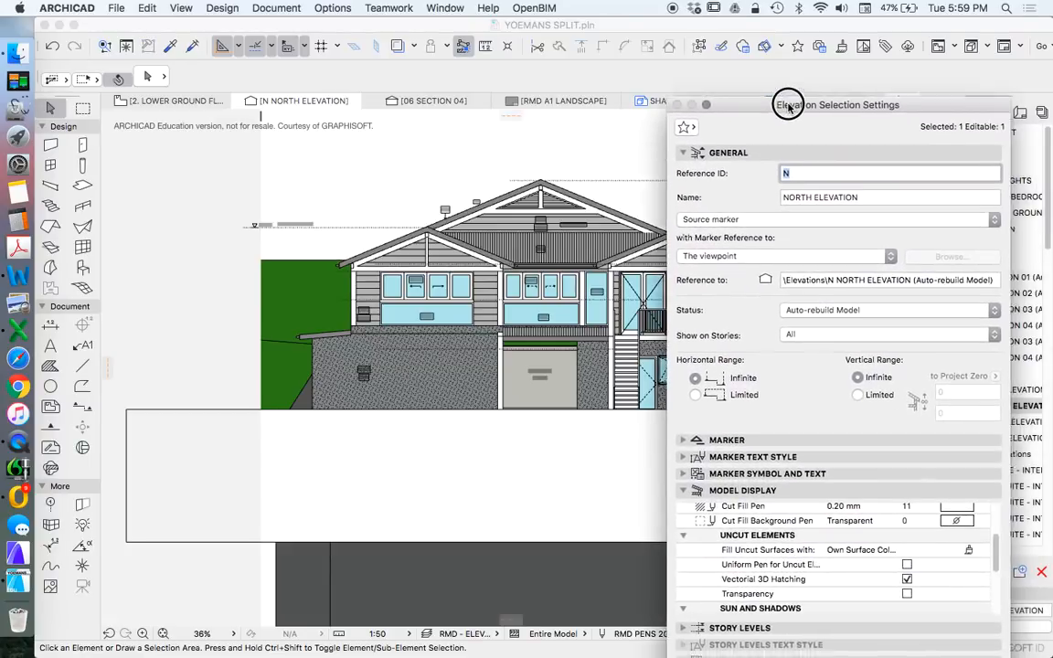
pyautogui.moveTo(788, 104); pyautogui.dragTo(816, 55)
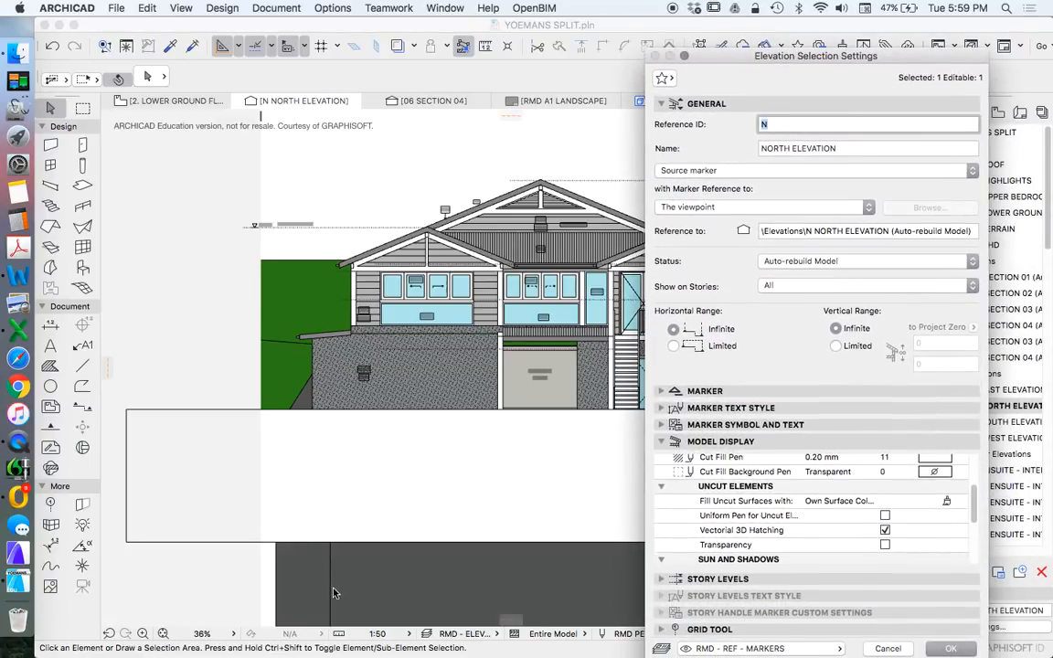
pyautogui.moveTo(302, 422)
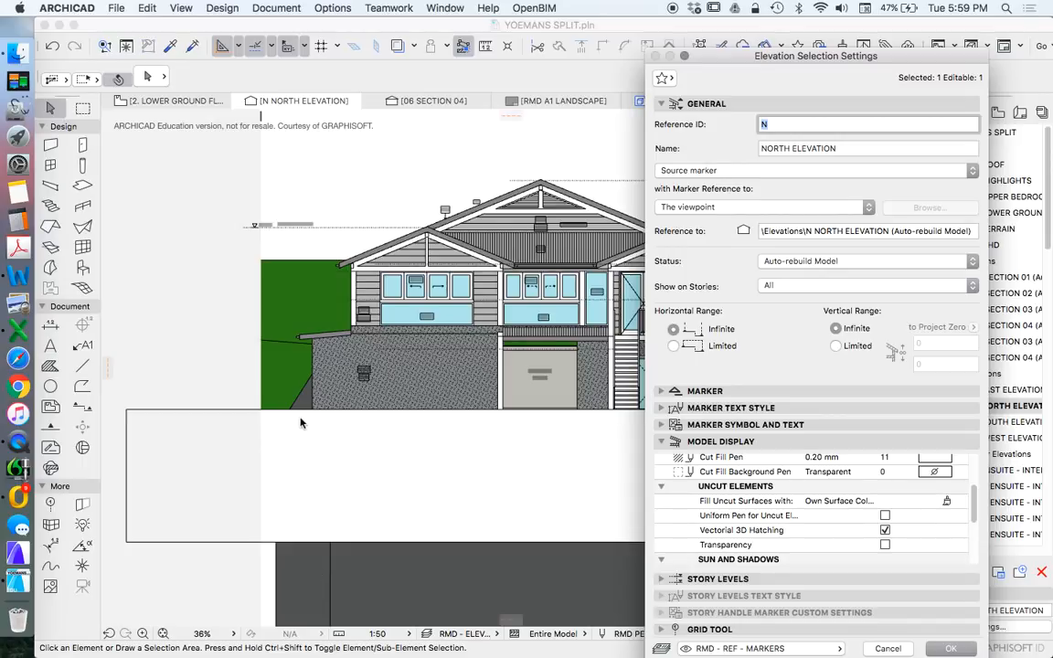
pyautogui.moveTo(568, 375)
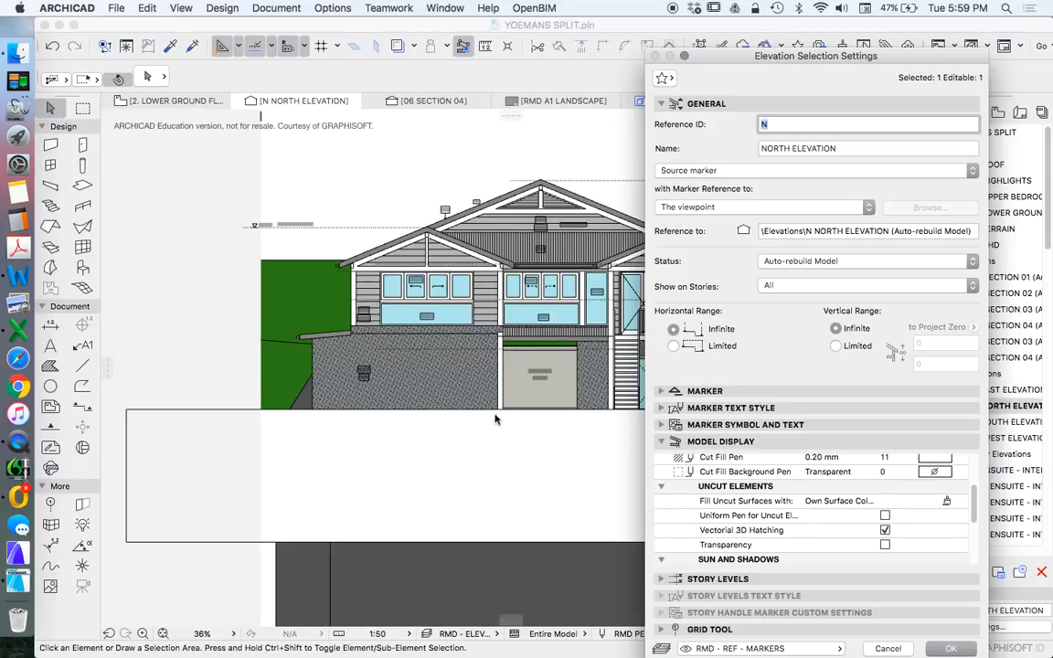
pyautogui.moveTo(713, 147)
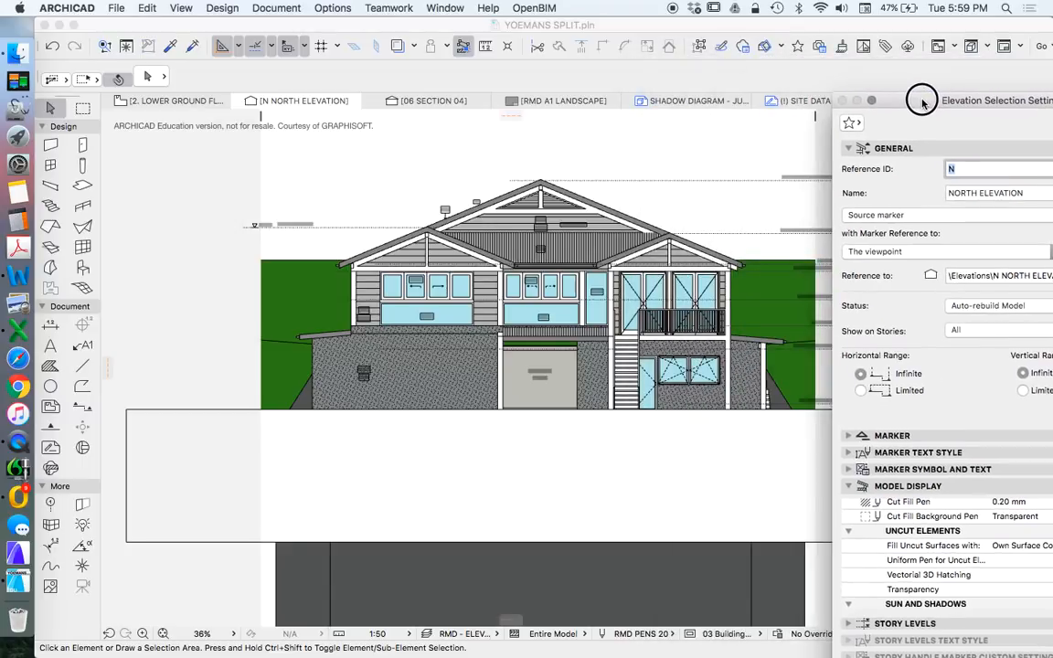
pyautogui.moveTo(922, 99); pyautogui.dragTo(493, 29)
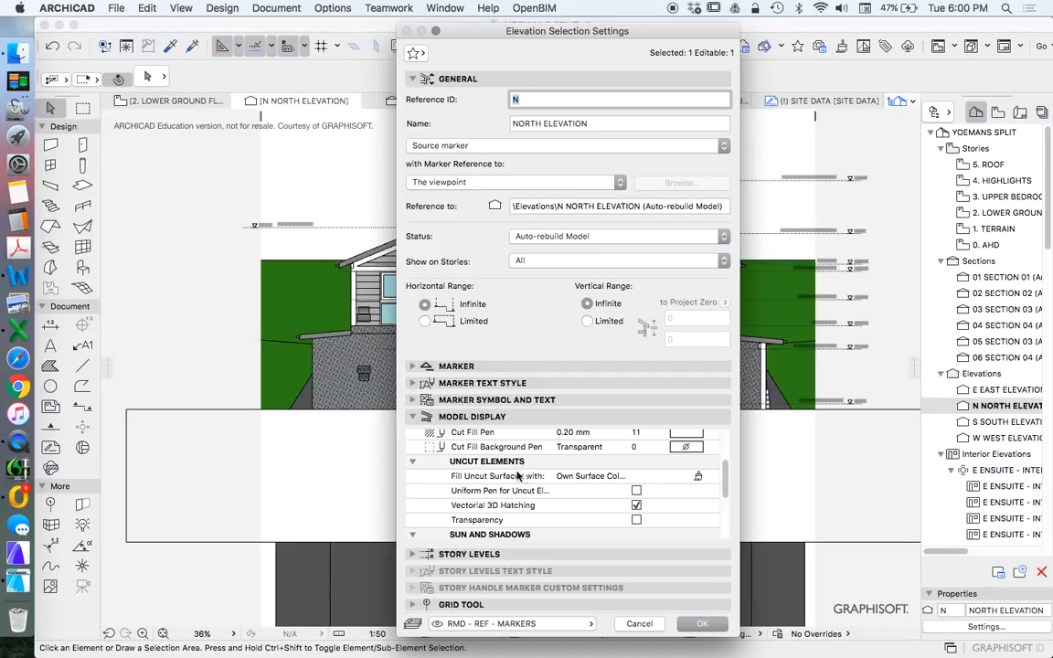
# Step: Set Fill Uncut Surfaces to Uniform Pen Color under Model Display and apply it
pyautogui.click(589, 475)
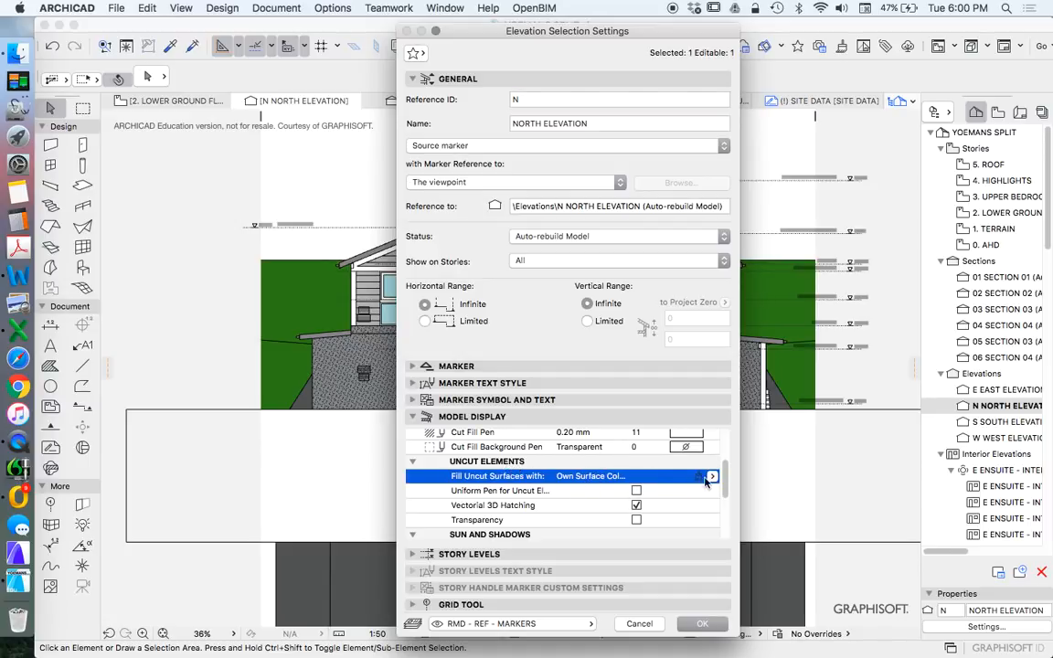
pyautogui.click(713, 475)
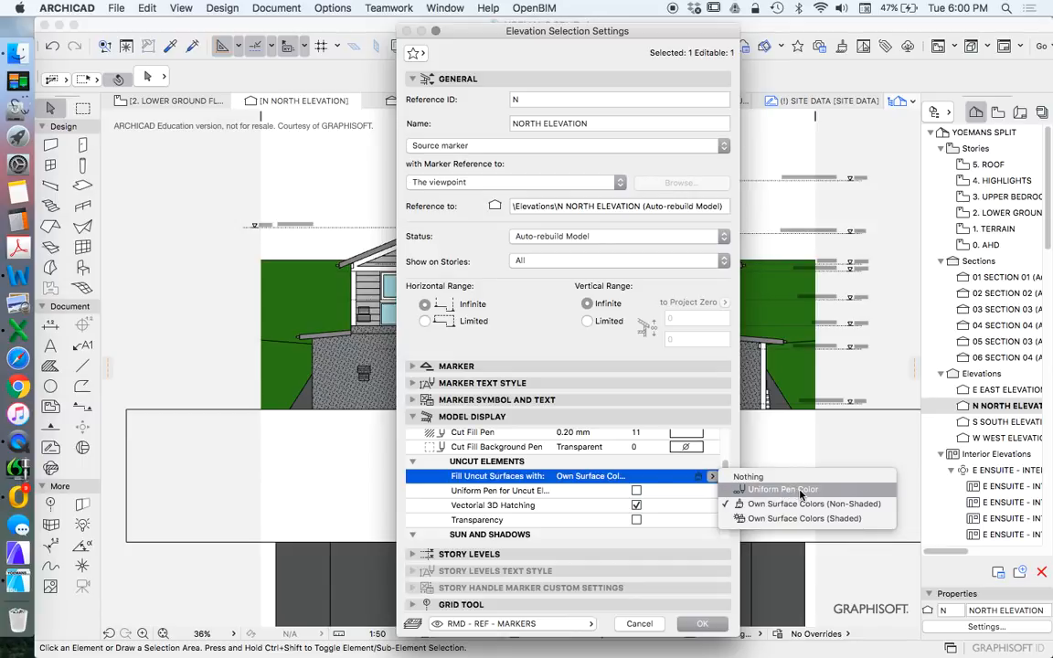
pyautogui.click(782, 490)
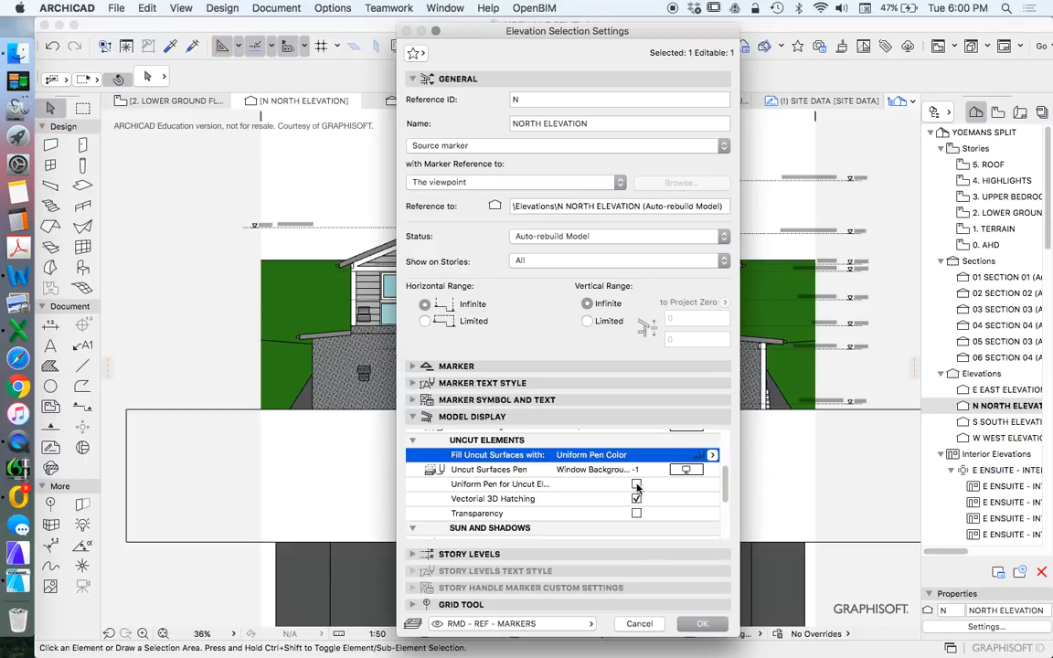
pyautogui.click(636, 497)
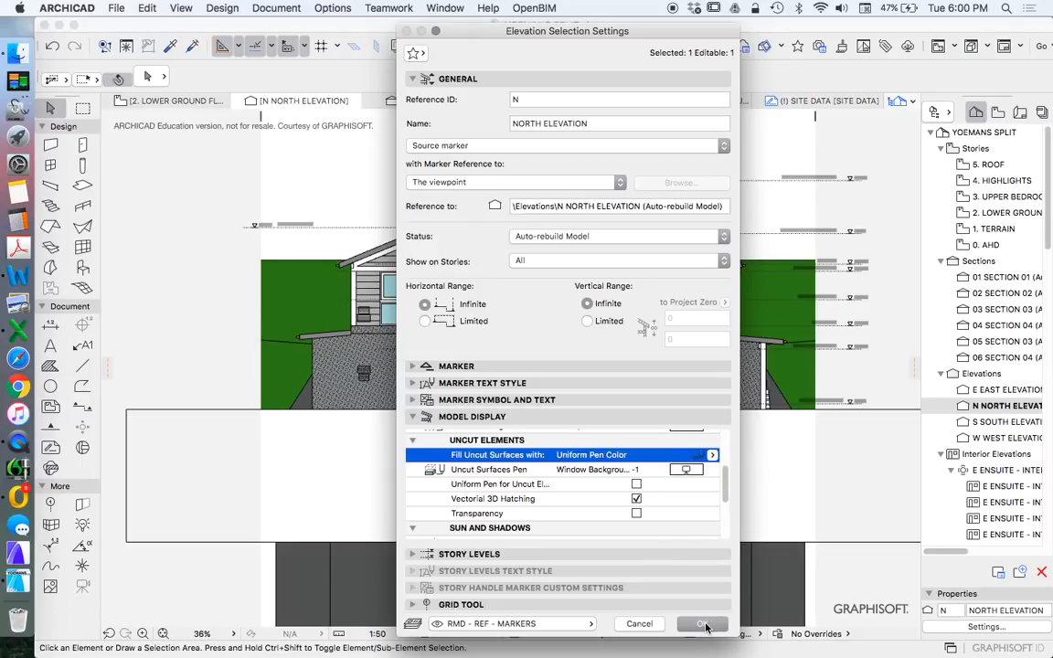
pyautogui.click(702, 625)
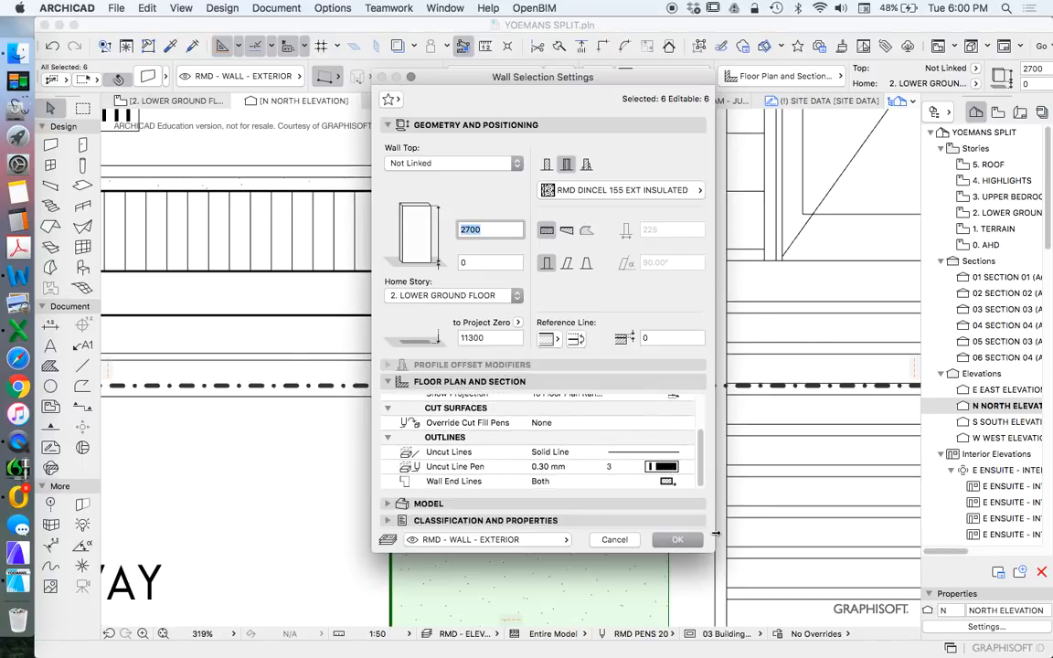
pyautogui.click(676, 539)
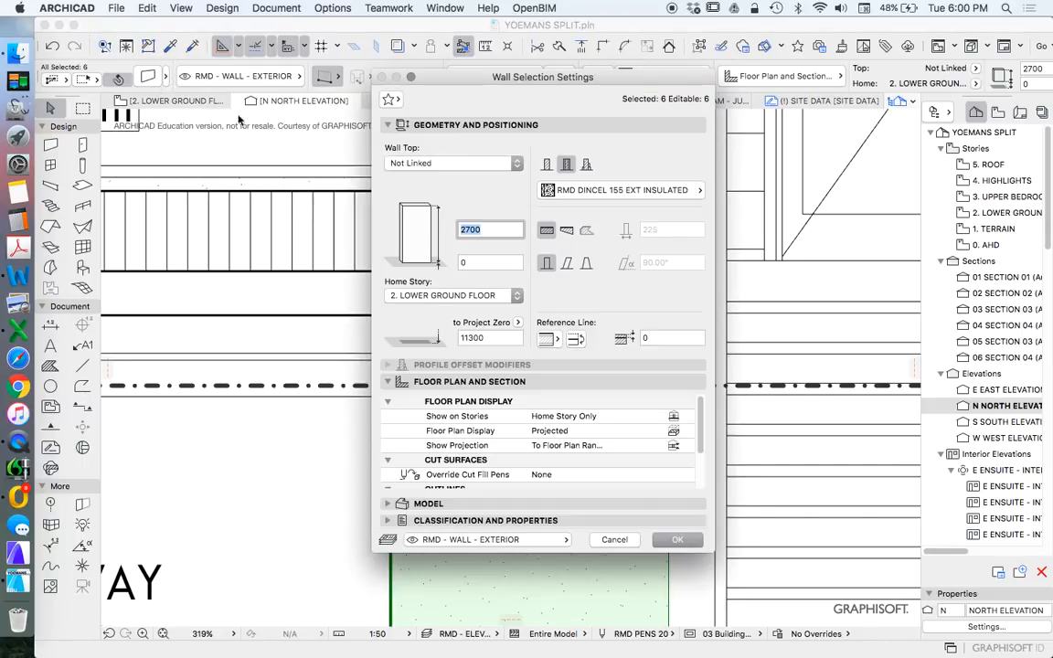
pyautogui.click(621, 190)
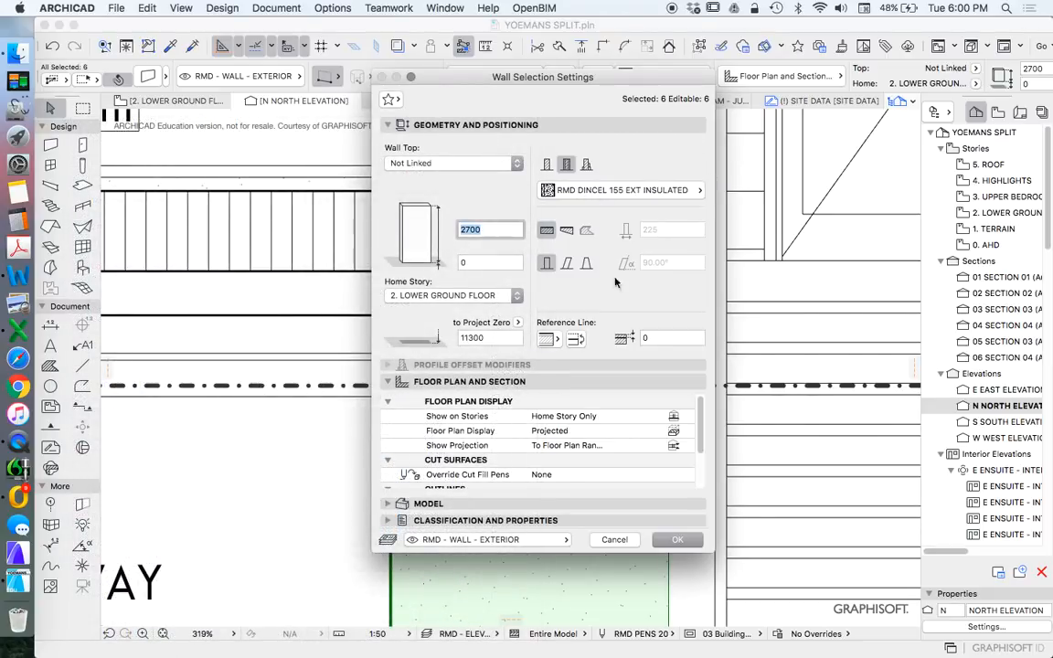
pyautogui.click(676, 539)
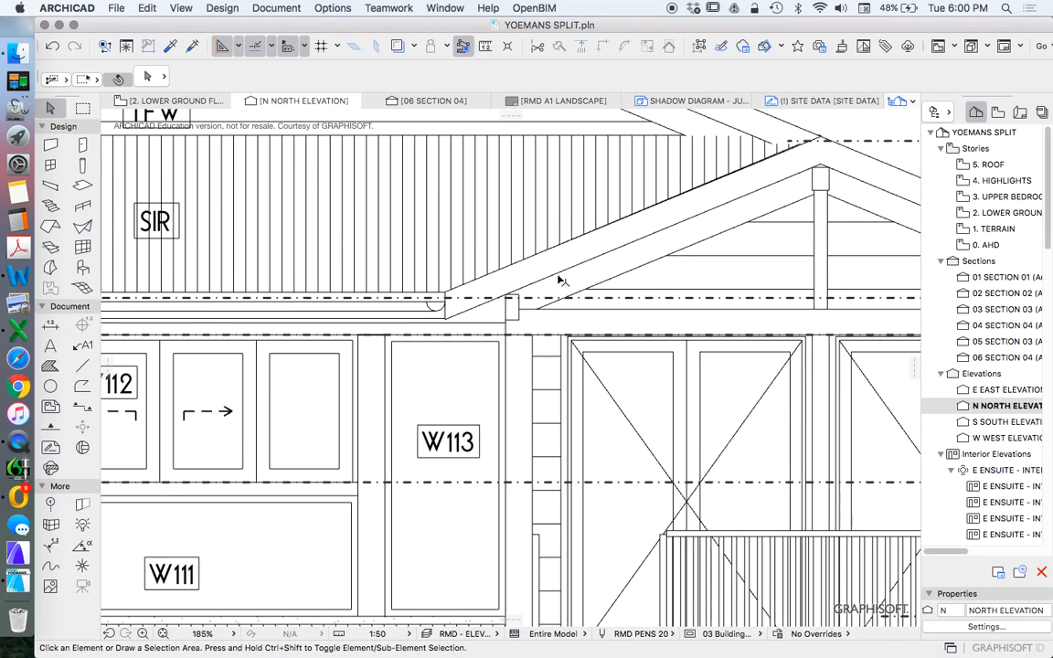
pyautogui.scroll(-3)
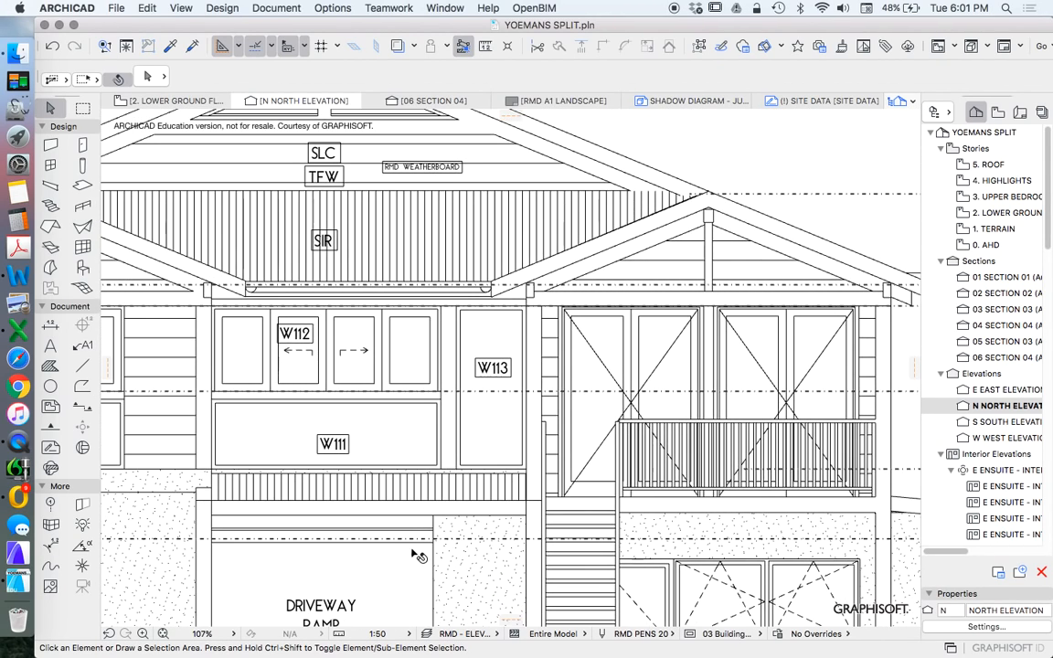
pyautogui.click(376, 632)
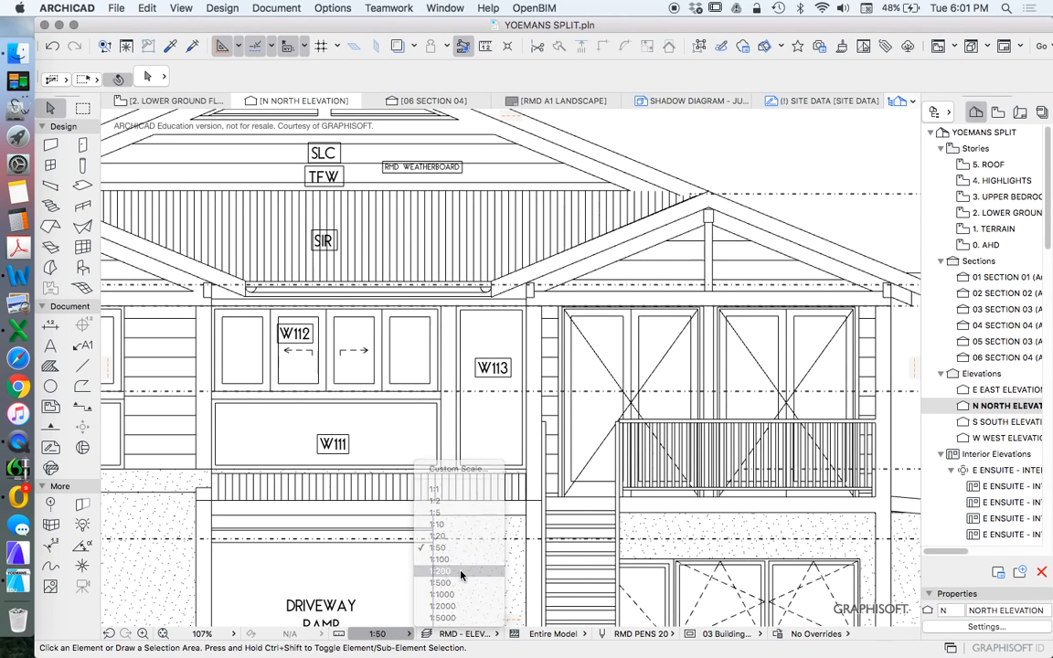
pyautogui.click(443, 570)
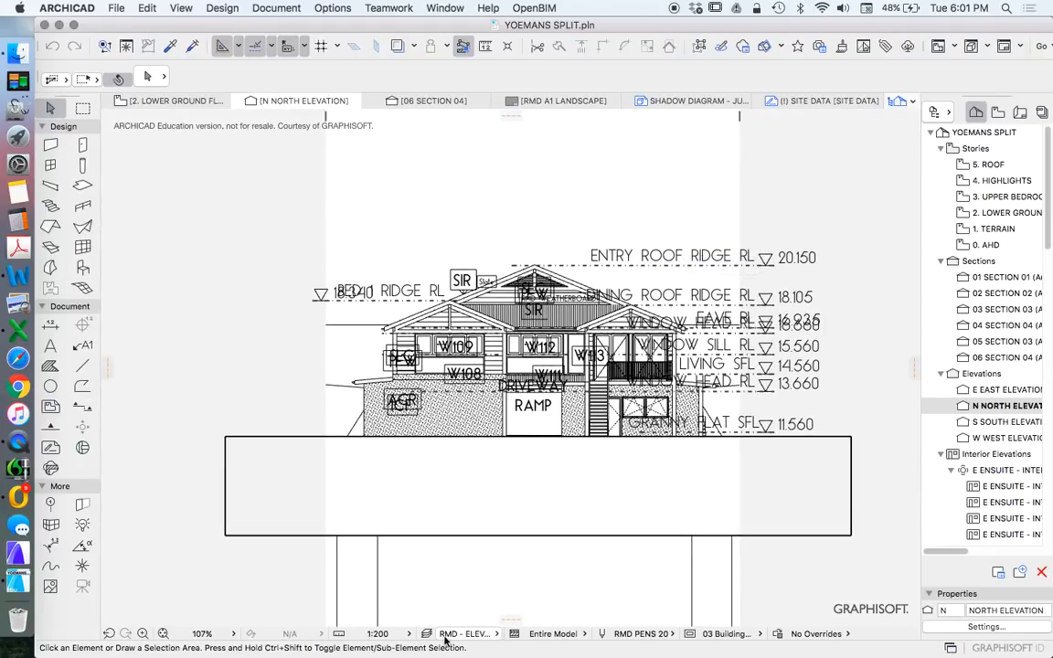
pyautogui.click(377, 632)
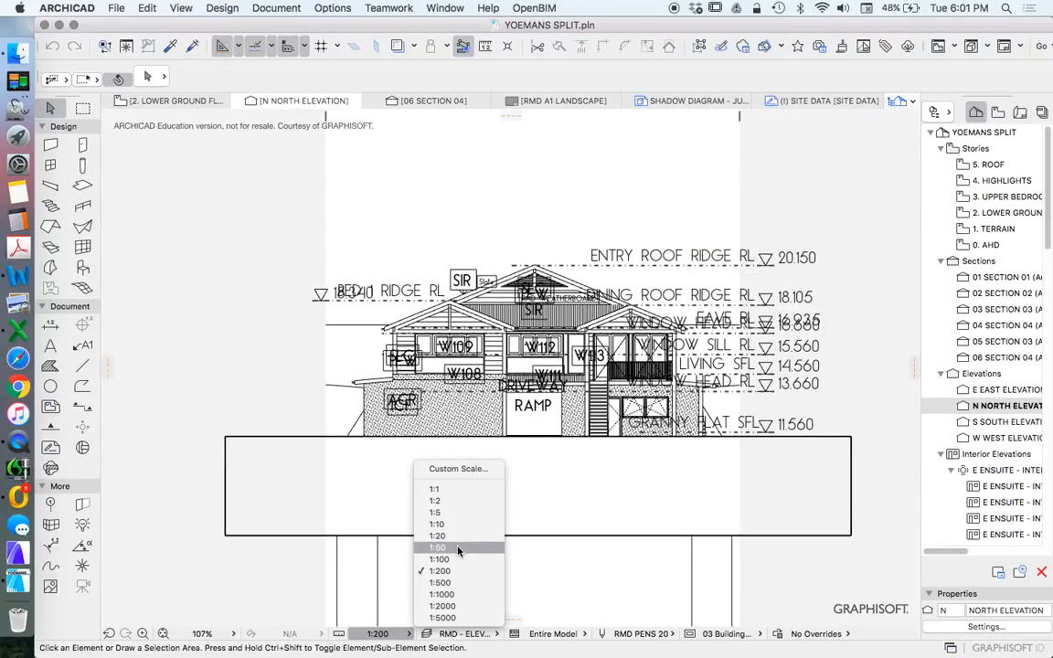
pyautogui.click(437, 548)
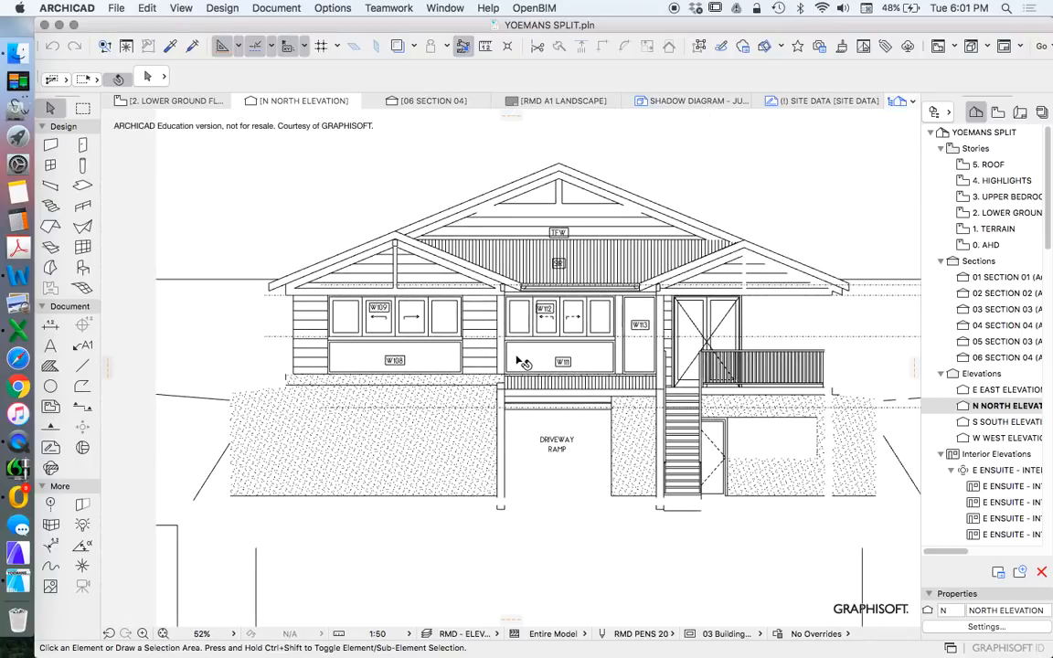
pyautogui.scroll(-3)
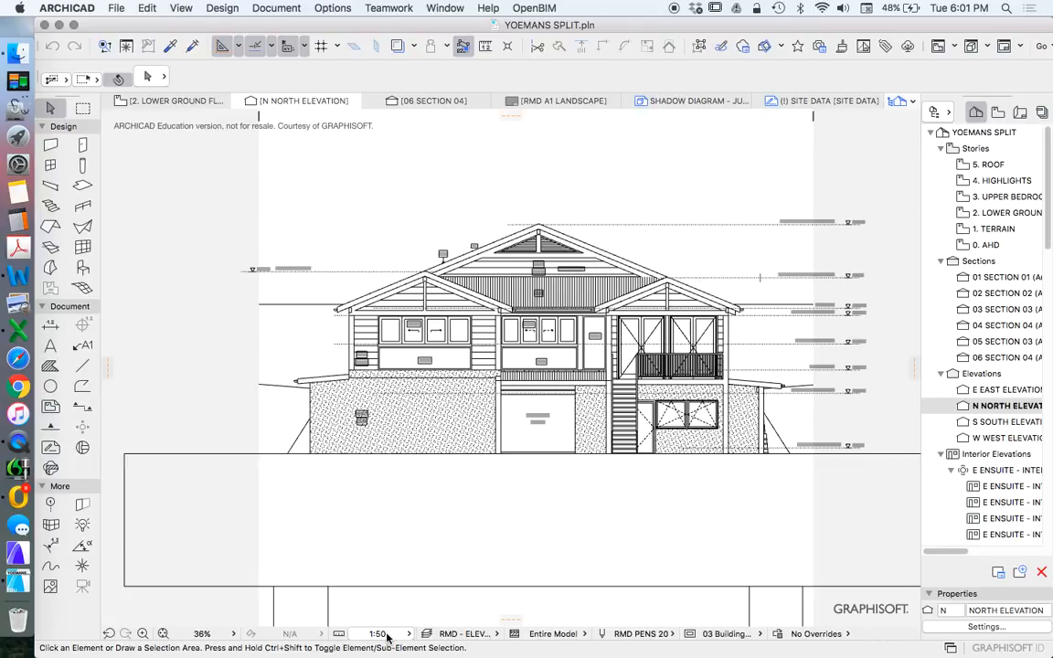
pyautogui.moveTo(377, 633)
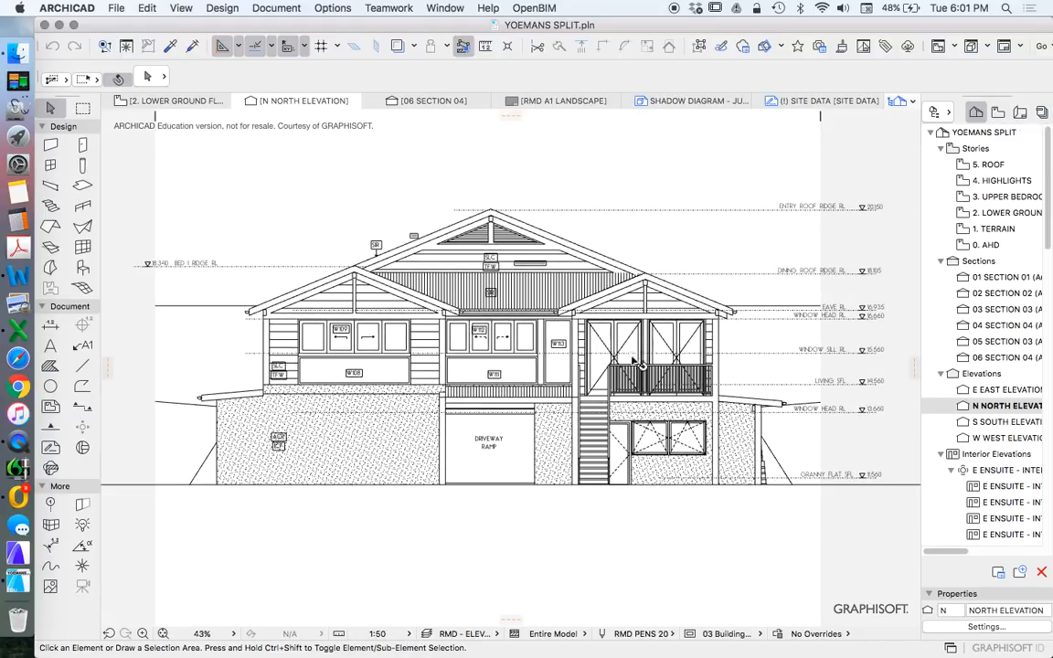
pyautogui.scroll(-3)
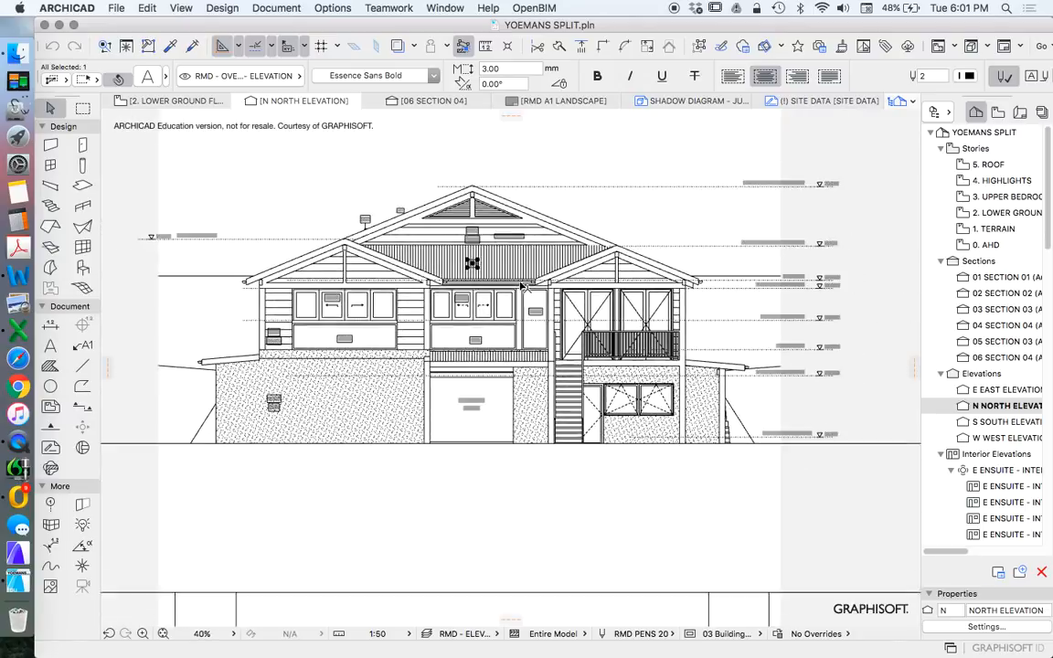
pyautogui.scroll(-3)
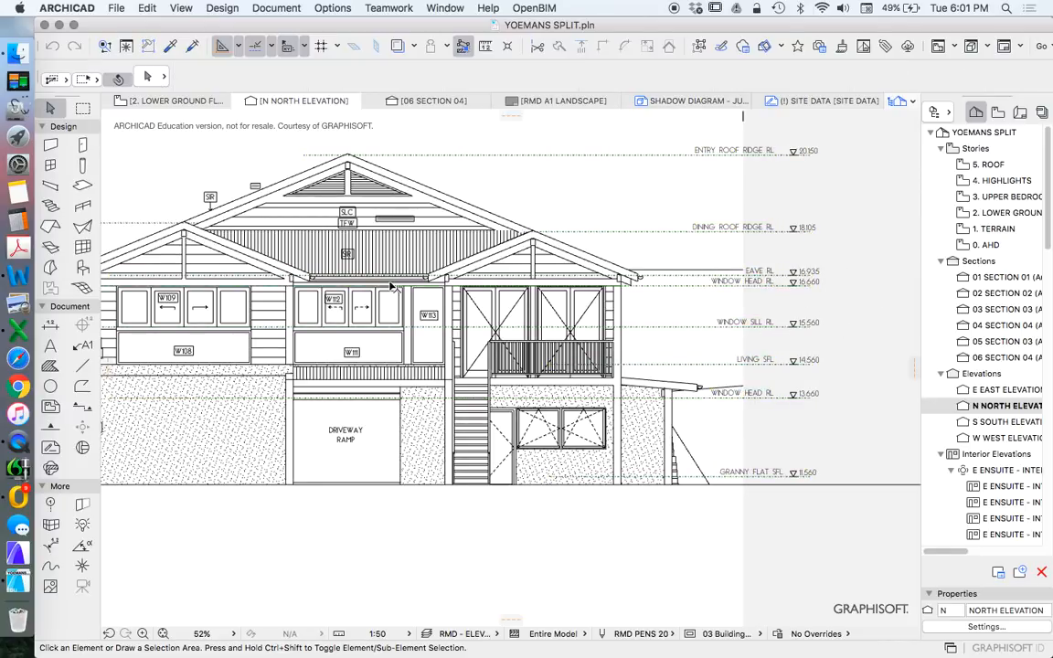
pyautogui.click(51, 326)
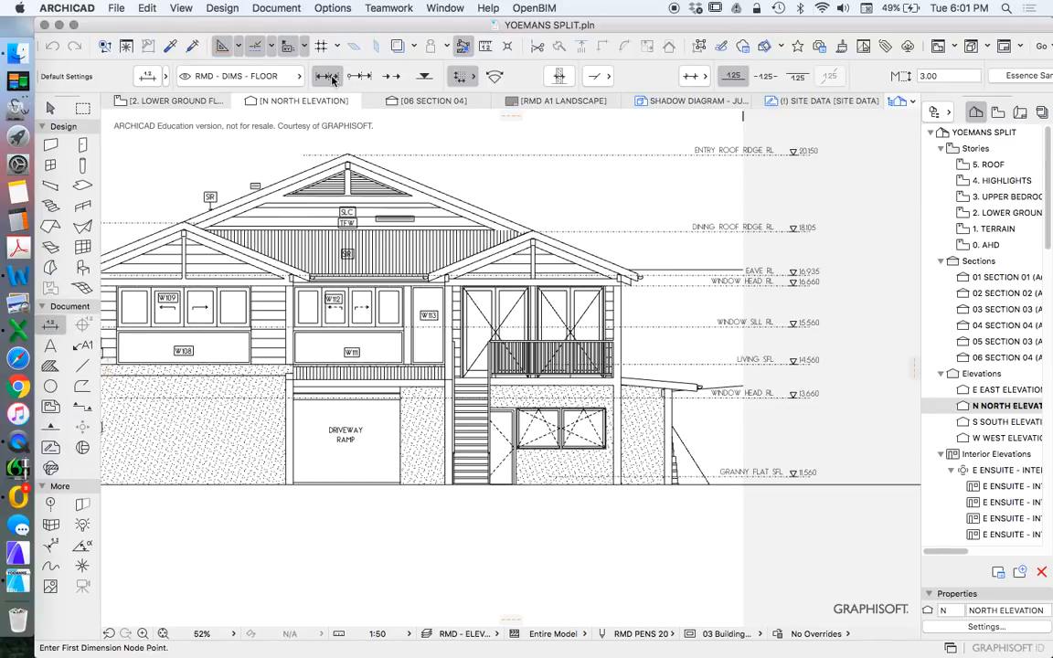
pyautogui.moveTo(326, 77)
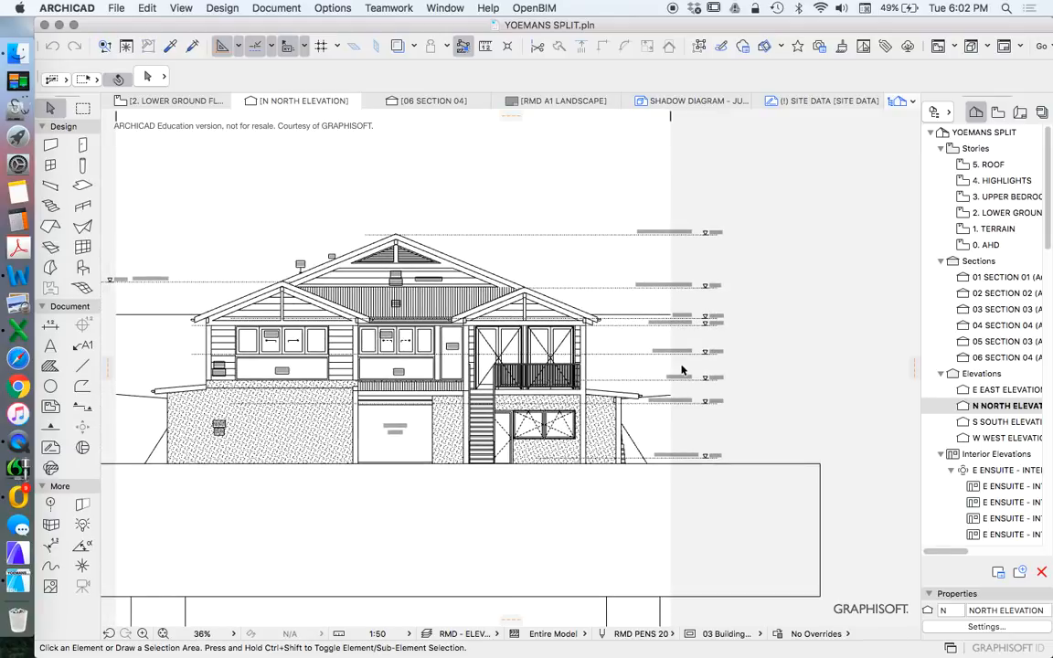
pyautogui.moveTo(508, 312)
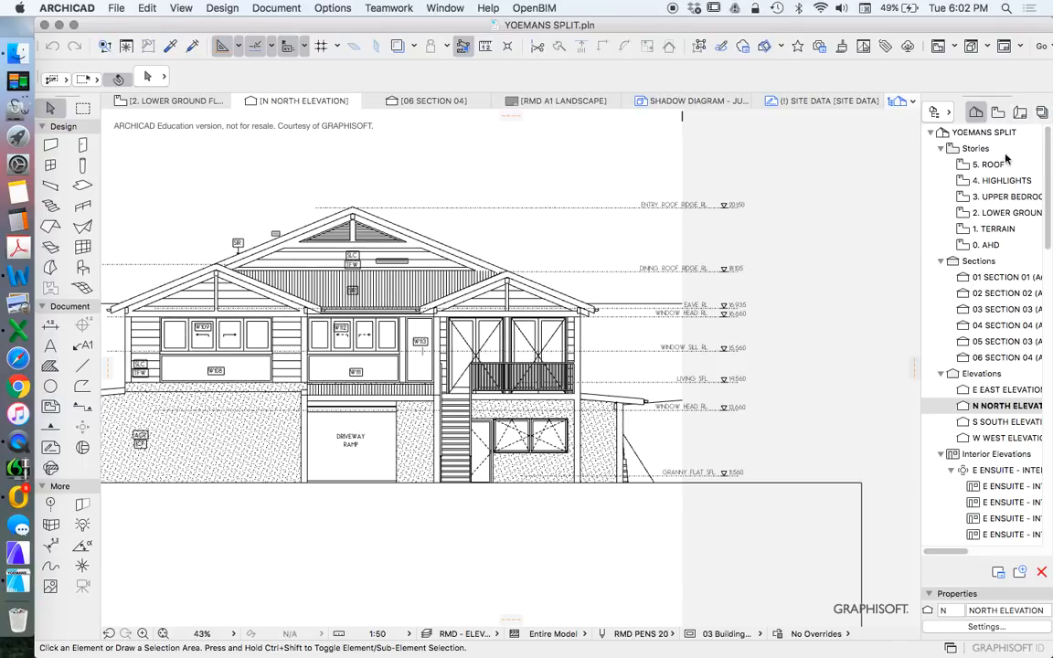
# Step: Switch to the Layout Book, review the A4000 ELEVATIONS sheet, then select N NORTH ELEVATION
pyautogui.click(1019, 111)
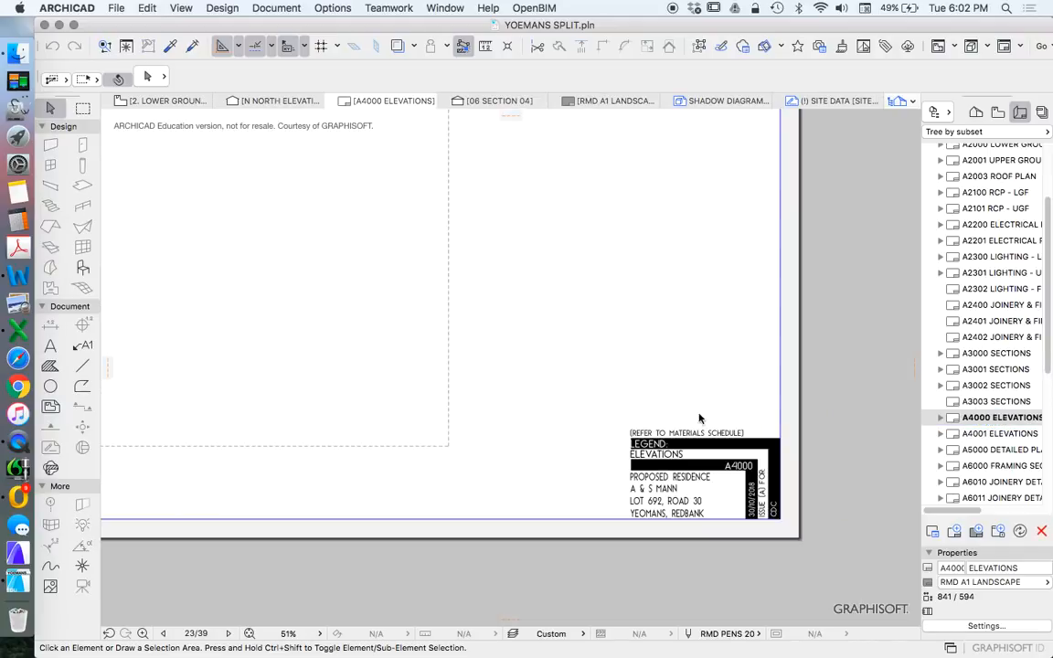
pyautogui.moveTo(841, 424)
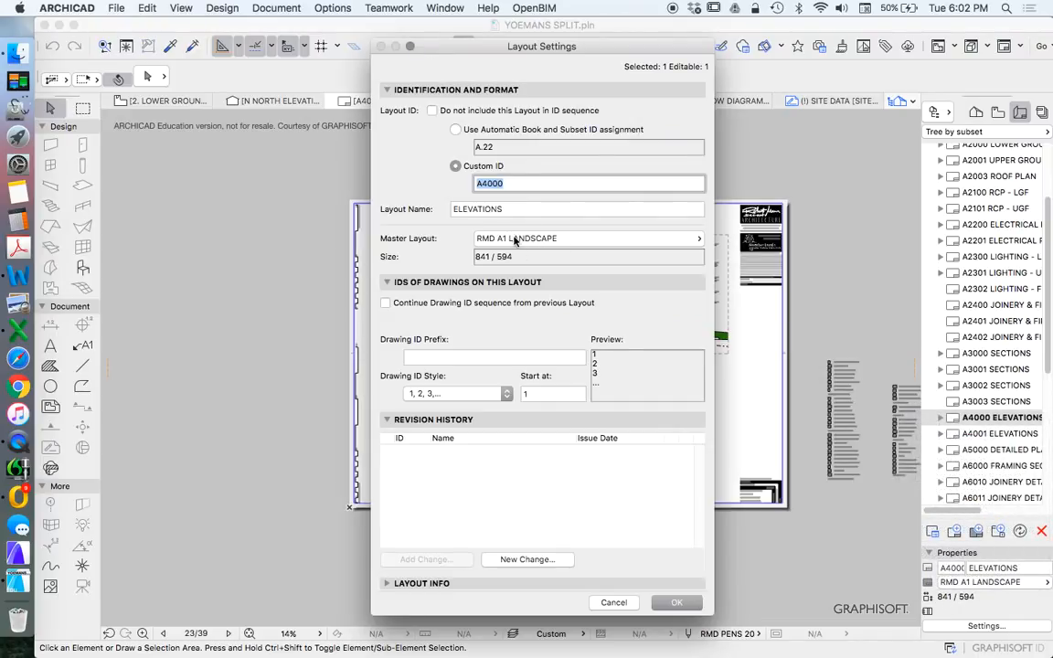
pyautogui.moveTo(515, 256)
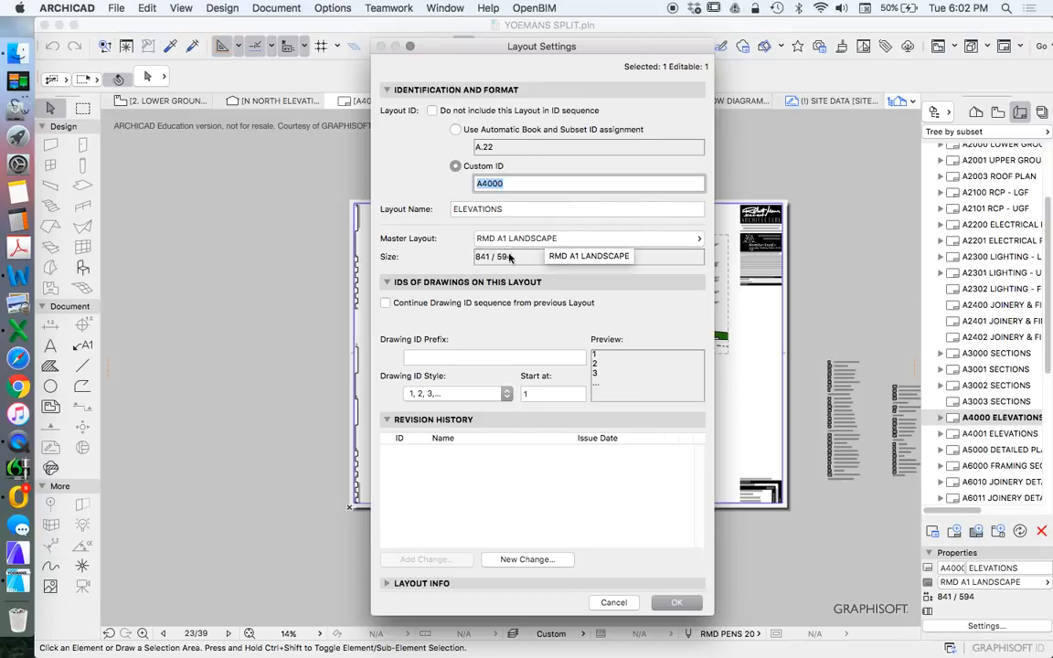
pyautogui.click(676, 603)
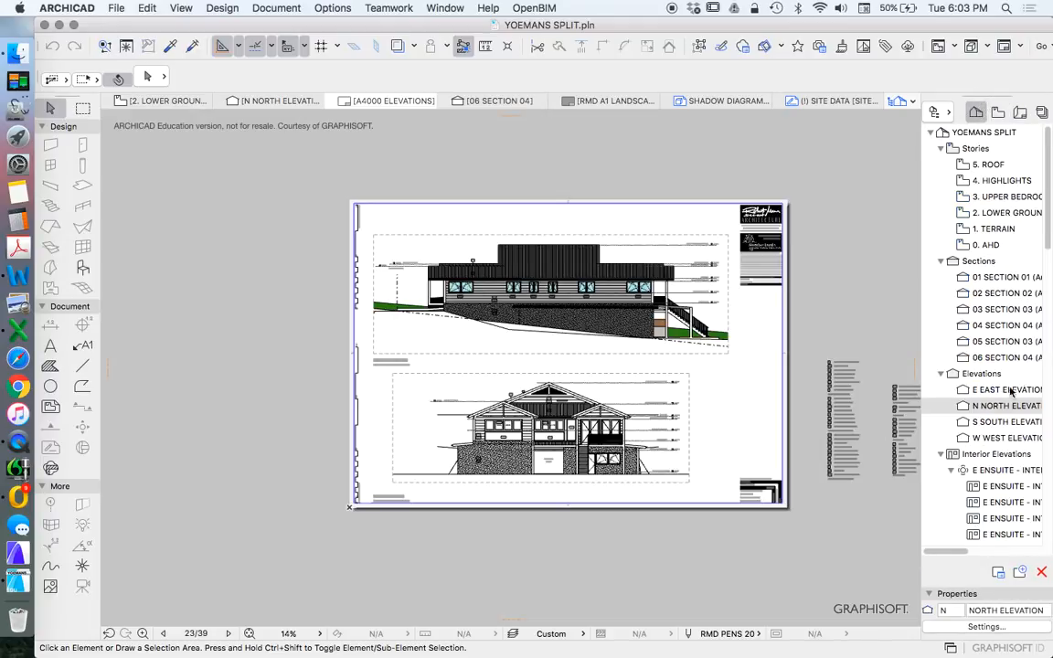
pyautogui.click(1005, 406)
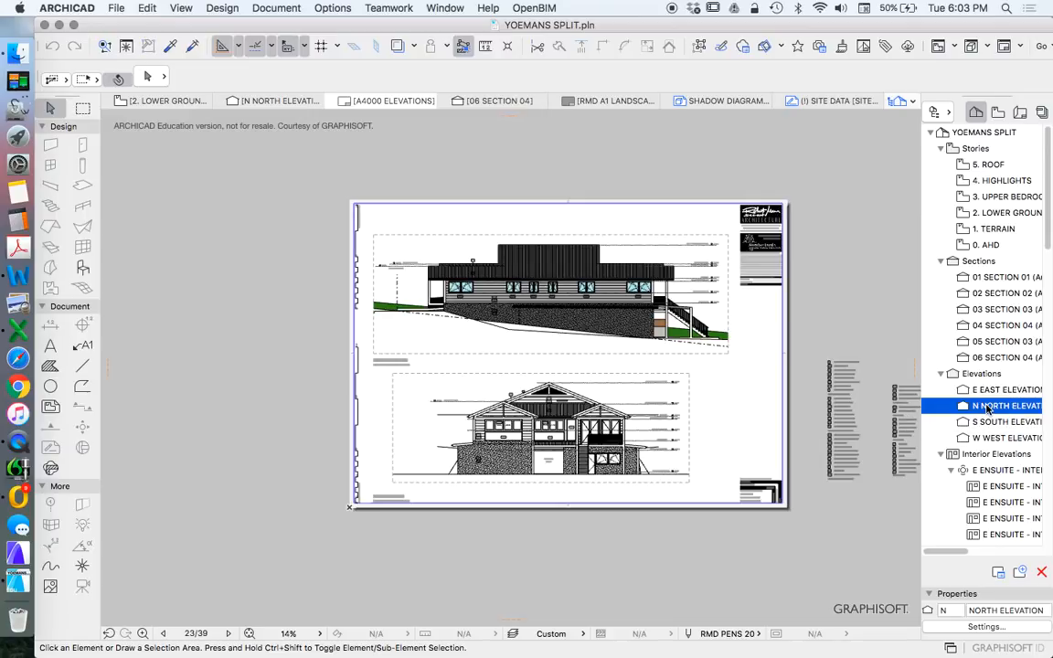
# Step: Reopen the North Elevation view and bring up the status-bar scale list
pyautogui.doubleClick(1005, 405)
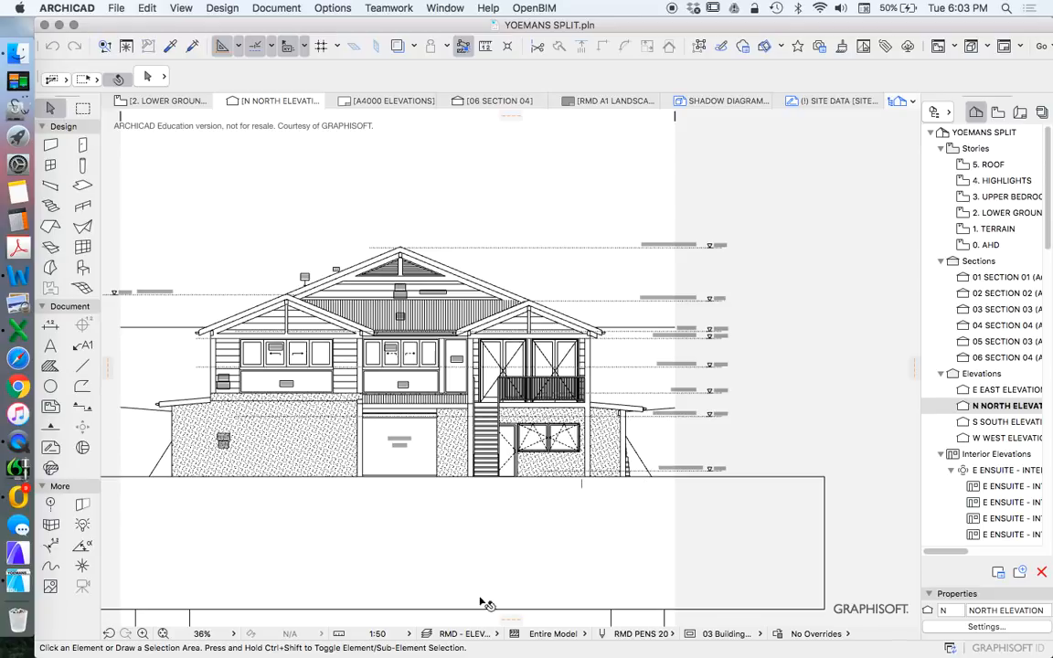
pyautogui.moveTo(735, 431)
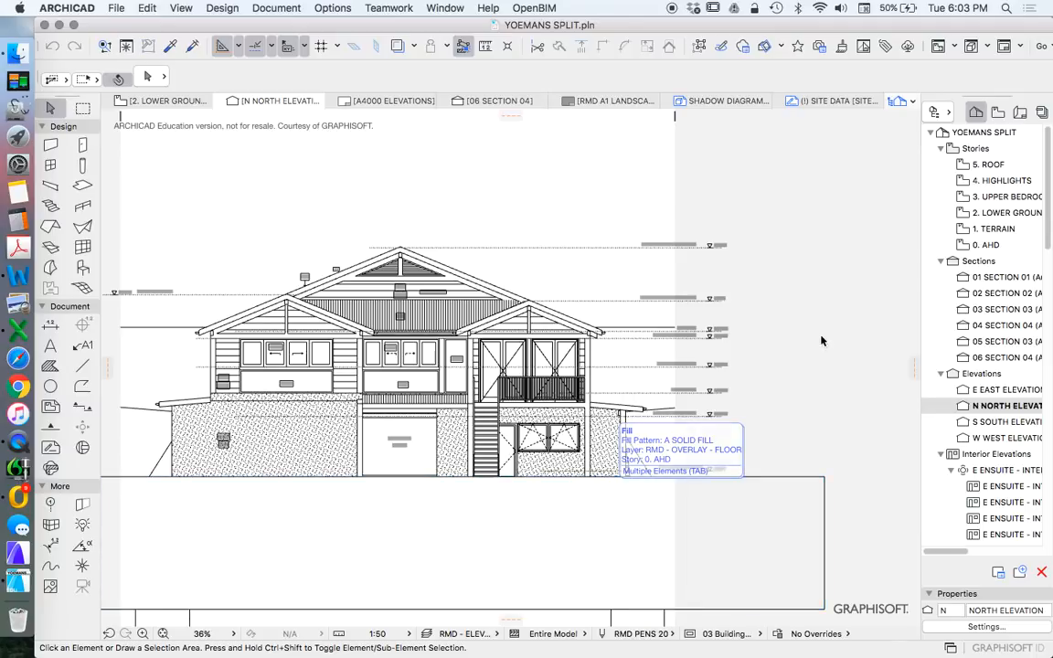
pyautogui.moveTo(826, 332)
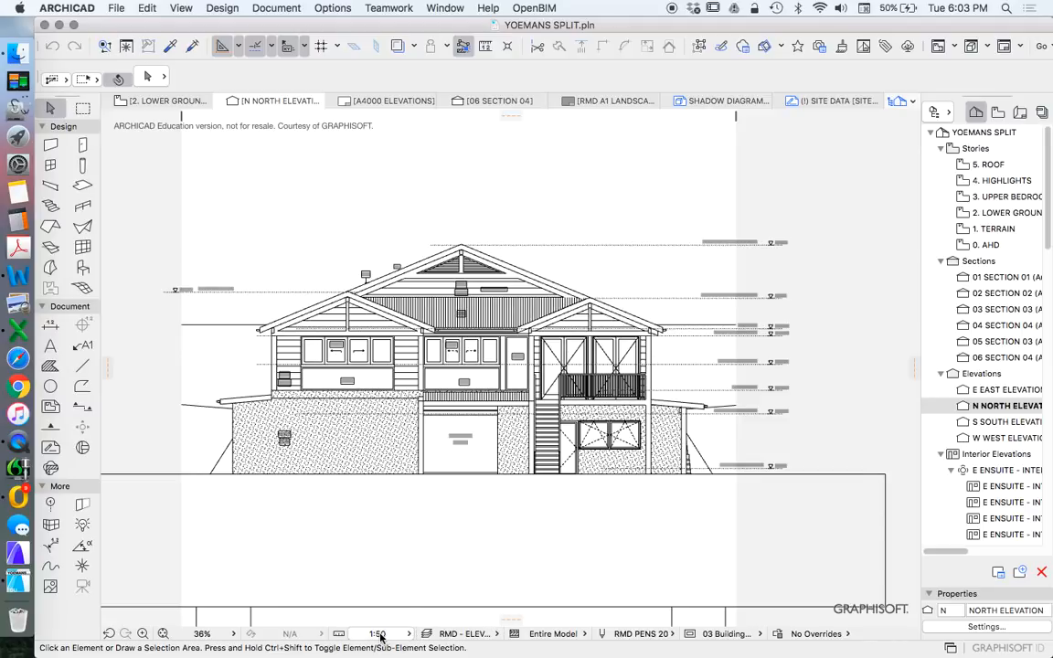
pyautogui.click(377, 632)
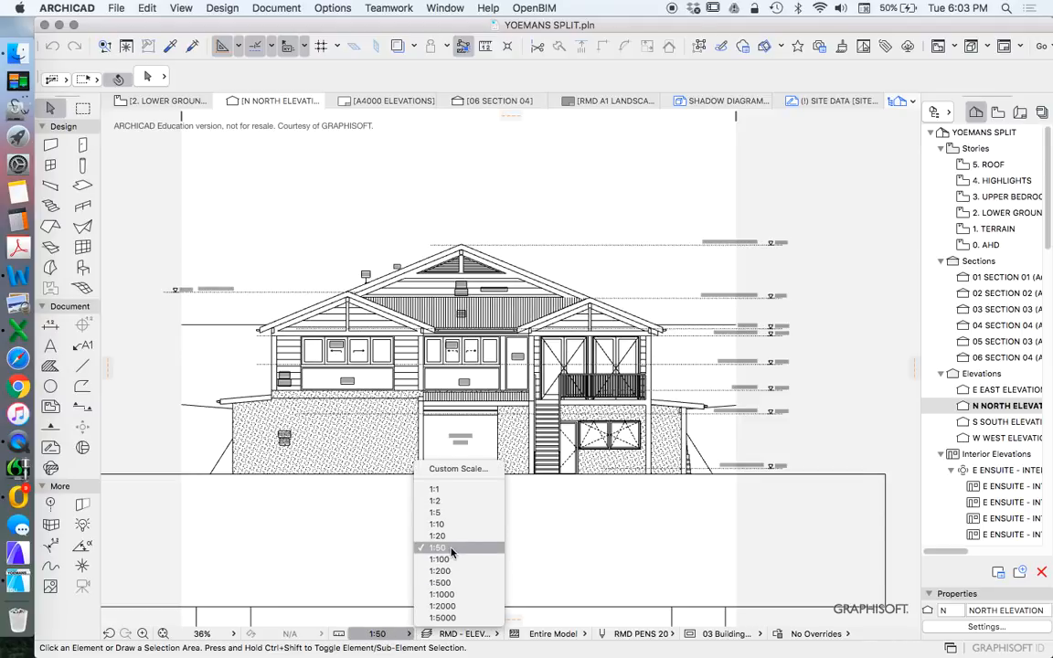
pyautogui.moveTo(455, 556)
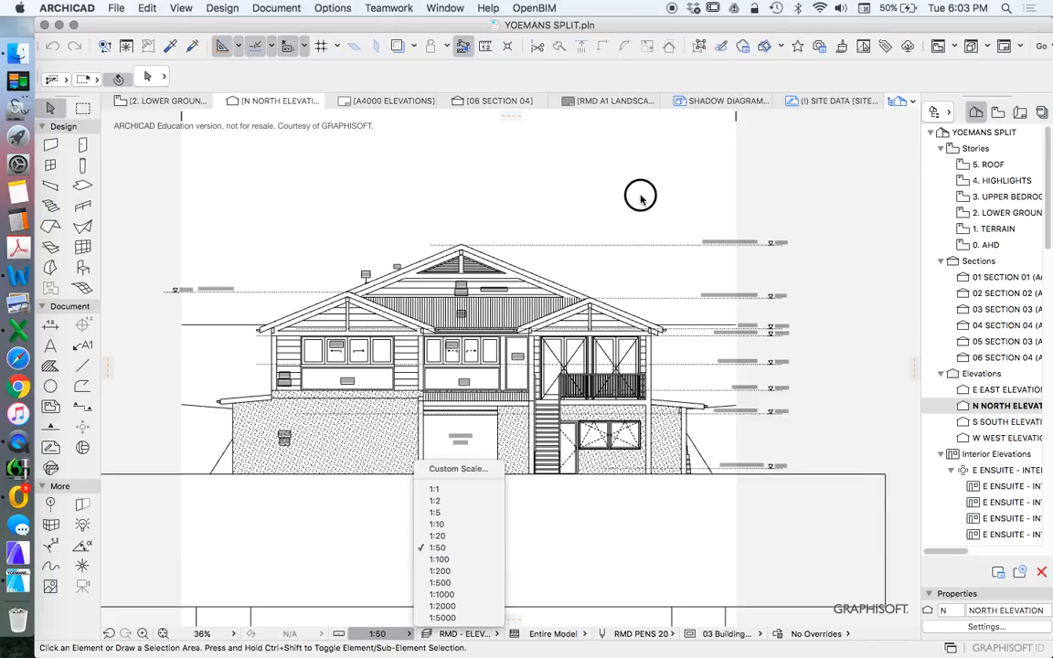
# Step: Set the elevation scale to 1:50 and check the level markers and door/window stamps up close
pyautogui.click(437, 548)
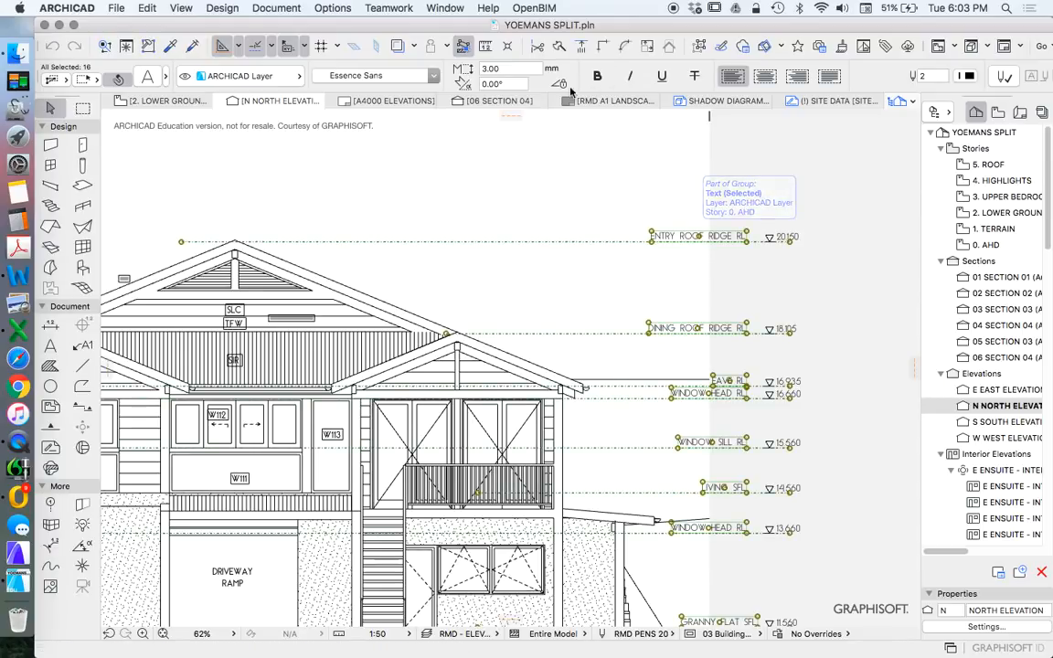
pyautogui.moveTo(605, 172)
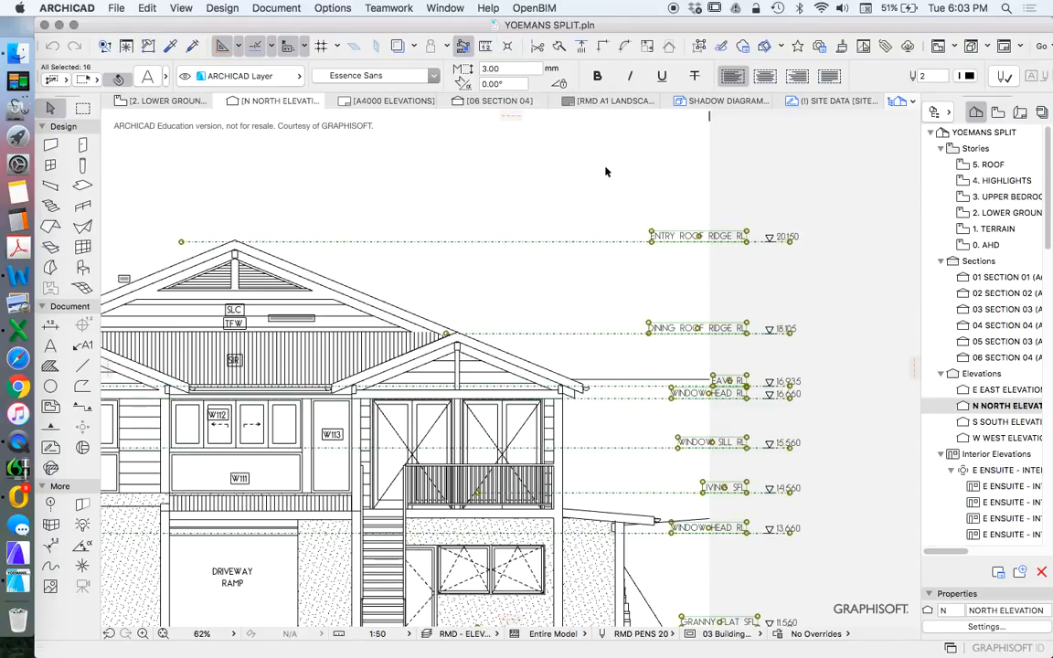
pyautogui.moveTo(706, 245)
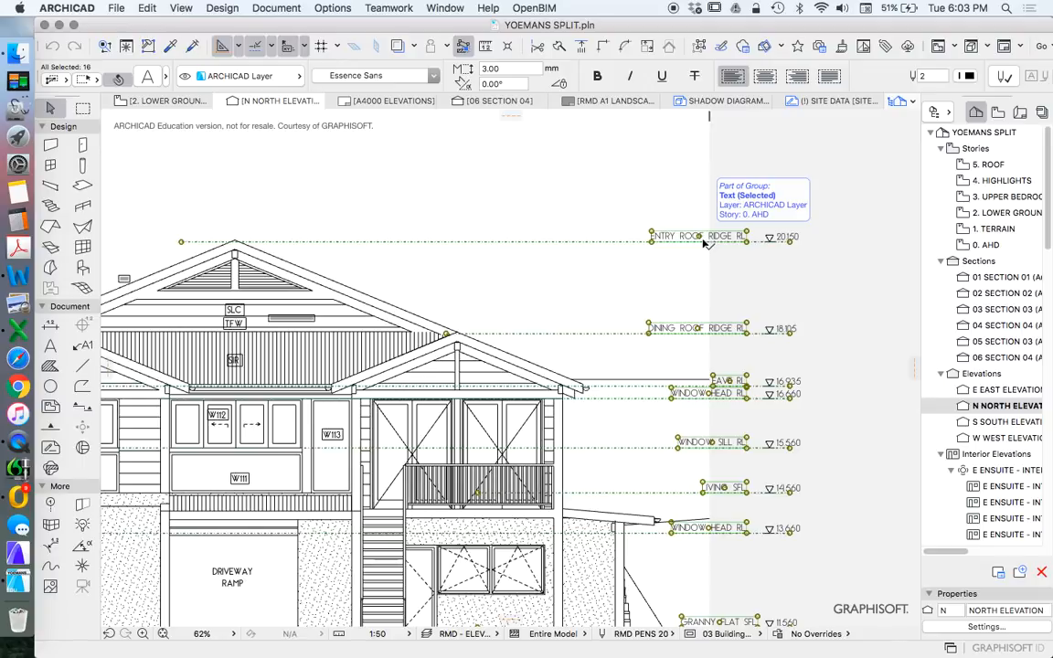
pyautogui.moveTo(649, 178)
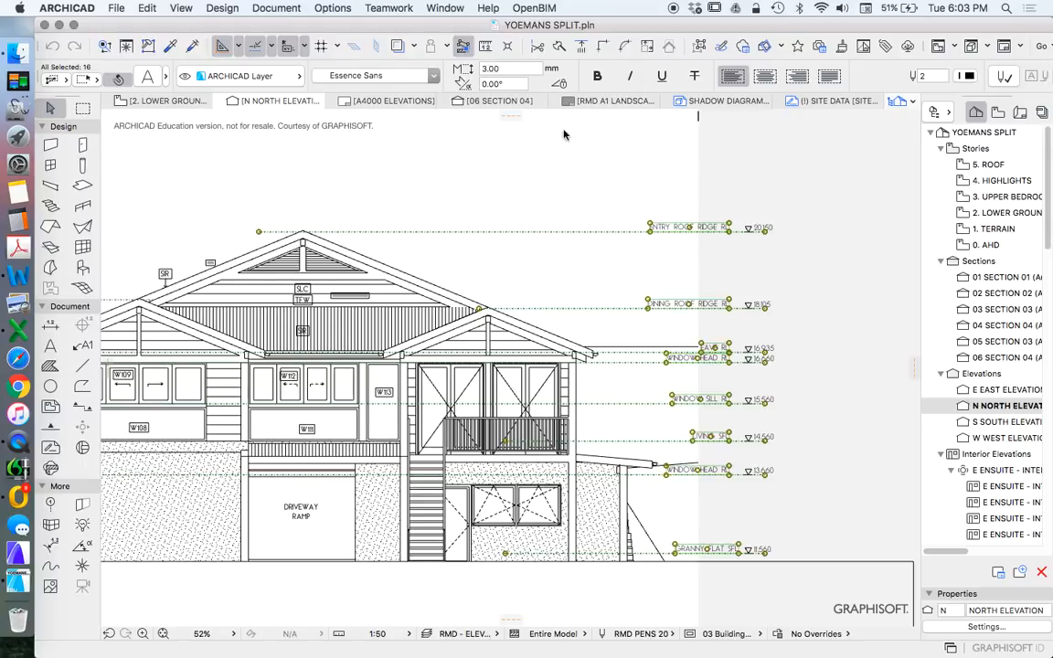
pyautogui.moveTo(614, 176)
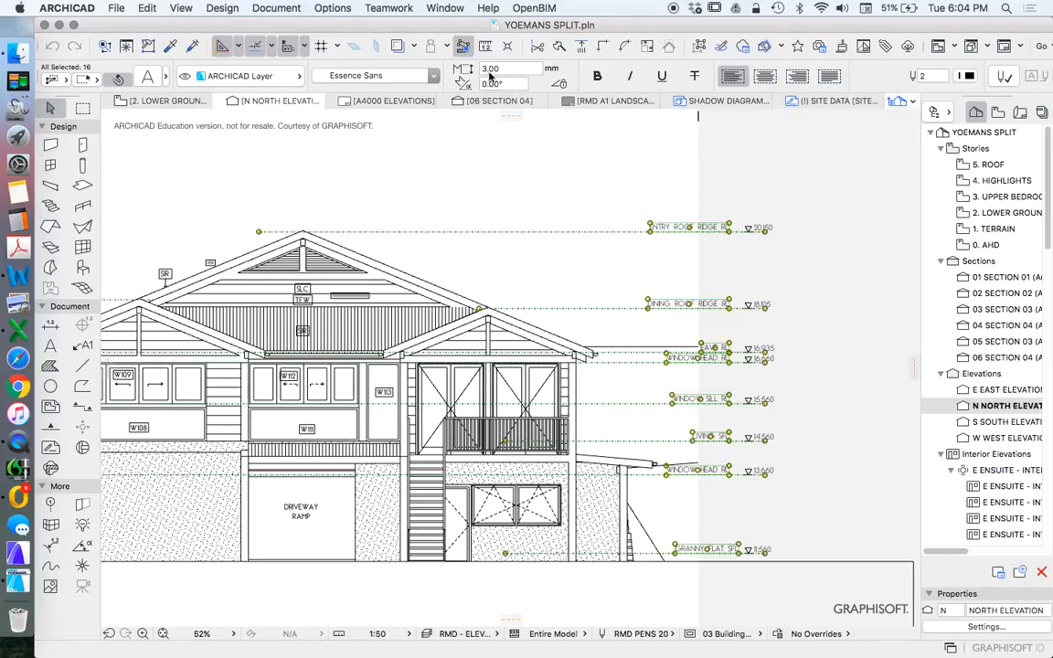
pyautogui.moveTo(490, 69)
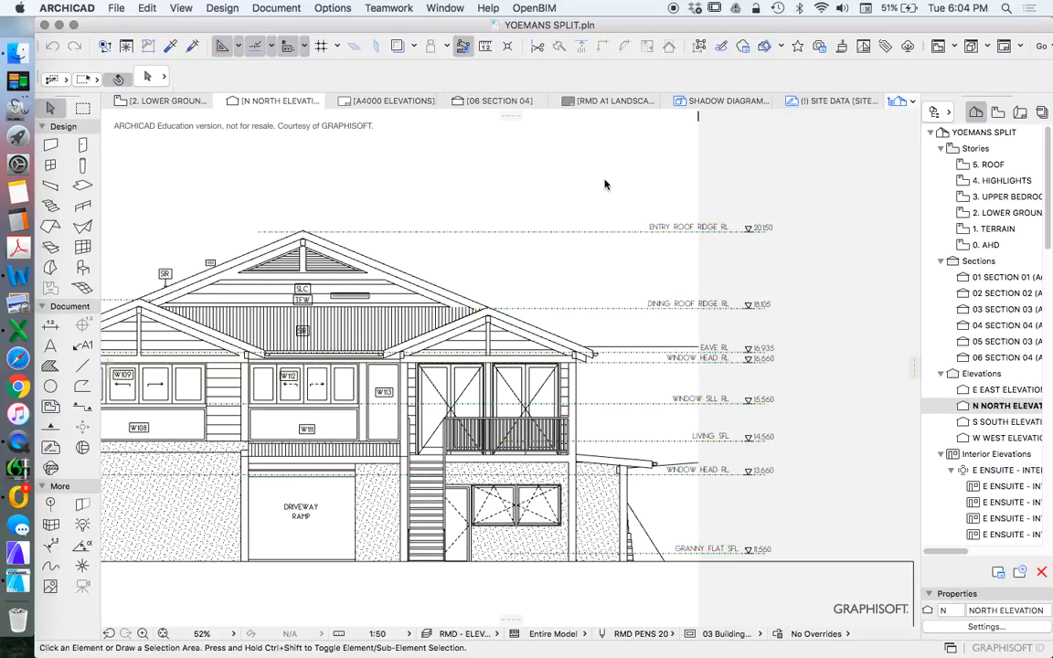
pyautogui.scroll(-3)
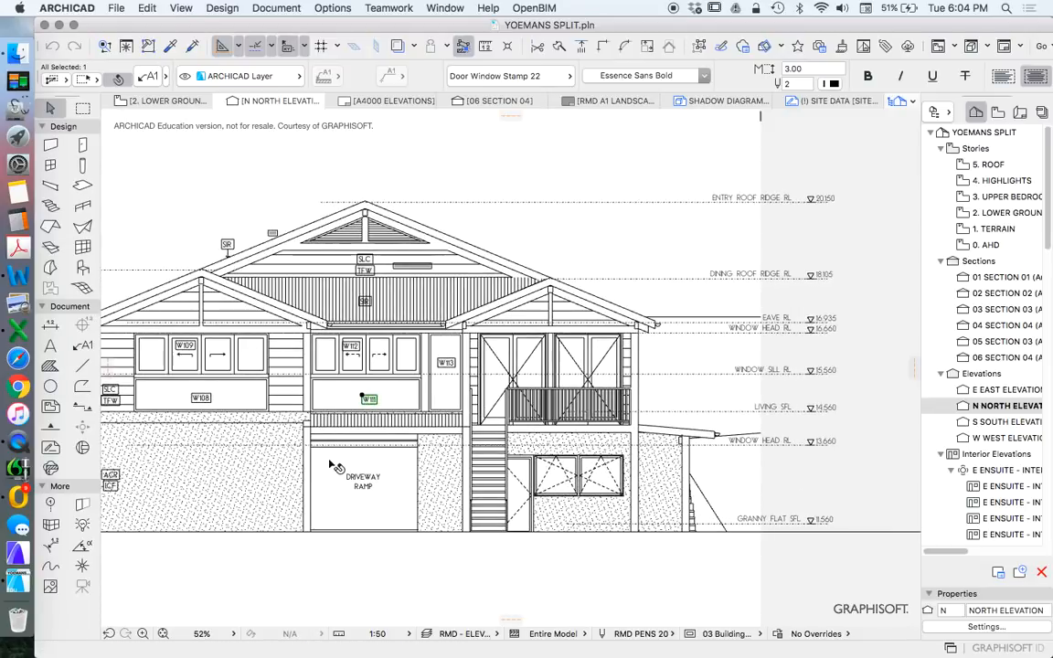
pyautogui.click(361, 479)
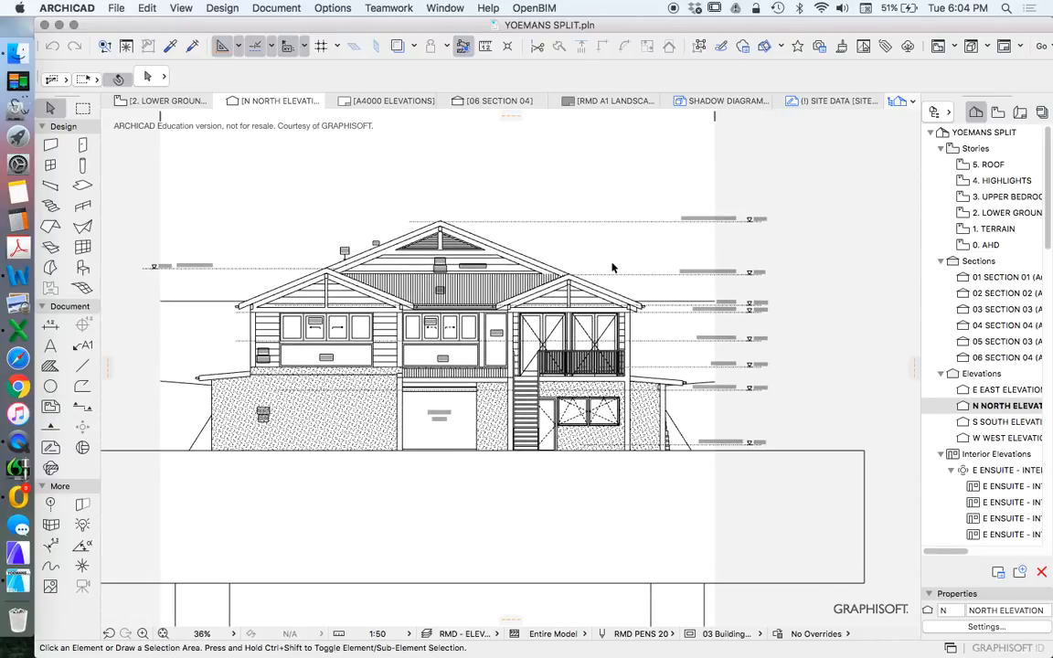
pyautogui.scroll(-3)
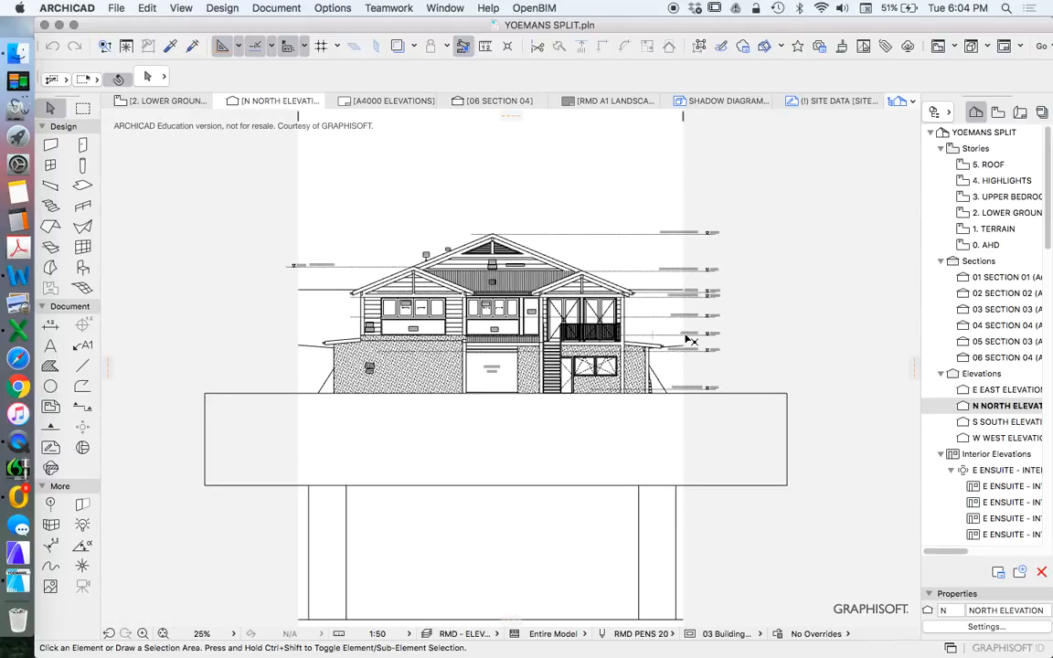
pyautogui.scroll(3)
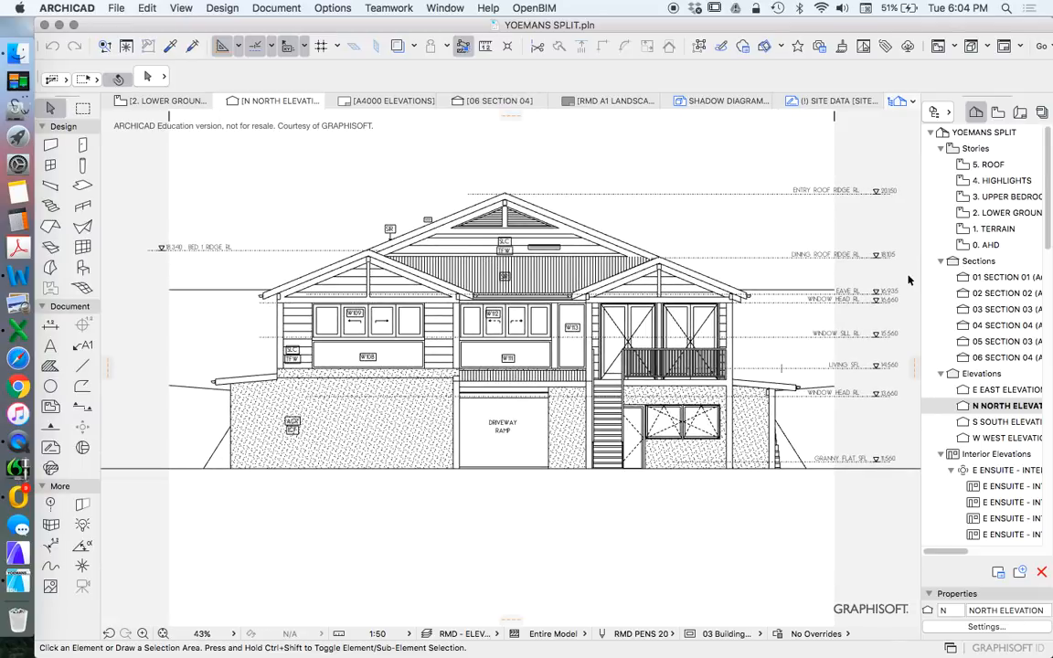
pyautogui.moveTo(934, 387)
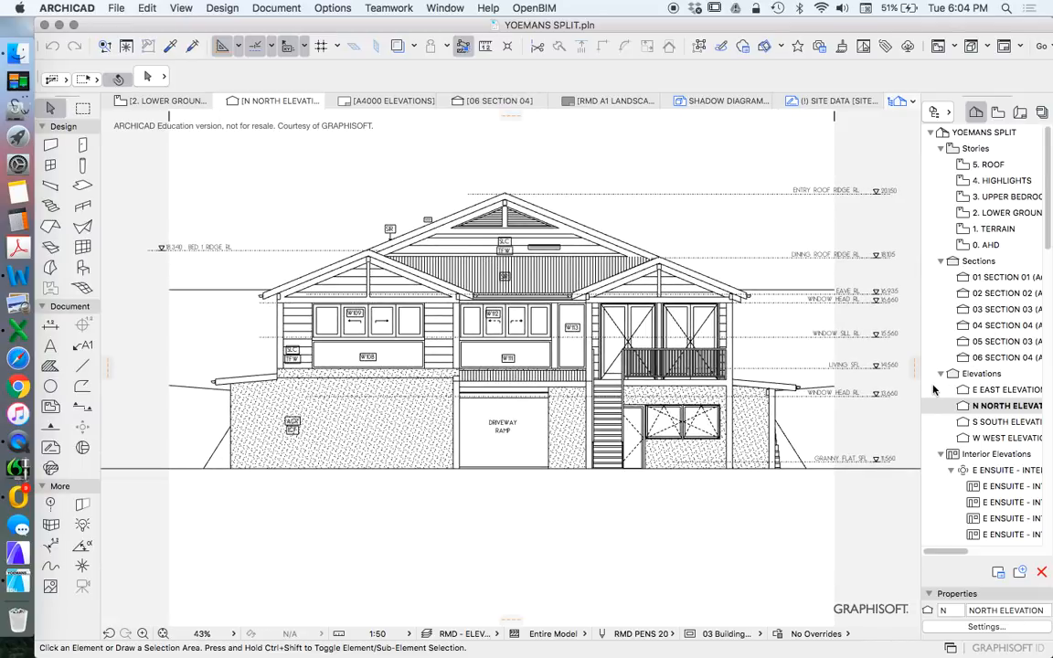
pyautogui.moveTo(881, 461)
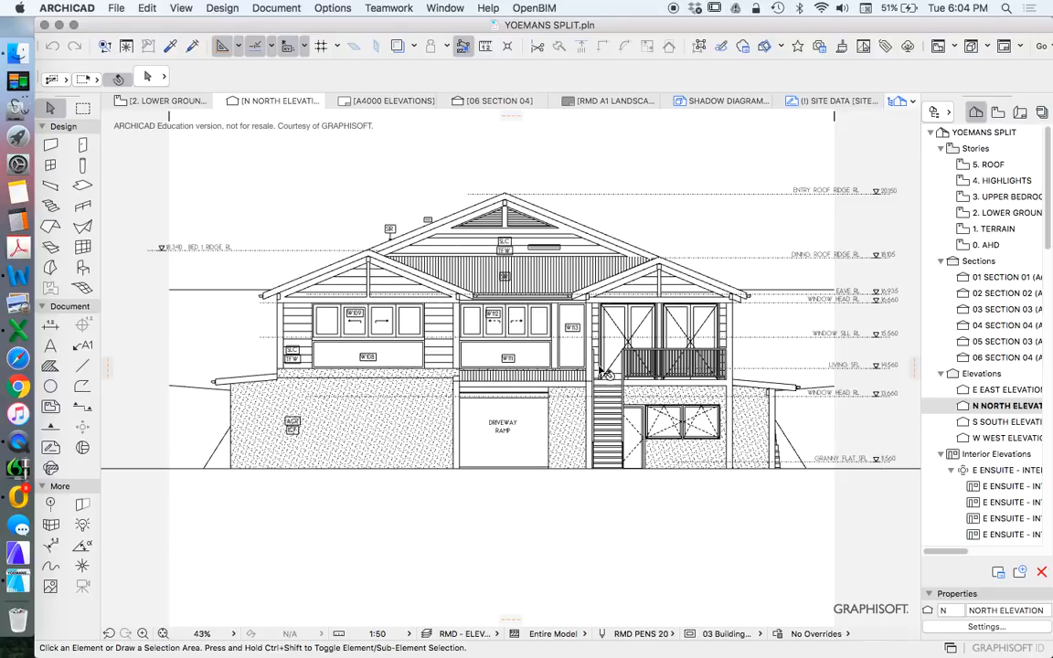
pyautogui.click(319, 420)
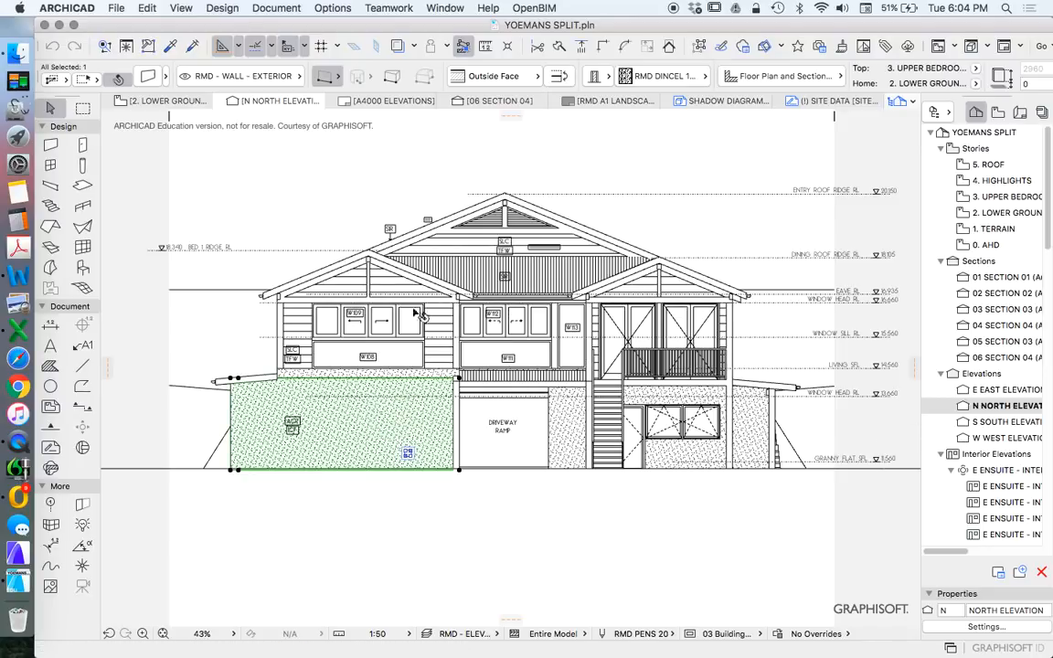
pyautogui.click(419, 157)
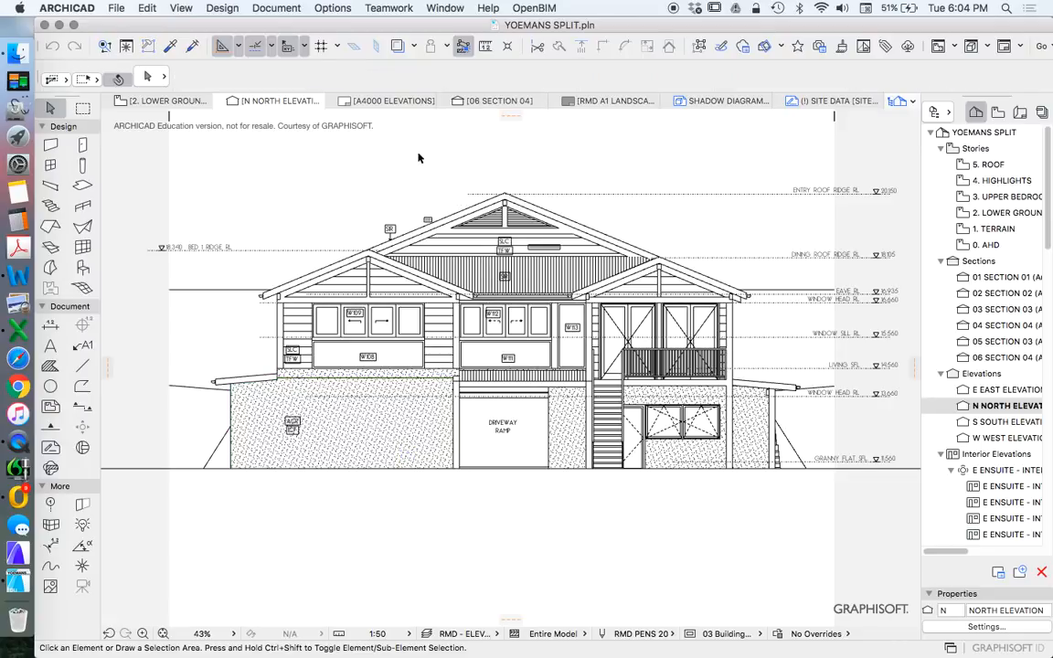
pyautogui.click(190, 247)
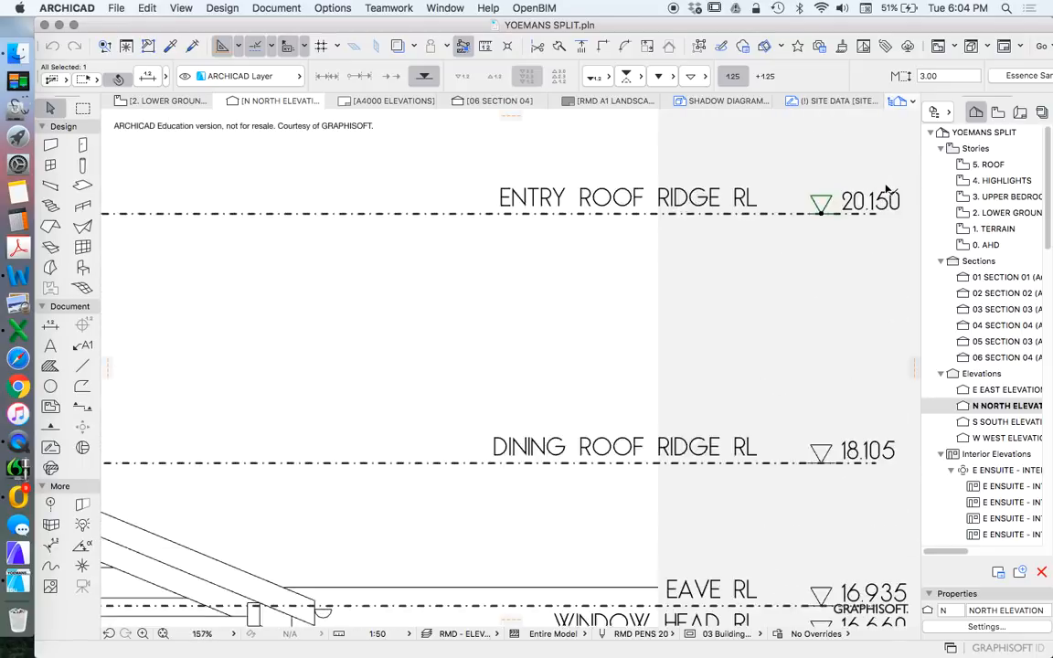
pyautogui.scroll(-3)
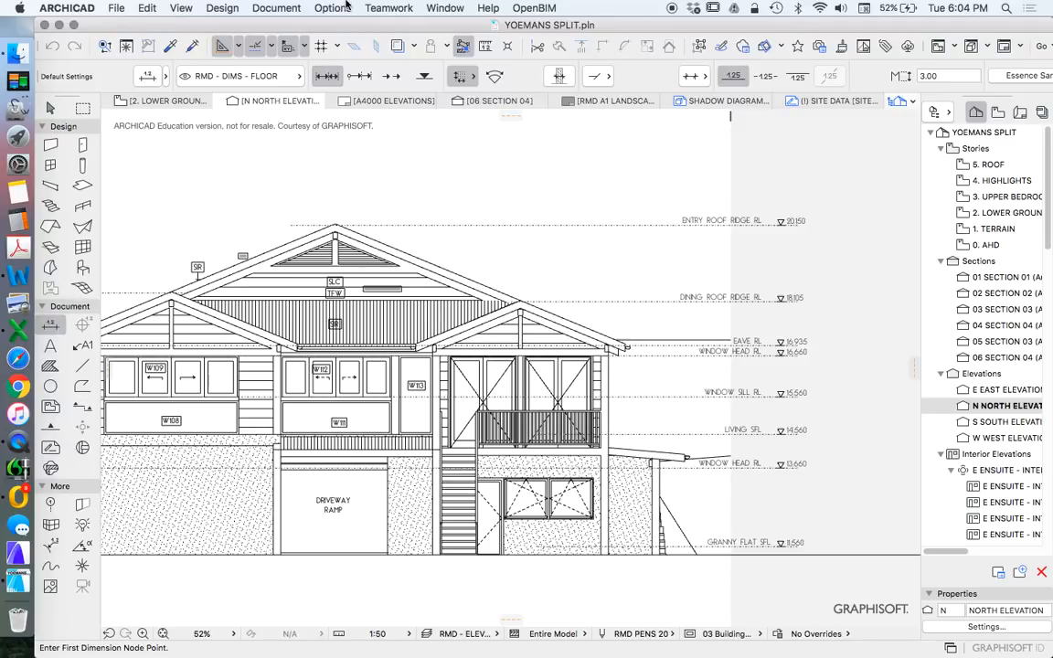
pyautogui.moveTo(424, 77)
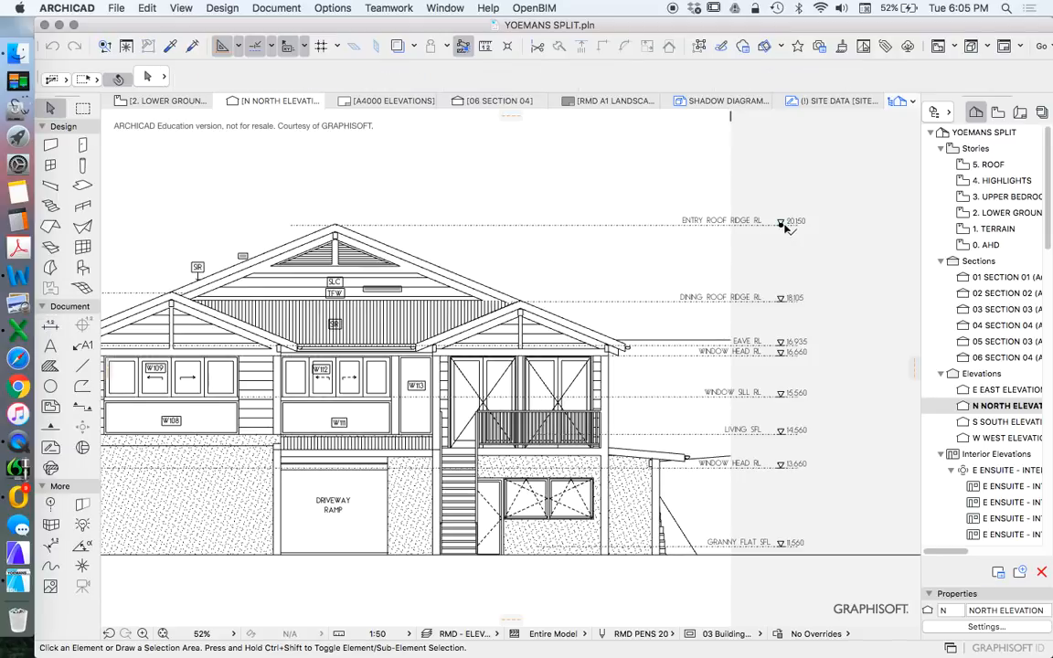
# Step: Drag a copy of the Entry Roof Ridge level marker and move its centre line into place
pyautogui.rightClick(782, 223)
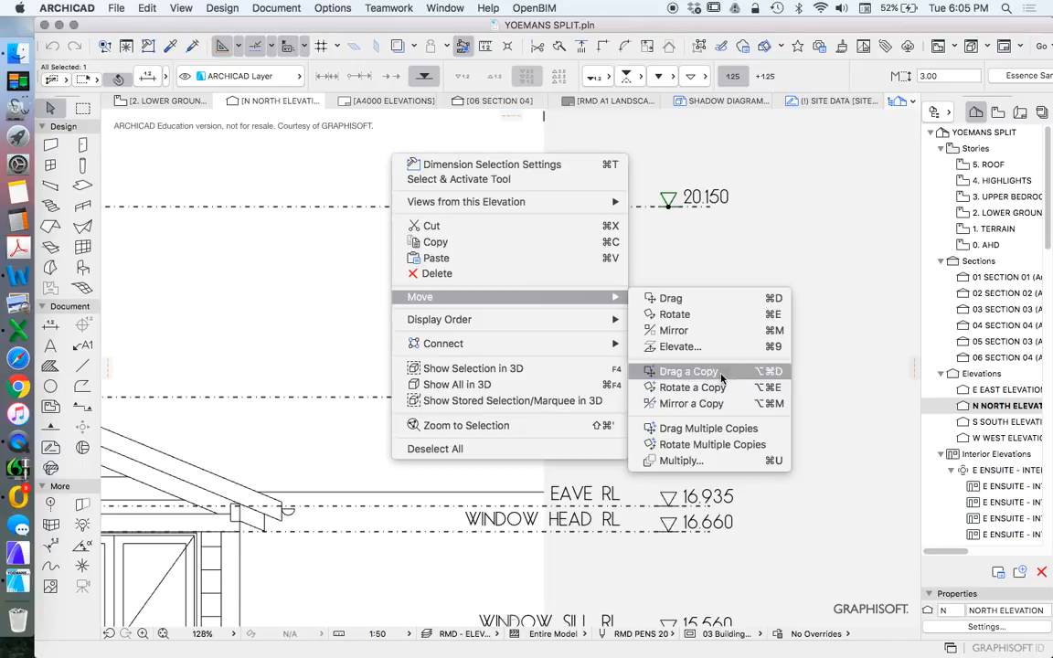
pyautogui.click(687, 370)
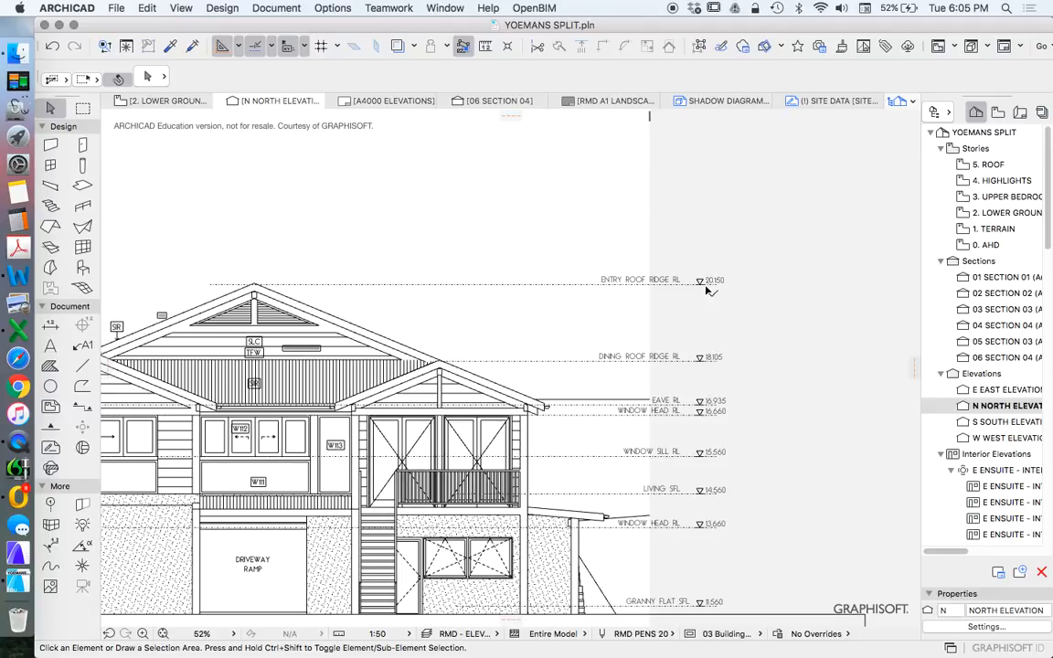
pyautogui.moveTo(788, 255)
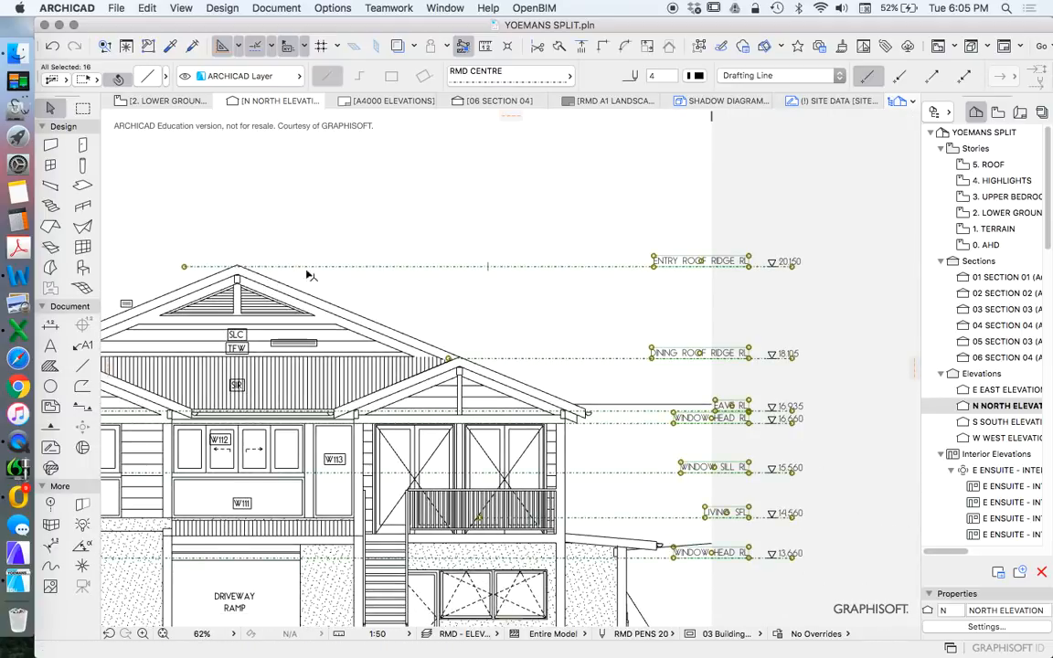
pyautogui.moveTo(696, 45)
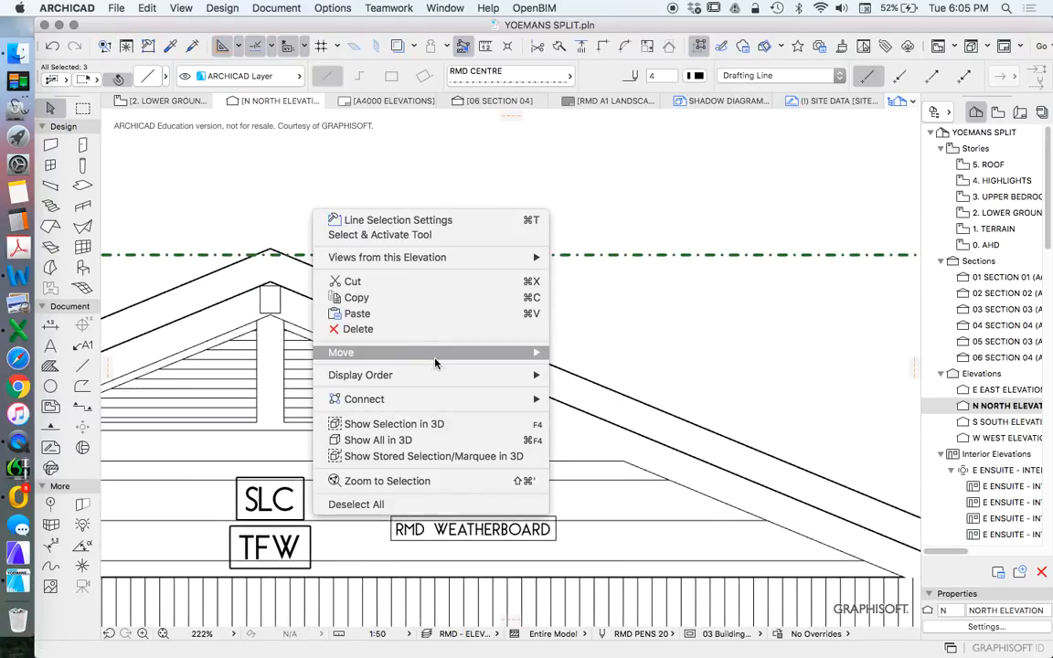
pyautogui.click(340, 351)
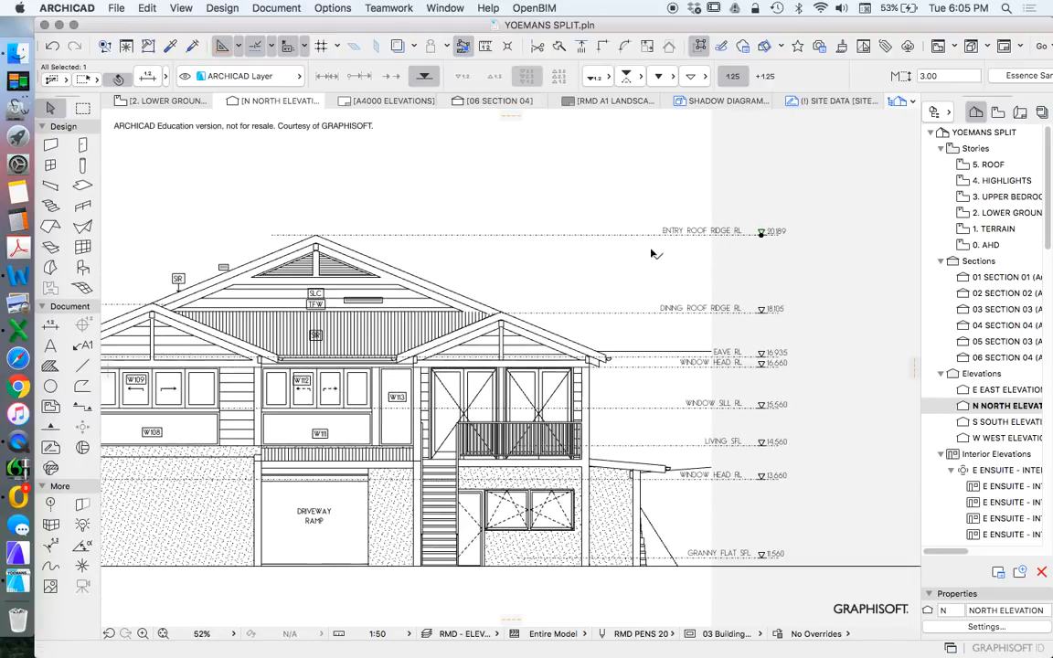
pyautogui.moveTo(384, 194)
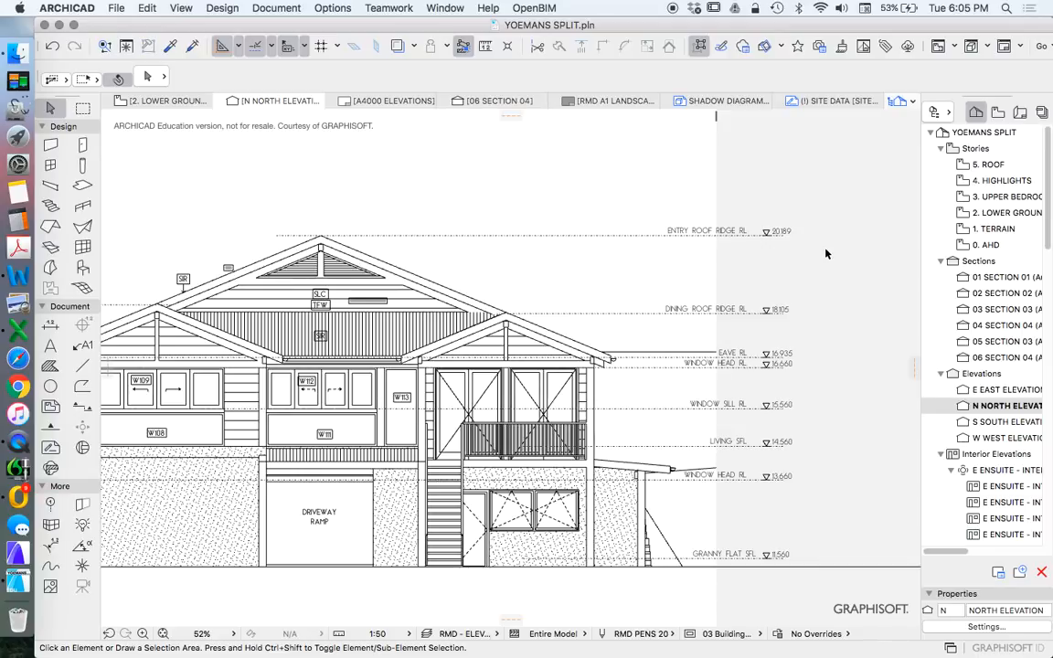
pyautogui.moveTo(832, 292)
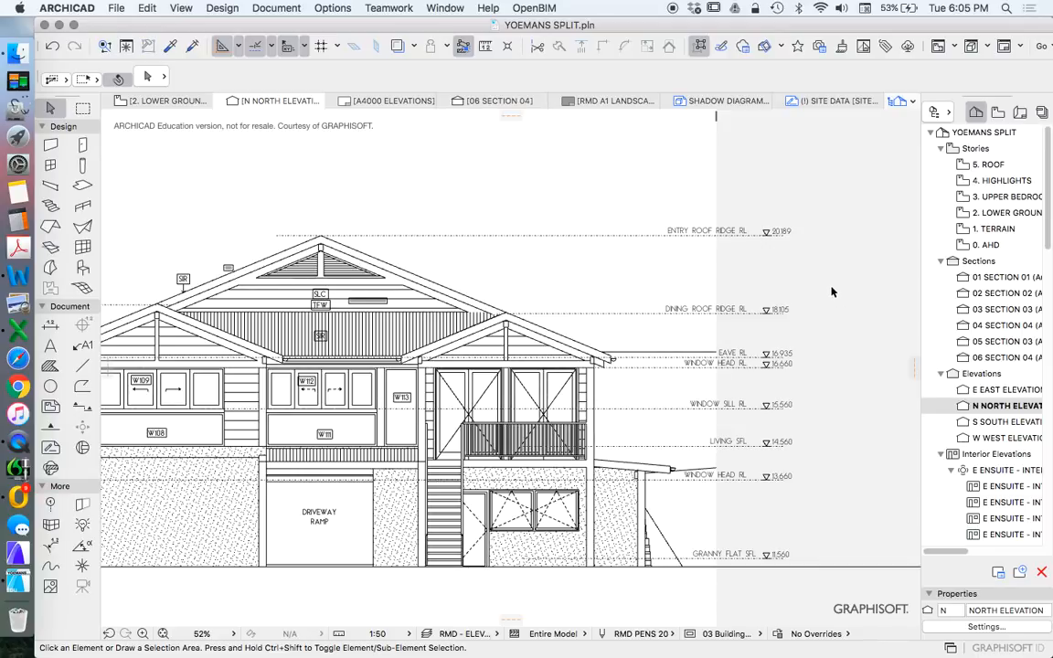
pyautogui.moveTo(775, 235)
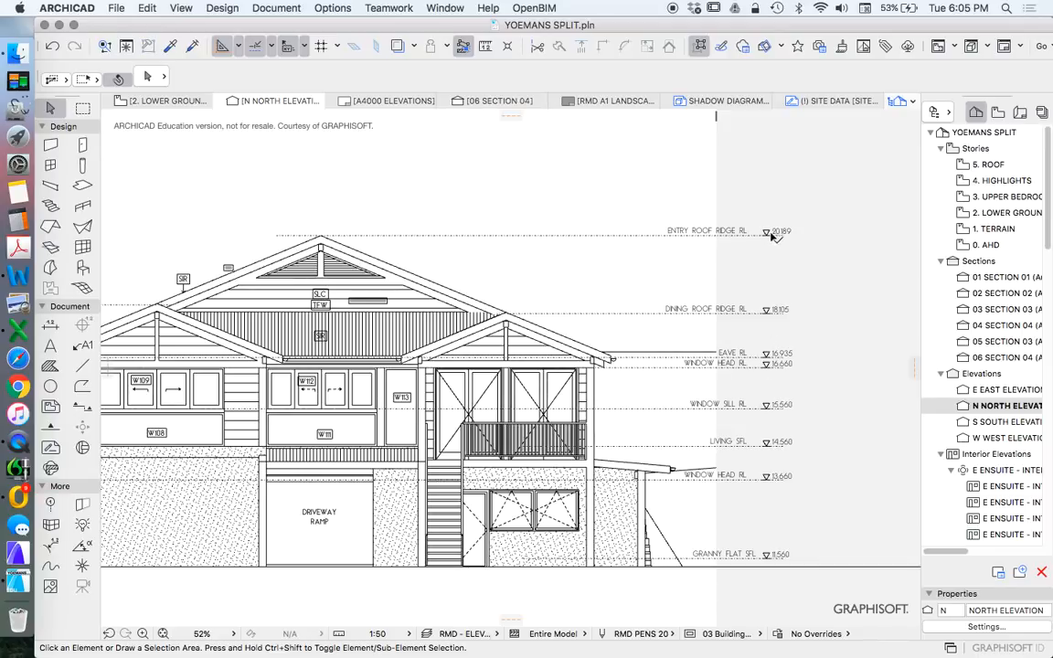
# Step: Zoom into the upper gable to inspect the SLC, TFW, SIR and weatherboard labels
pyautogui.click(766, 230)
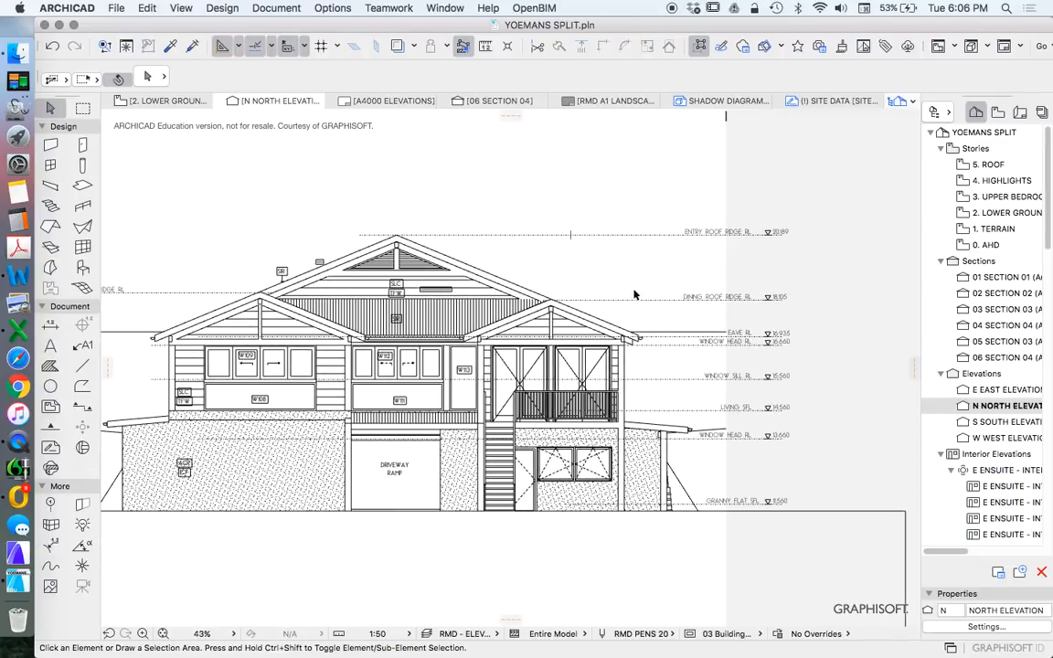
pyautogui.moveTo(819, 275)
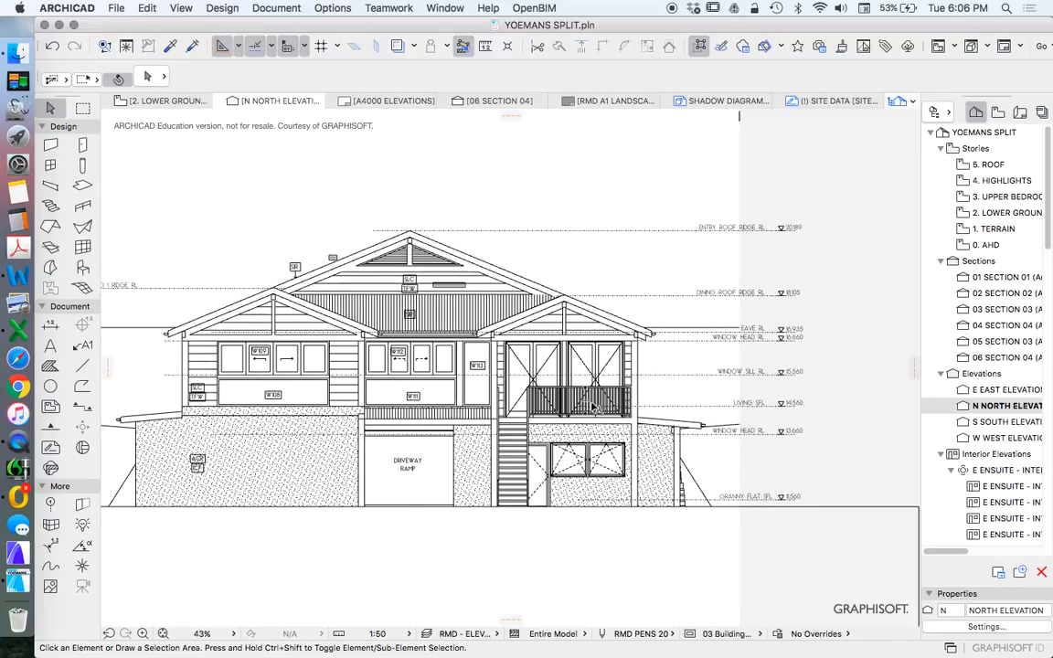
pyautogui.scroll(-3)
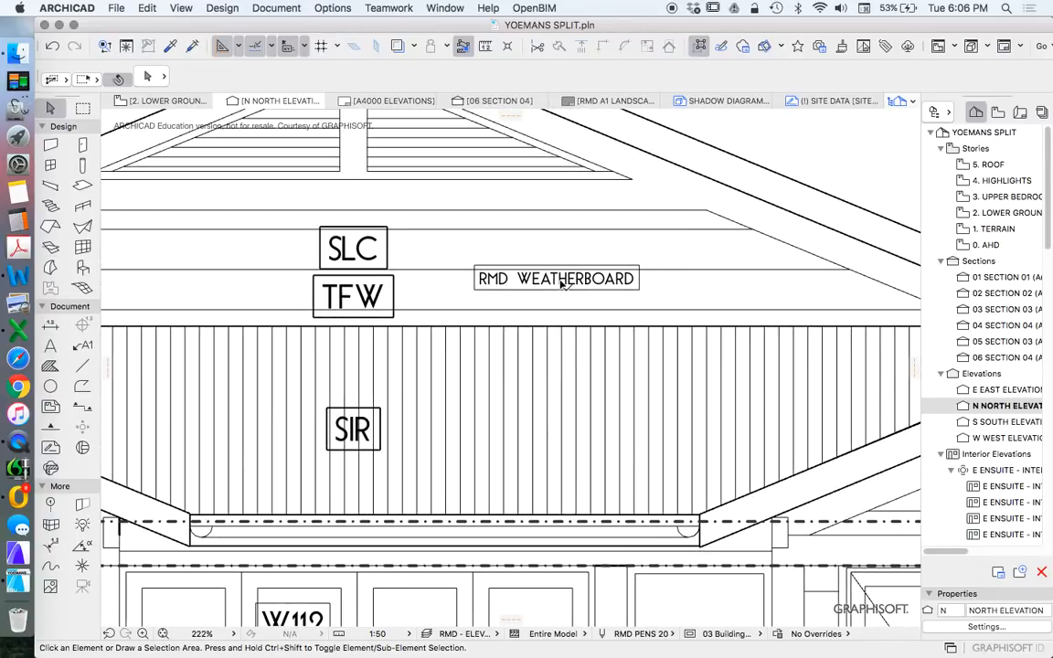
# Step: Review the RMD WEATHERBOARD label's Surface to Display options in Label Selection Settings and close
pyautogui.click(555, 278)
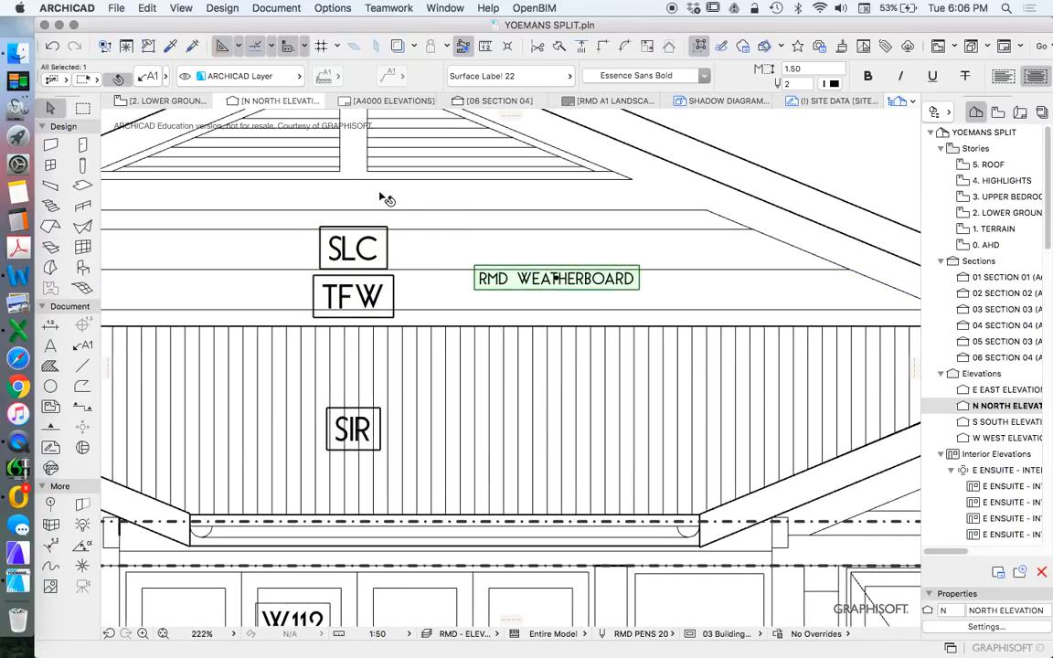
pyautogui.moveTo(82, 349)
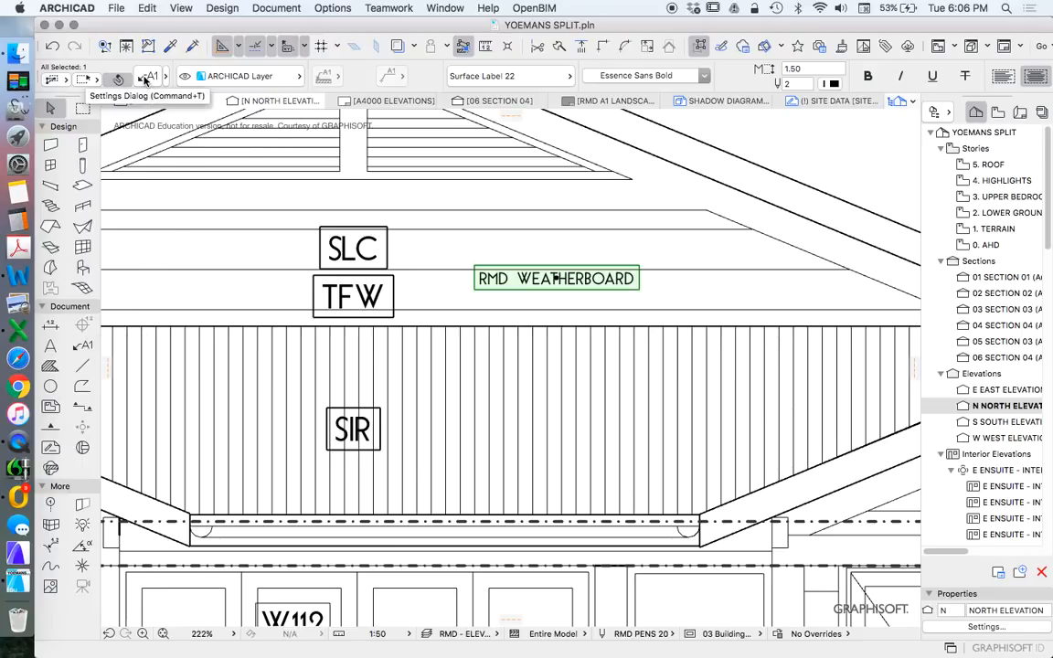
pyautogui.click(146, 76)
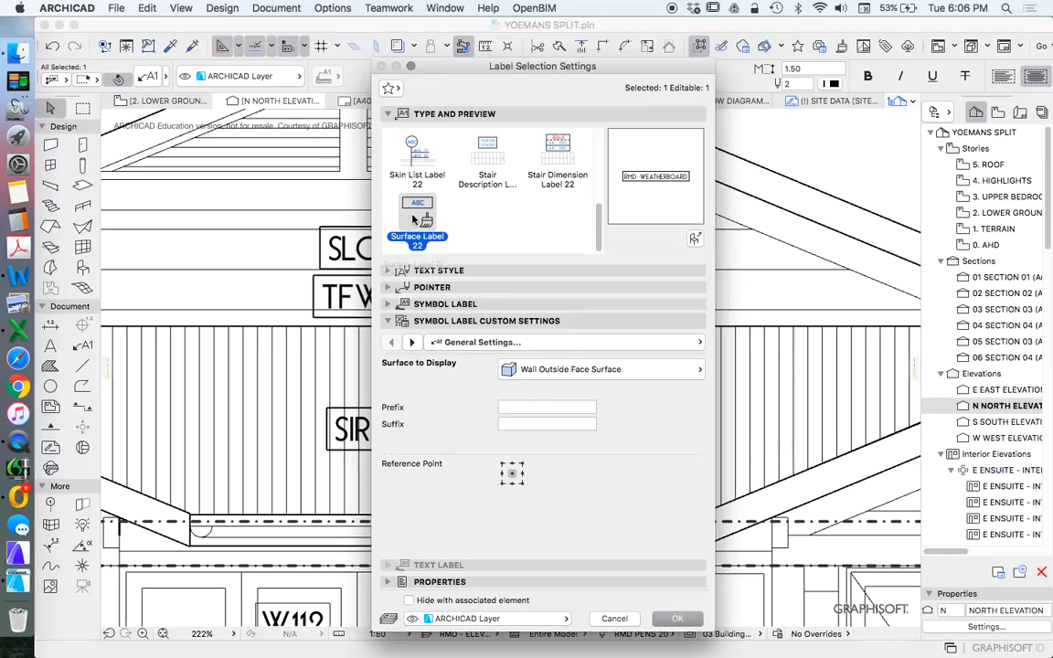
pyautogui.moveTo(417, 219)
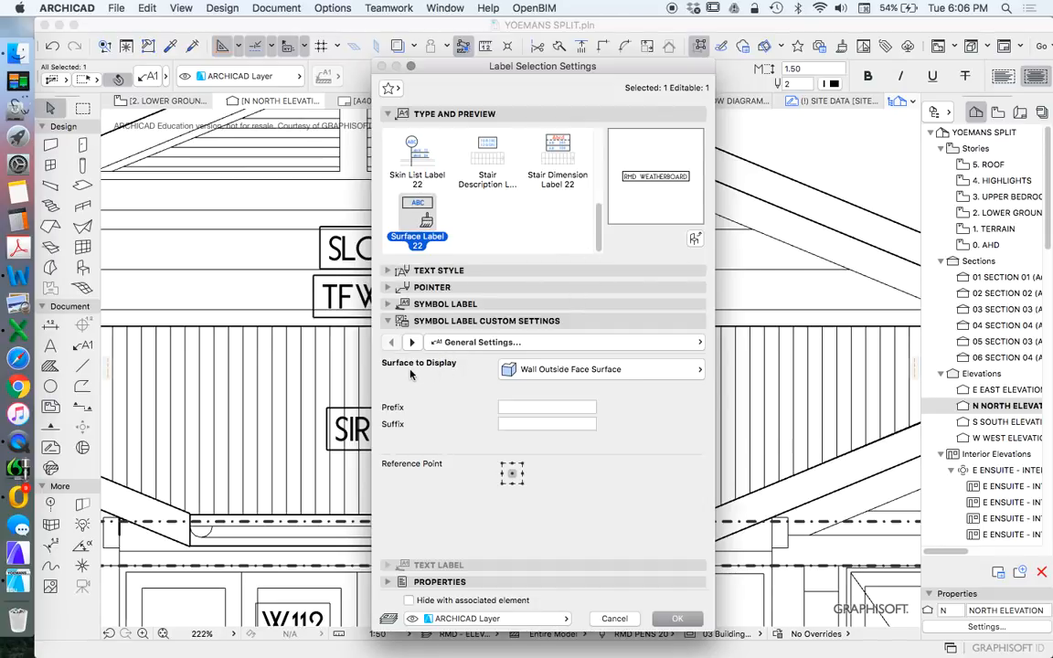
pyautogui.click(558, 342)
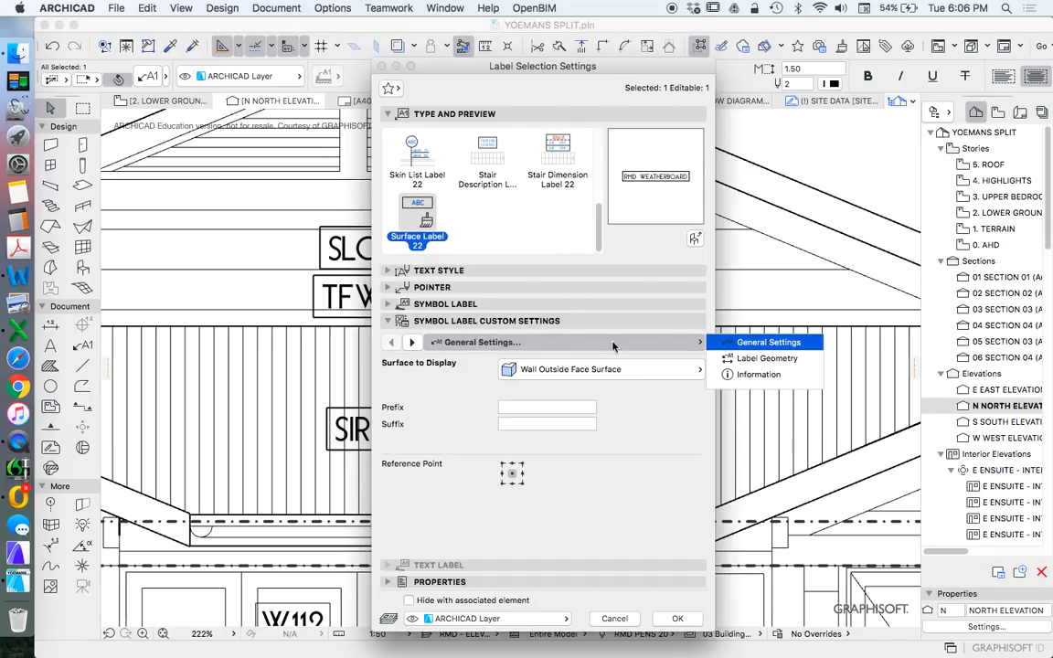
pyautogui.moveTo(439, 369)
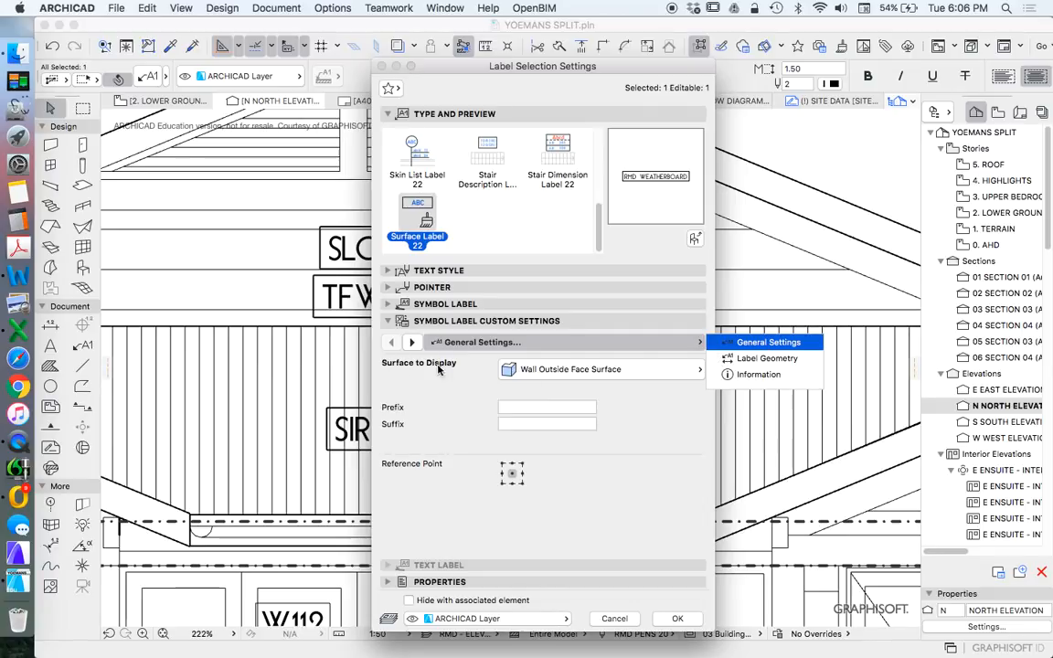
pyautogui.click(601, 369)
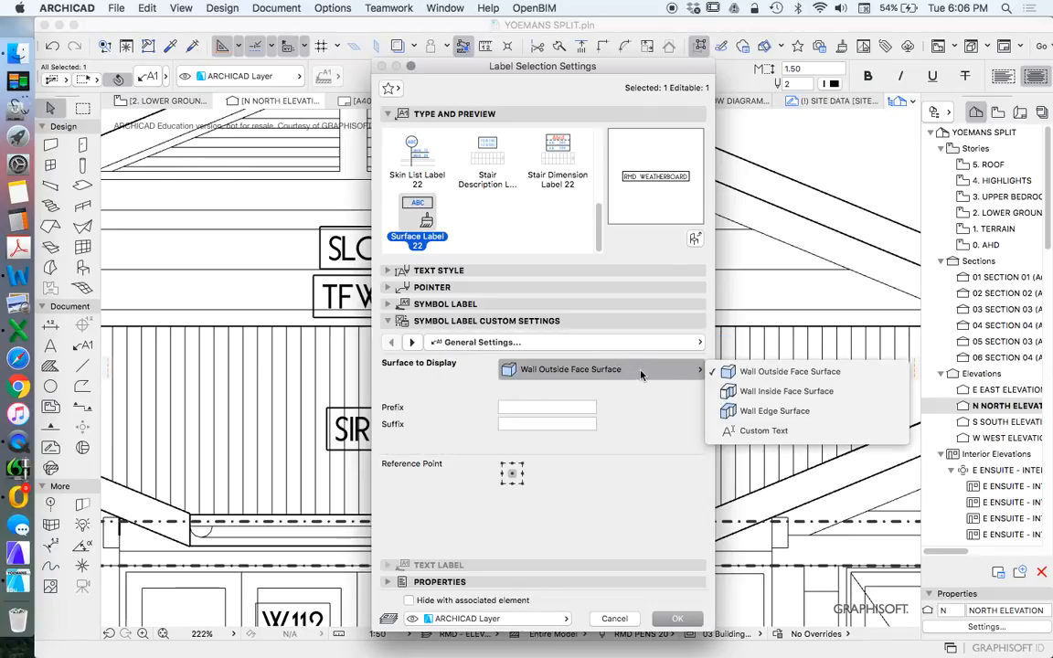
pyautogui.moveTo(786, 391)
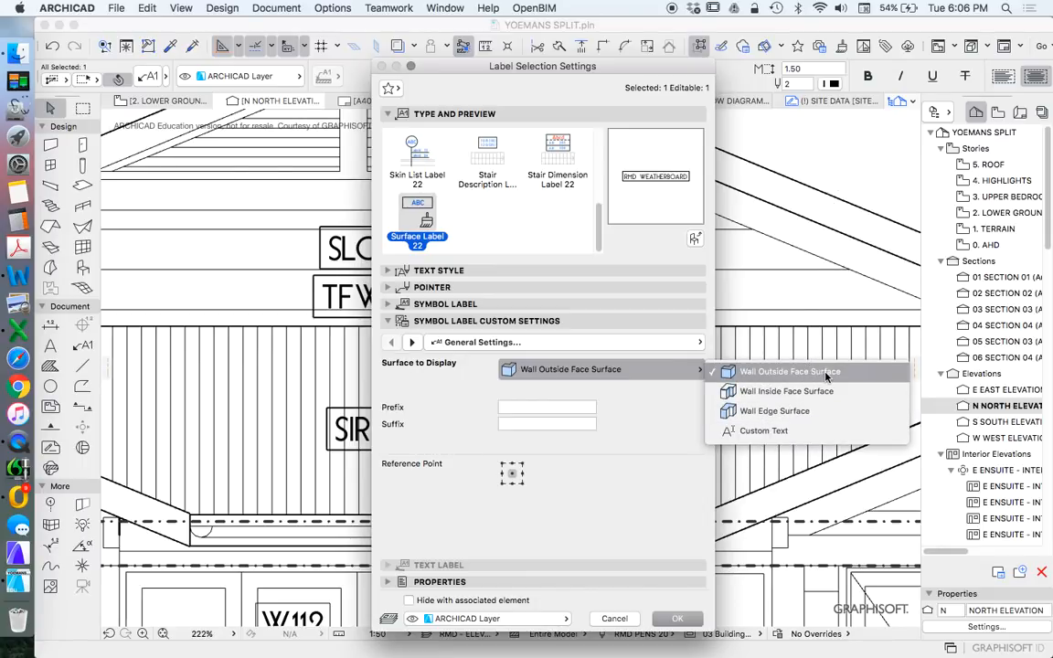
pyautogui.moveTo(775, 409)
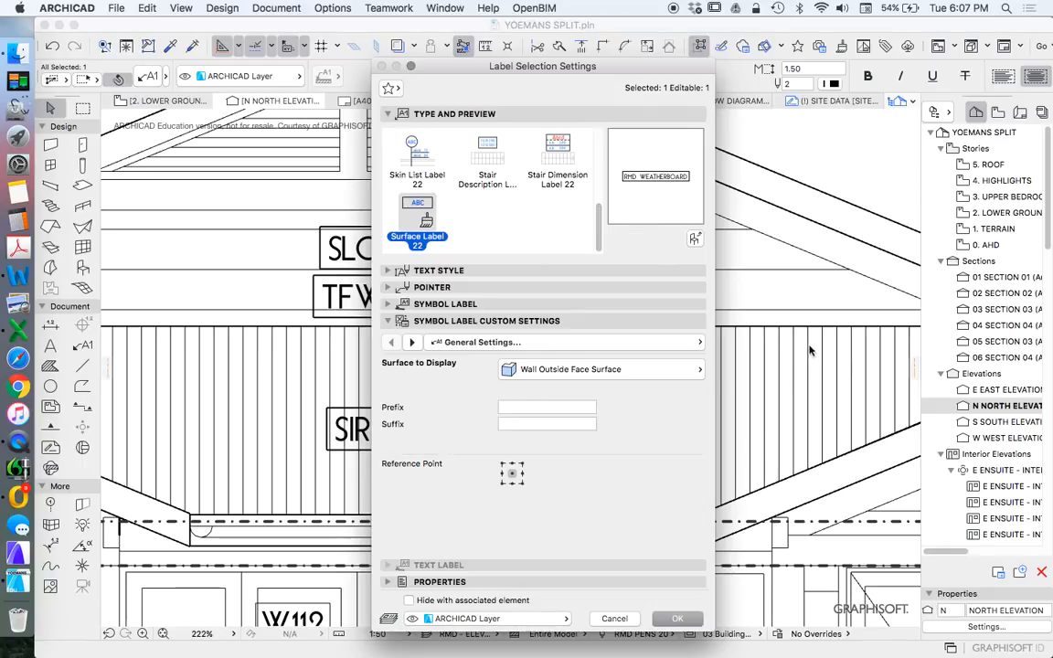
pyautogui.click(602, 369)
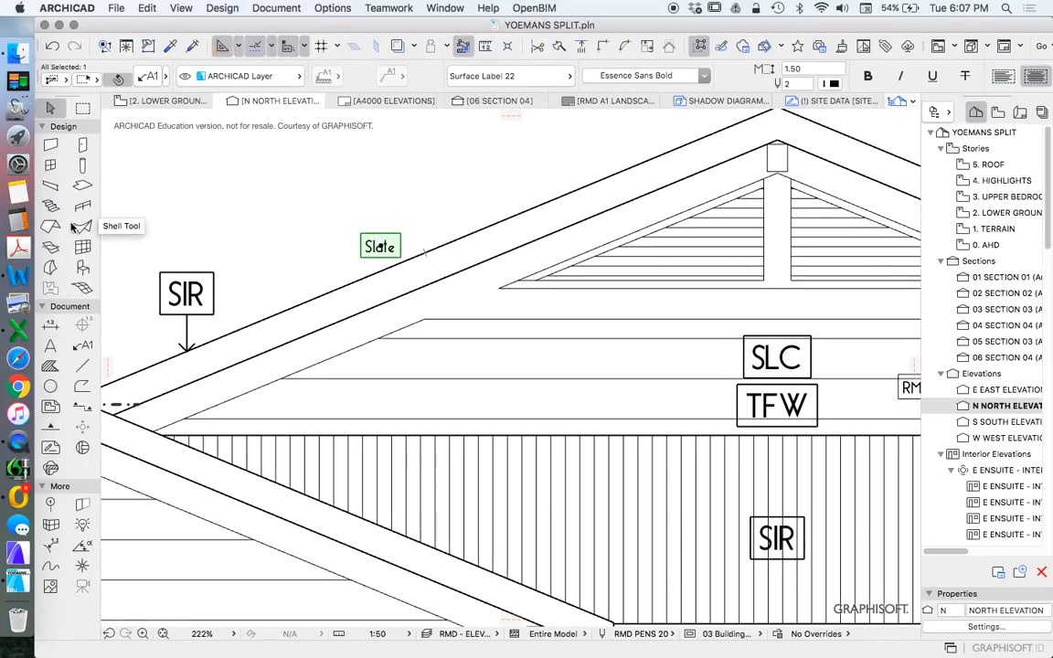
pyautogui.moveTo(51, 229)
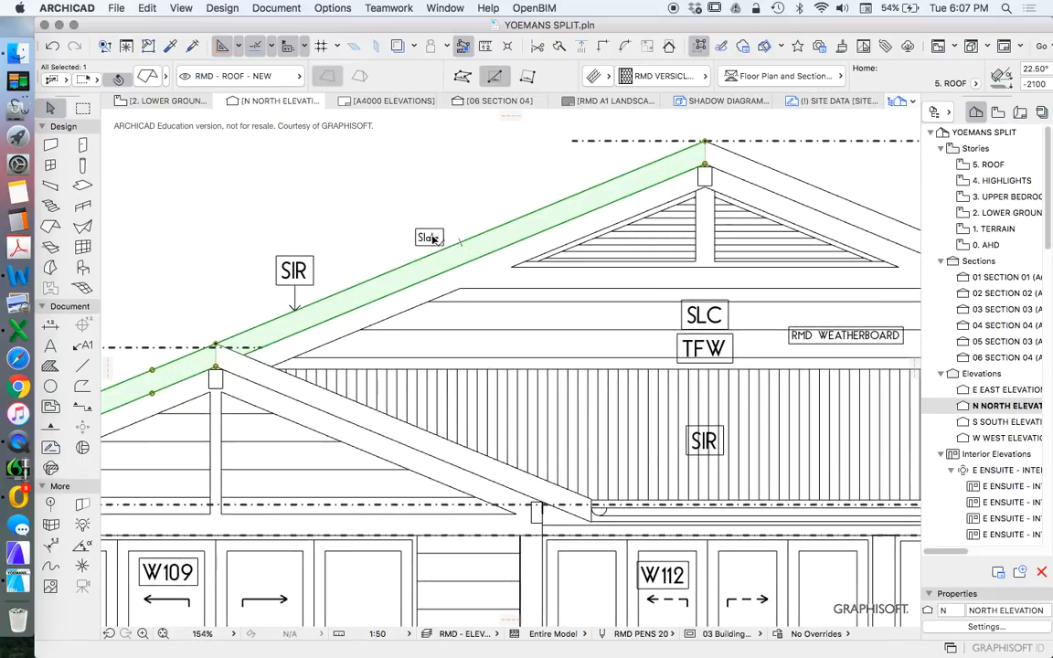
# Step: Make the Slate roof label display the Roof Bottom Surface
pyautogui.click(428, 238)
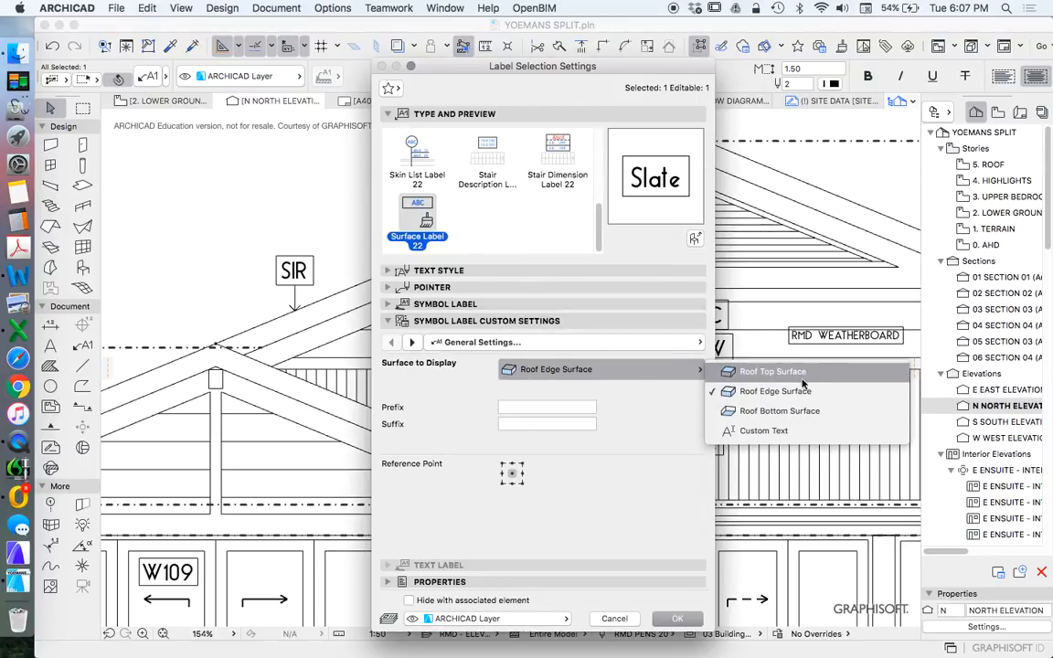
pyautogui.moveTo(778, 409)
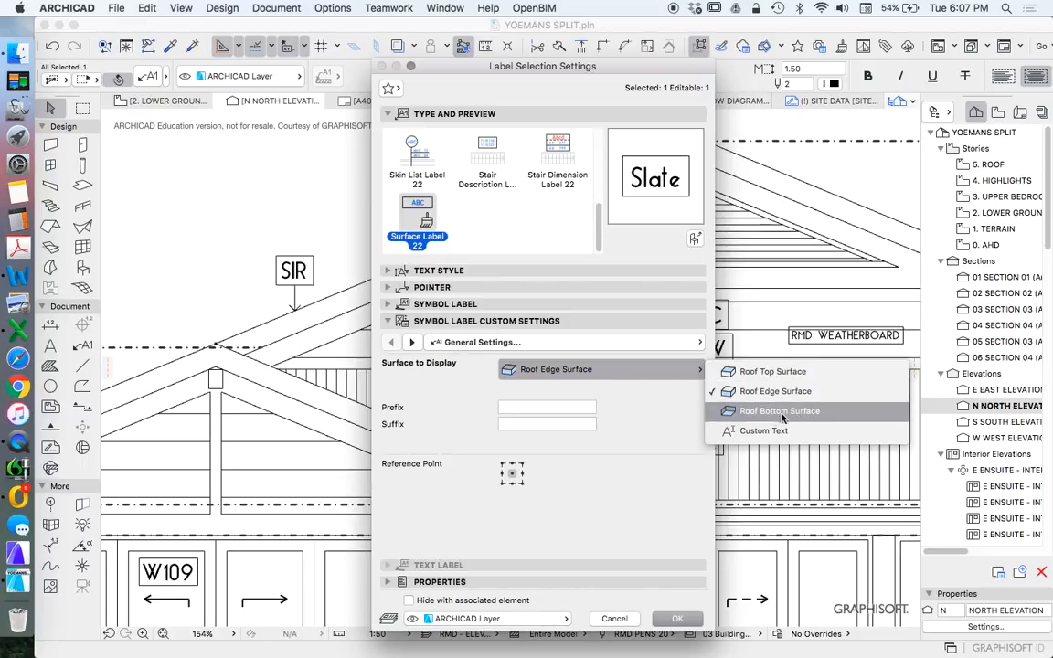
pyautogui.click(777, 391)
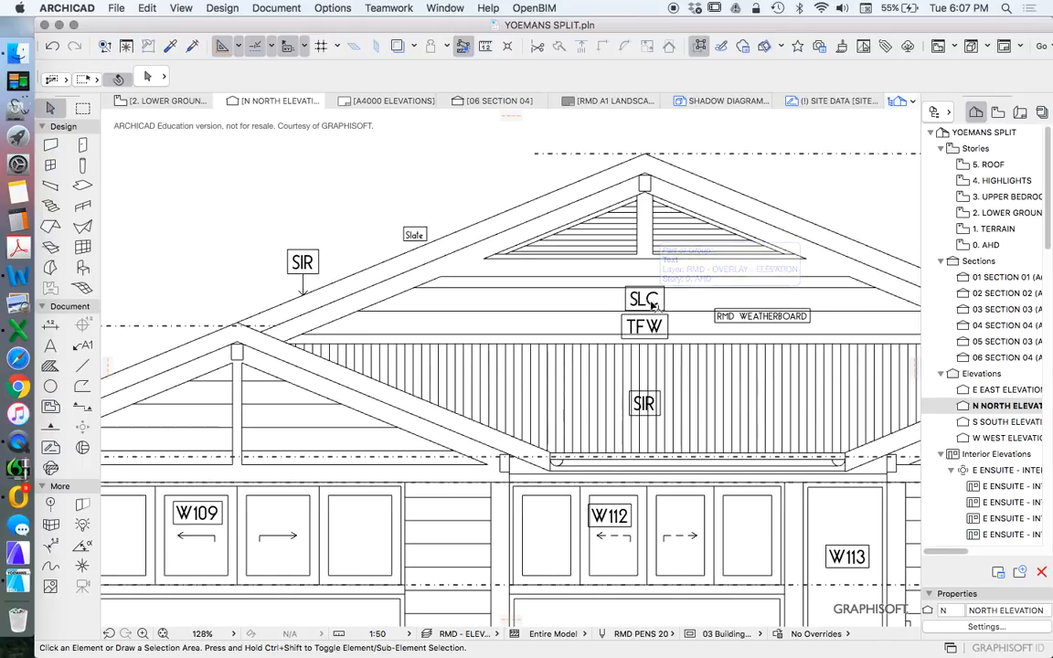
pyautogui.moveTo(900, 311)
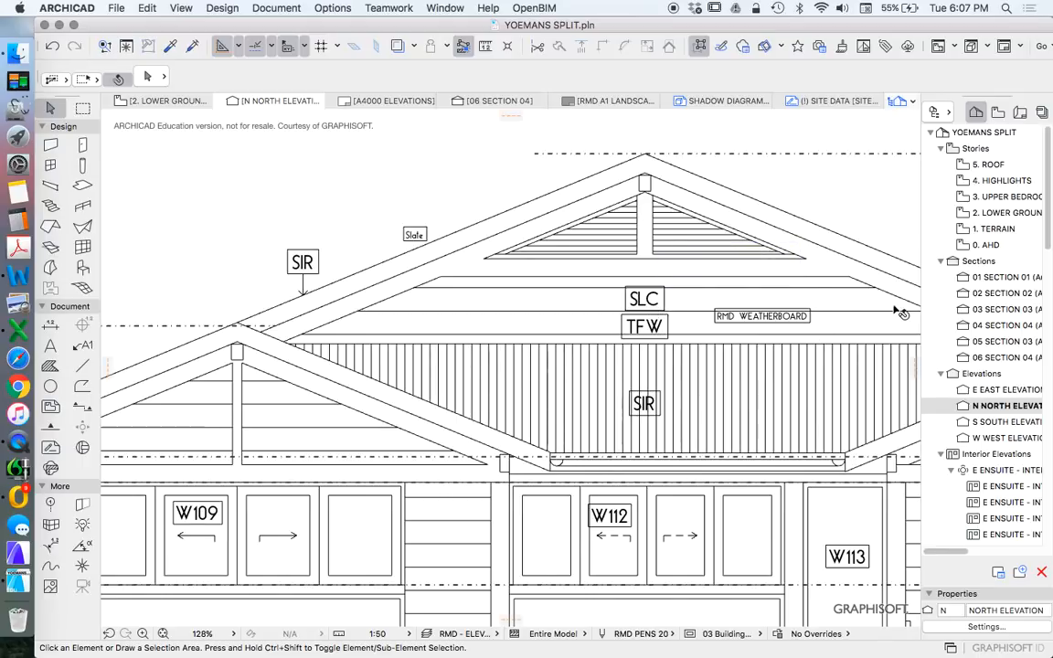
pyautogui.click(760, 314)
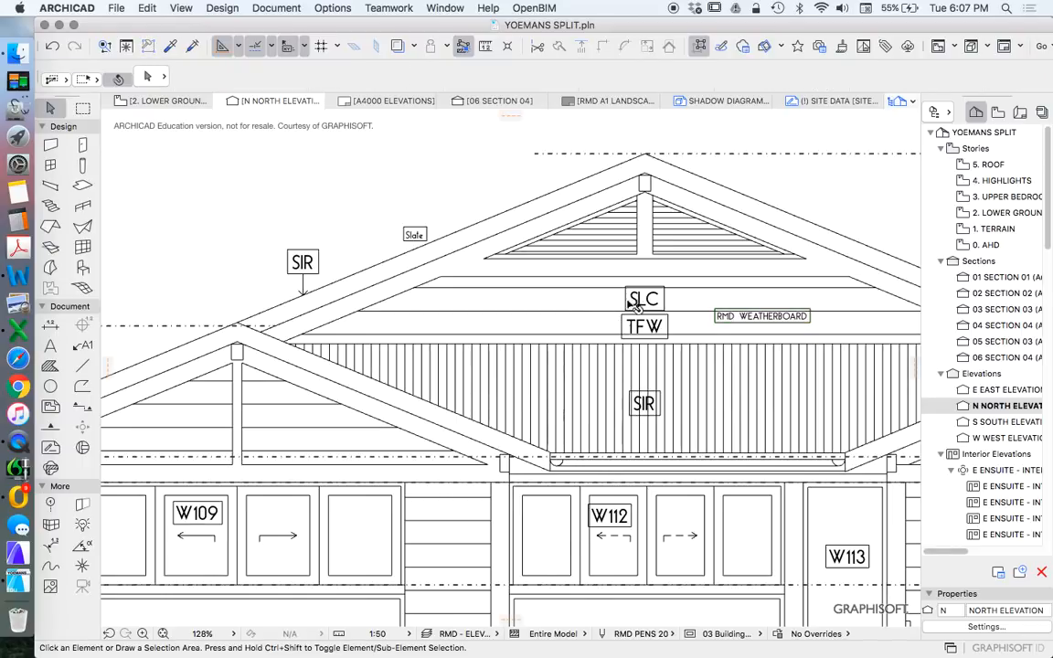
pyautogui.click(332, 7)
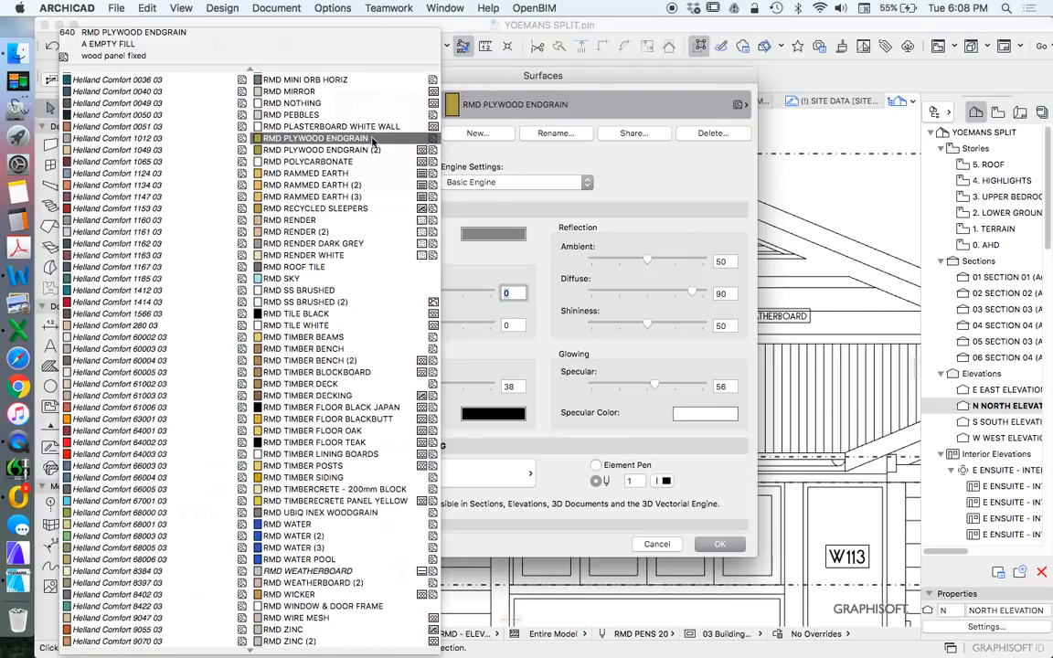
# Step: Rename the RMD WEATHERBOARD surface material to SLC
pyautogui.click(307, 570)
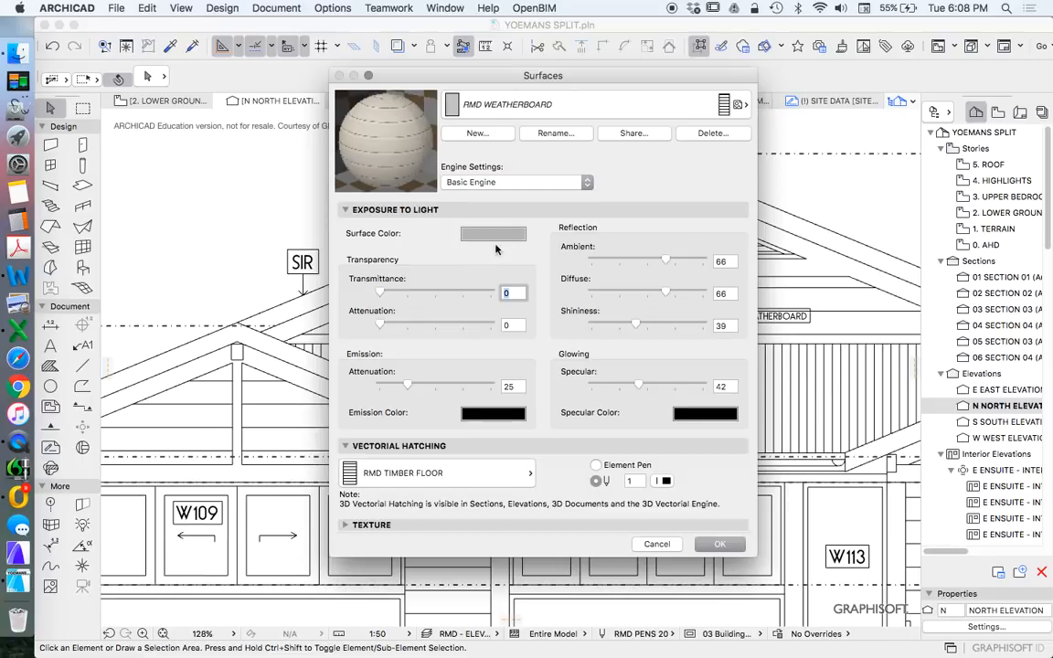
pyautogui.click(555, 132)
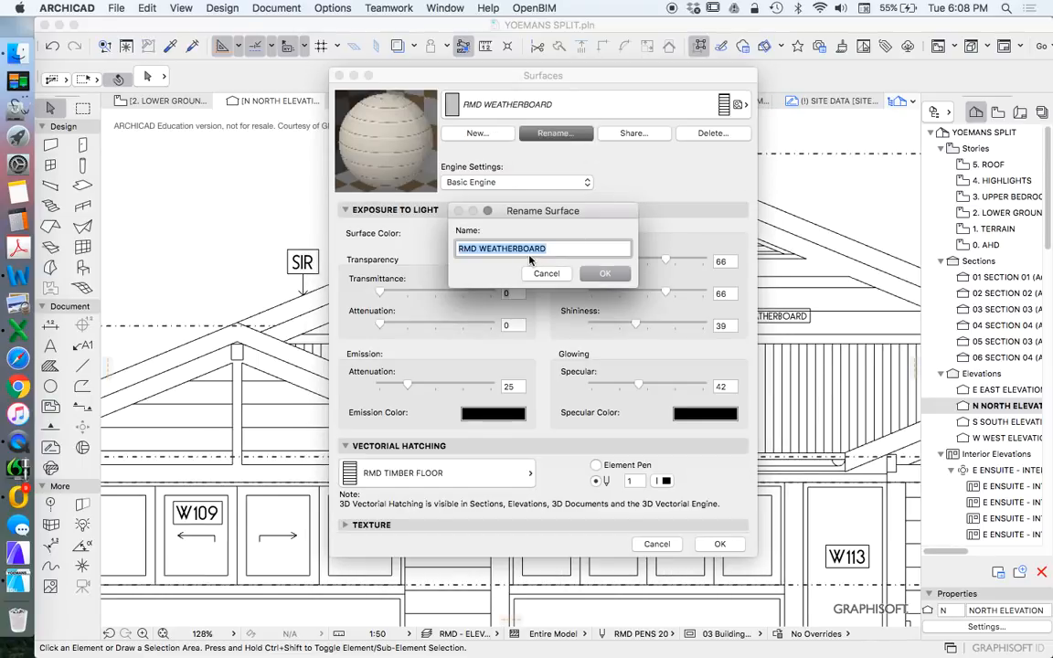
pyautogui.write('SLC')
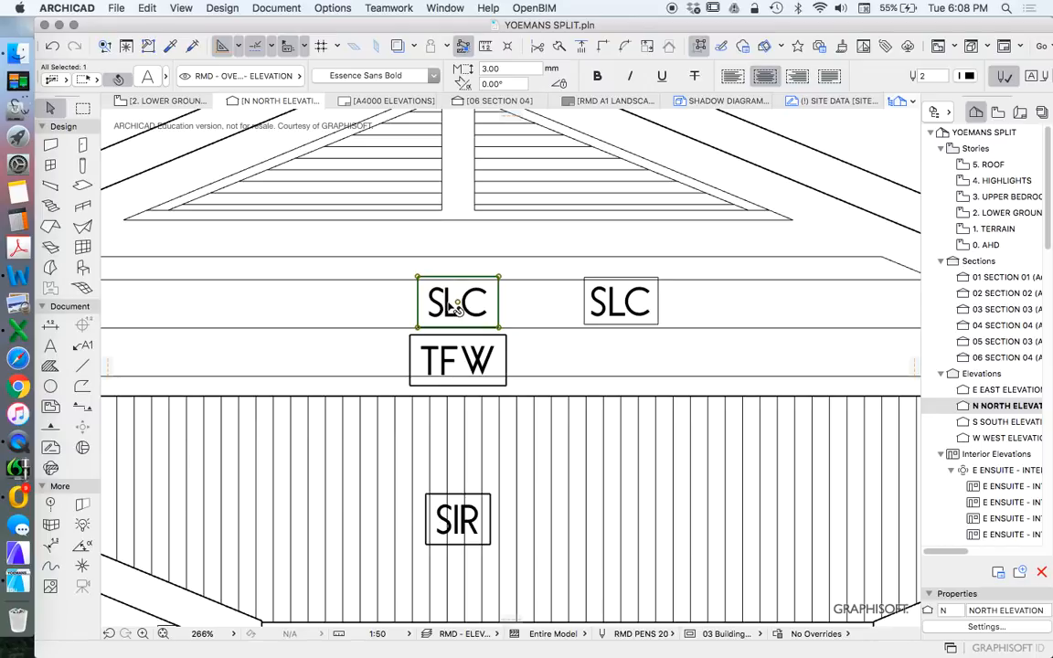
pyautogui.moveTo(509, 355)
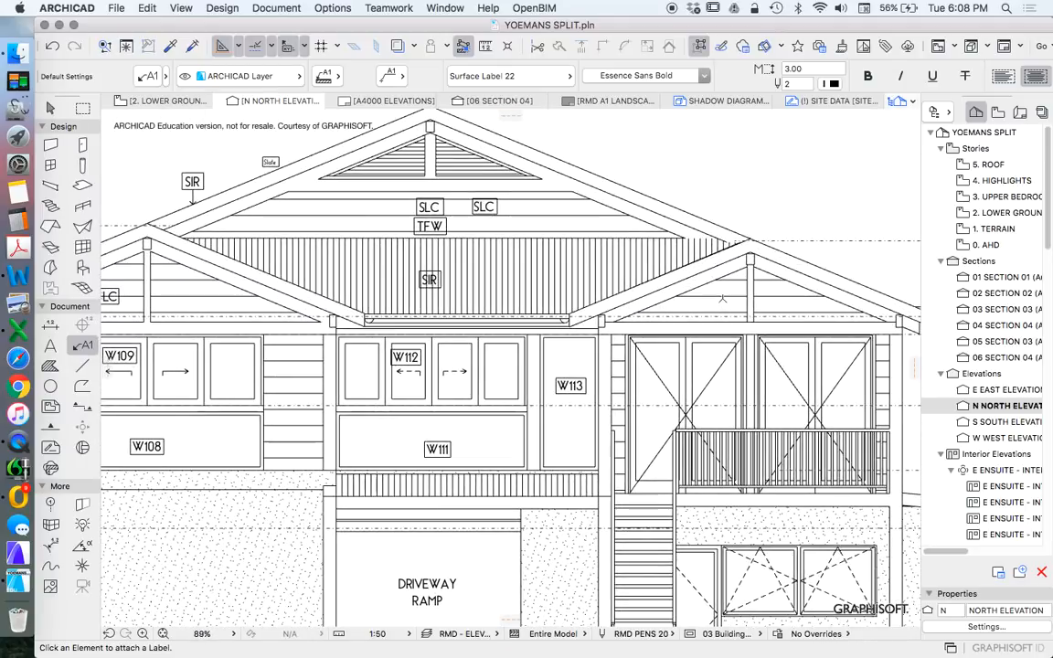
# Step: Place a surface label on the lower rendered wall beside the ACR and ICF labels
pyautogui.scroll(-3)
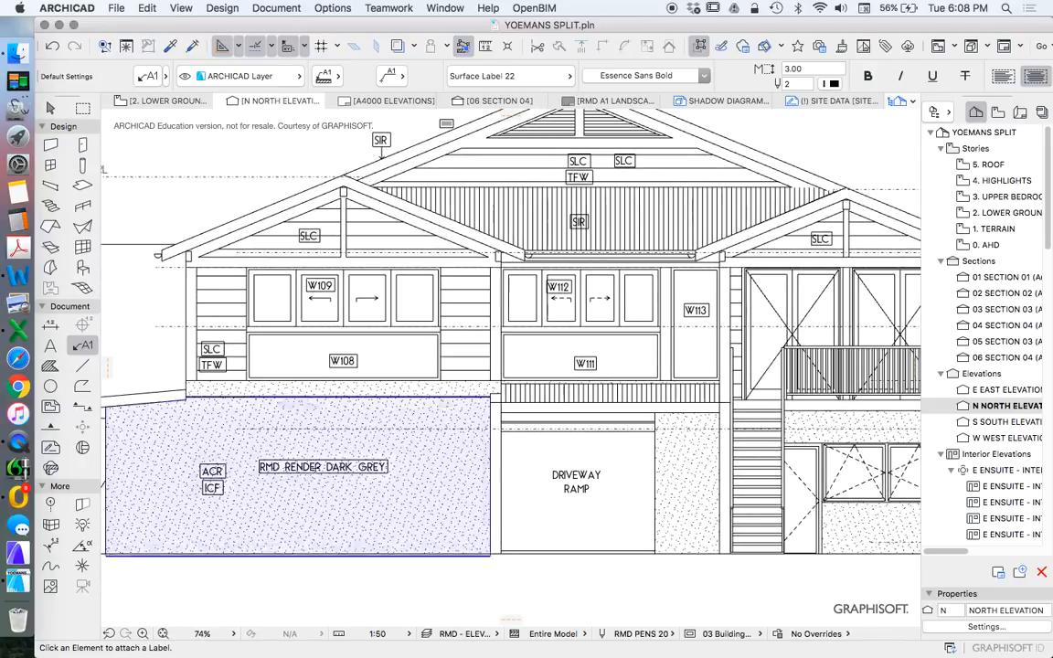
pyautogui.click(322, 468)
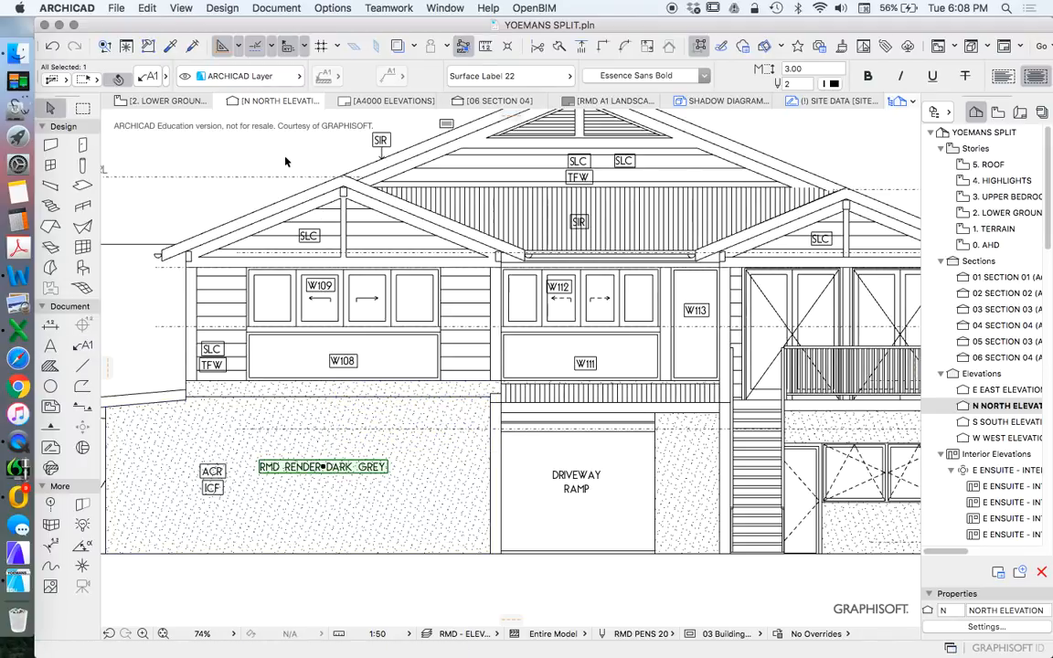
pyautogui.moveTo(290, 163)
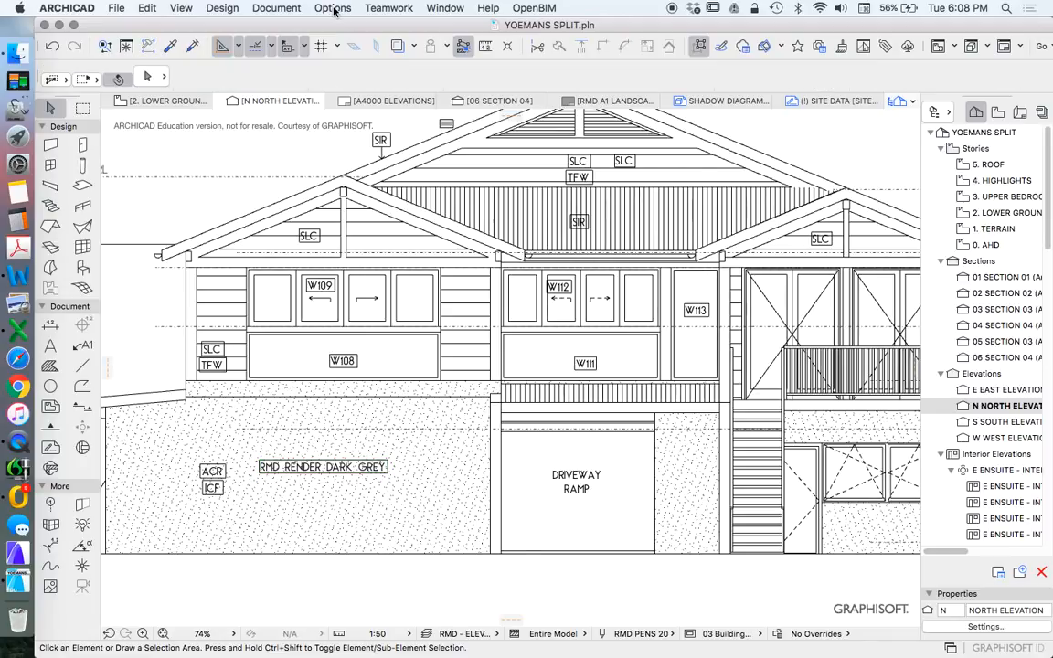
# Step: Rename the dark grey render surface to 'ACR' and close the Surfaces dialog back to the elevation
pyautogui.click(332, 7)
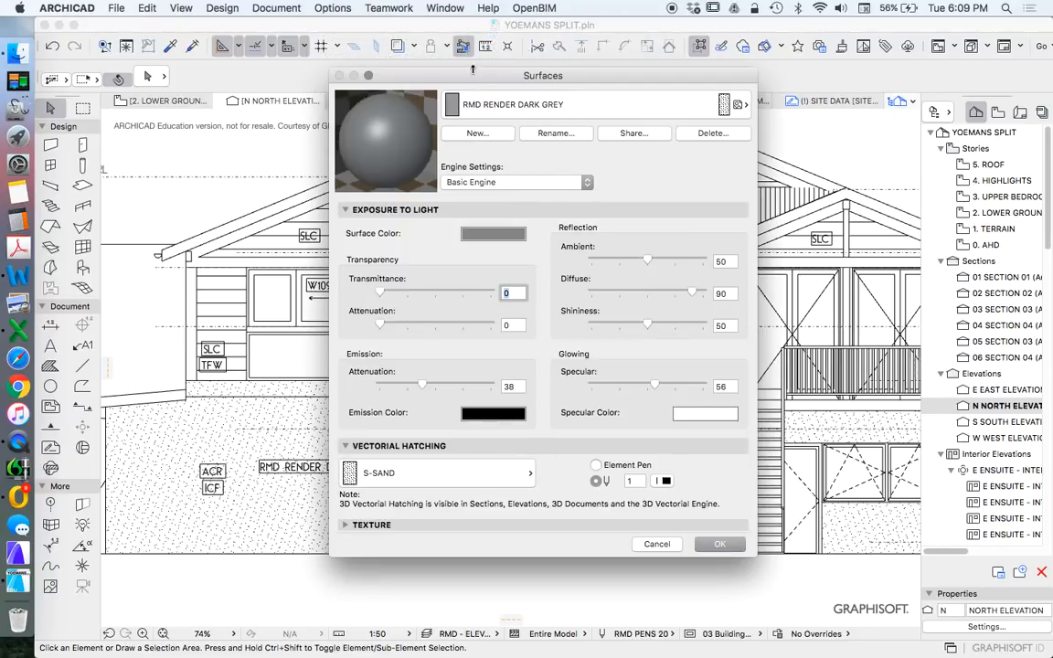
pyautogui.click(556, 131)
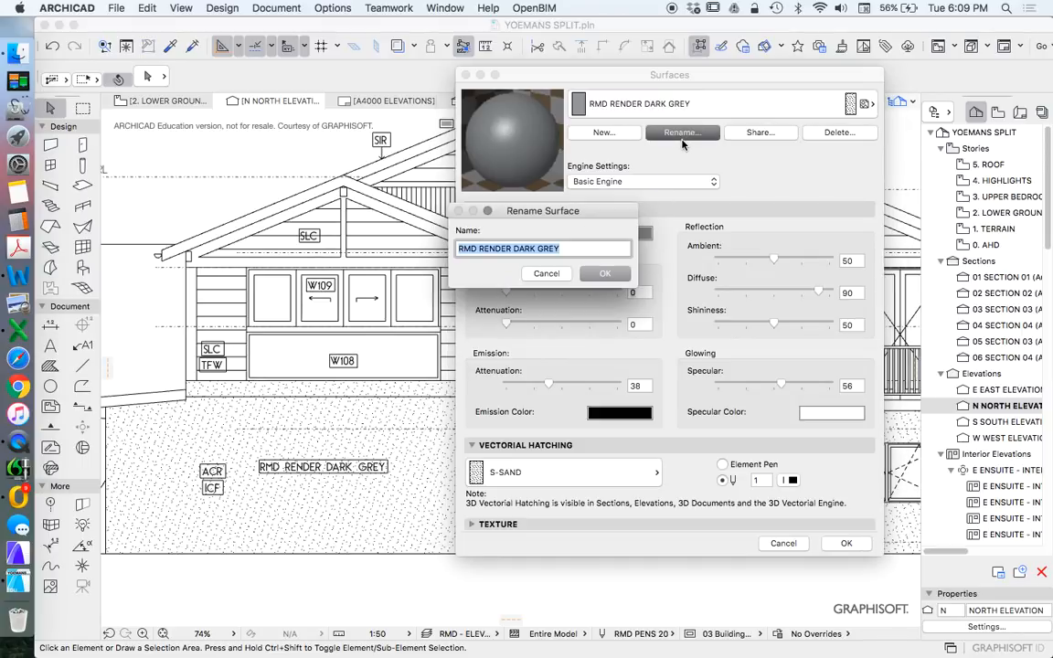
pyautogui.write('ACR')
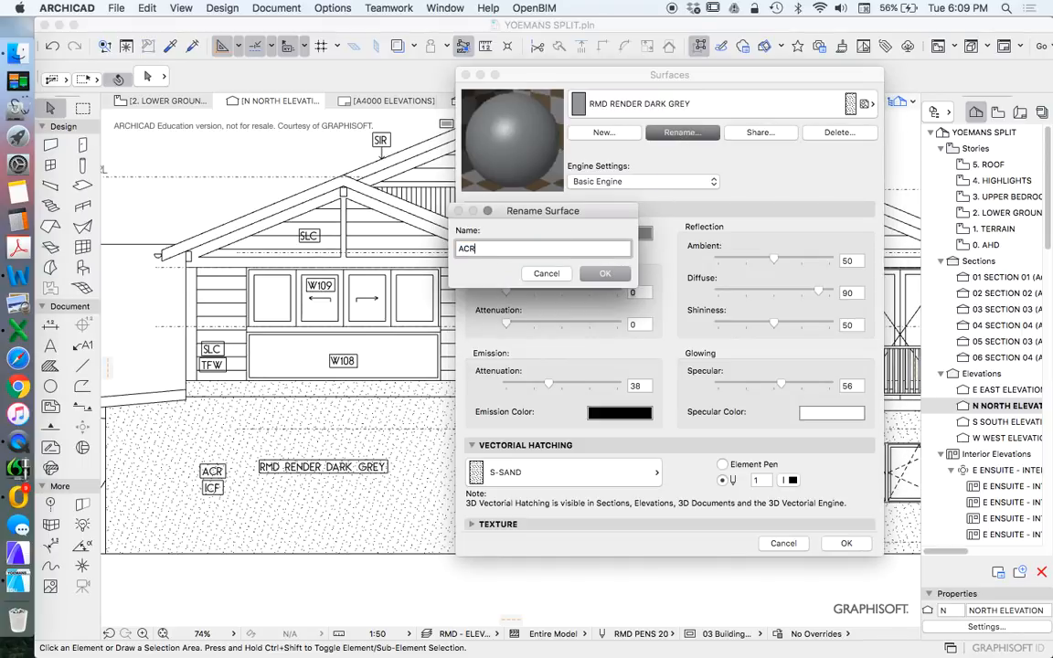
pyautogui.click(605, 275)
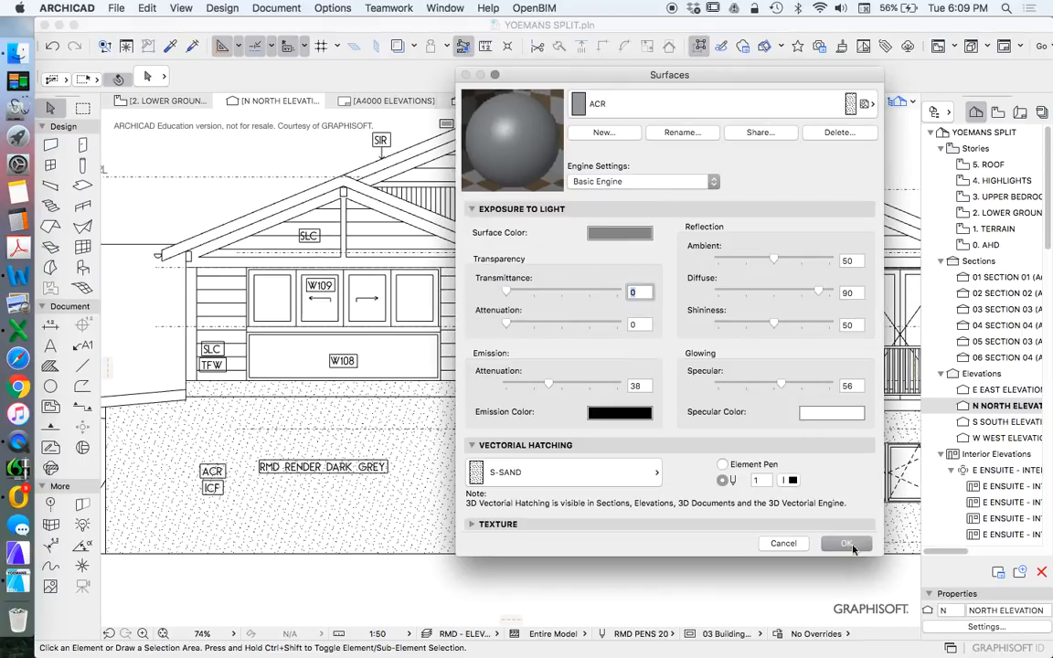
pyautogui.click(844, 543)
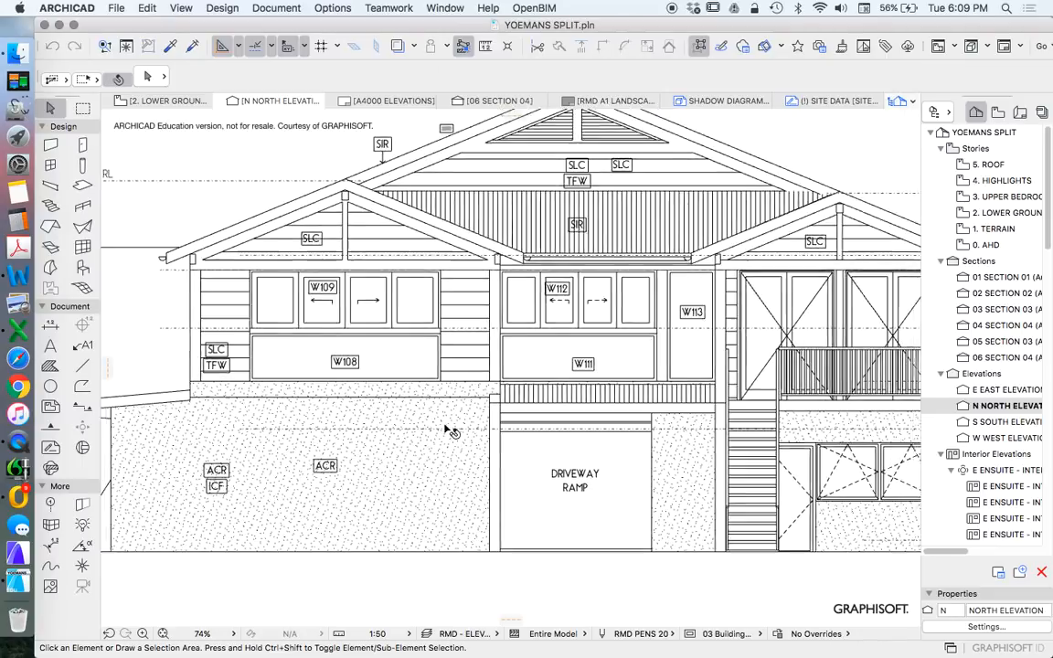
pyautogui.scroll(-3)
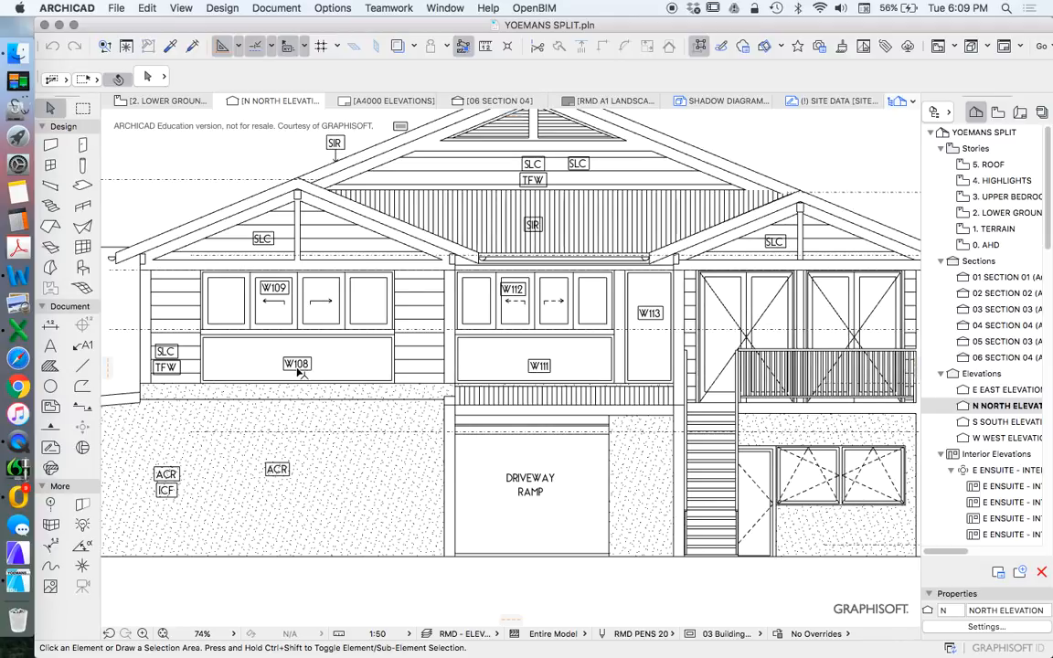
pyautogui.click(296, 364)
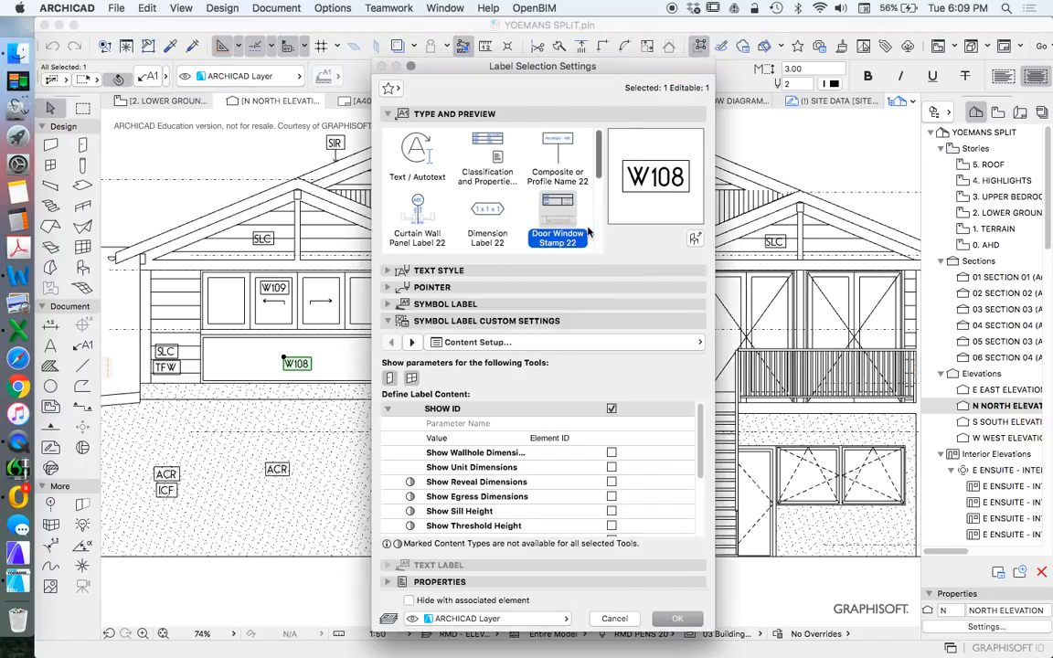
pyautogui.moveTo(559, 208)
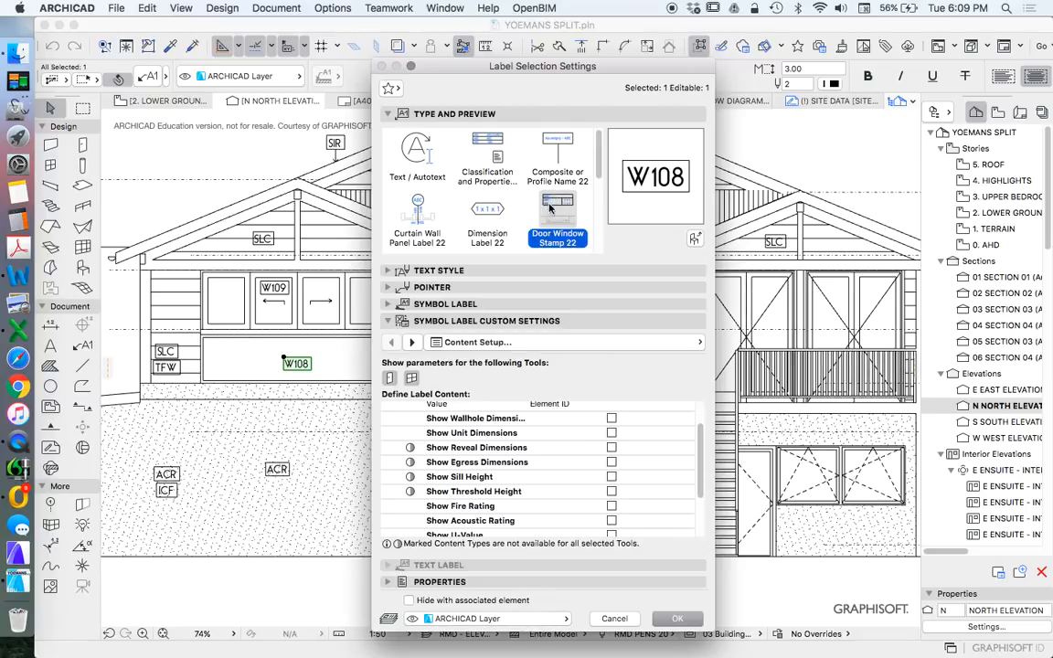
pyautogui.moveTo(555, 208)
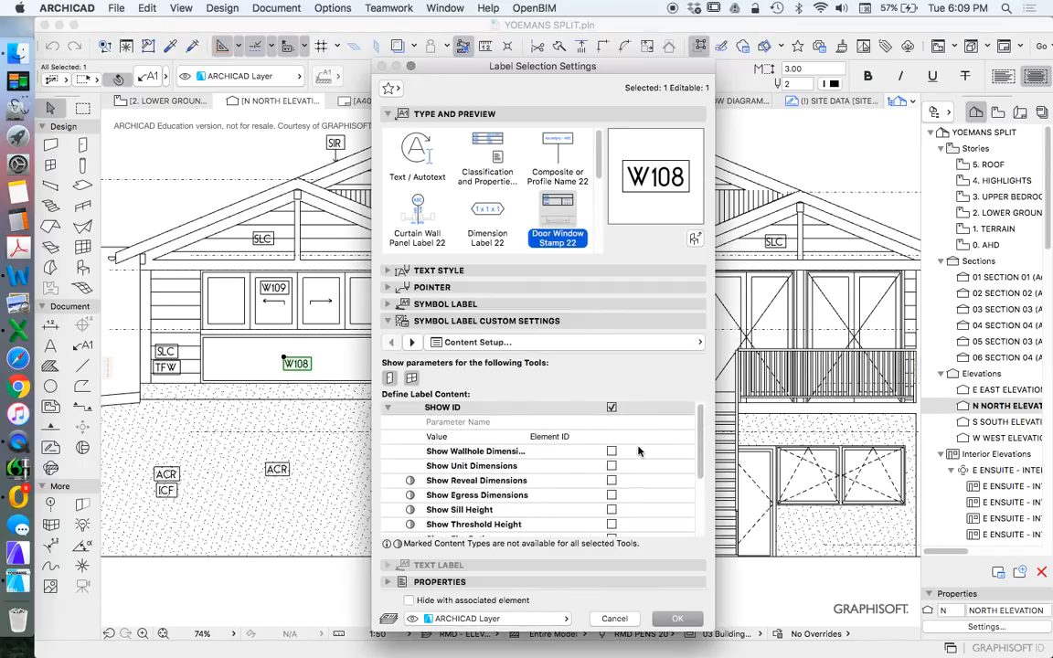
pyautogui.scroll(-3)
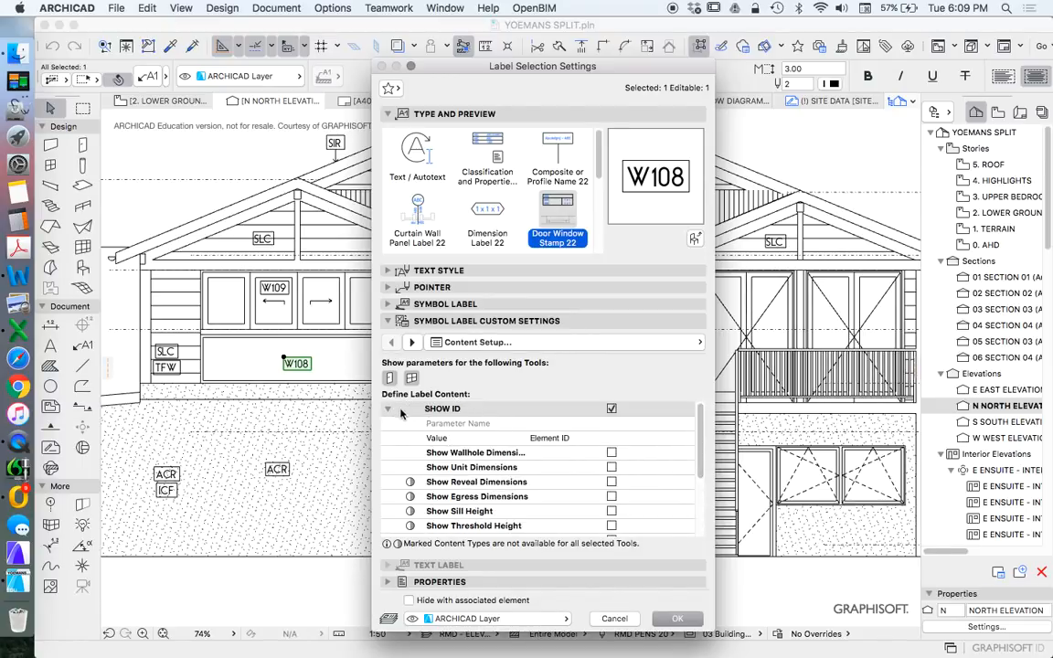
pyautogui.click(563, 341)
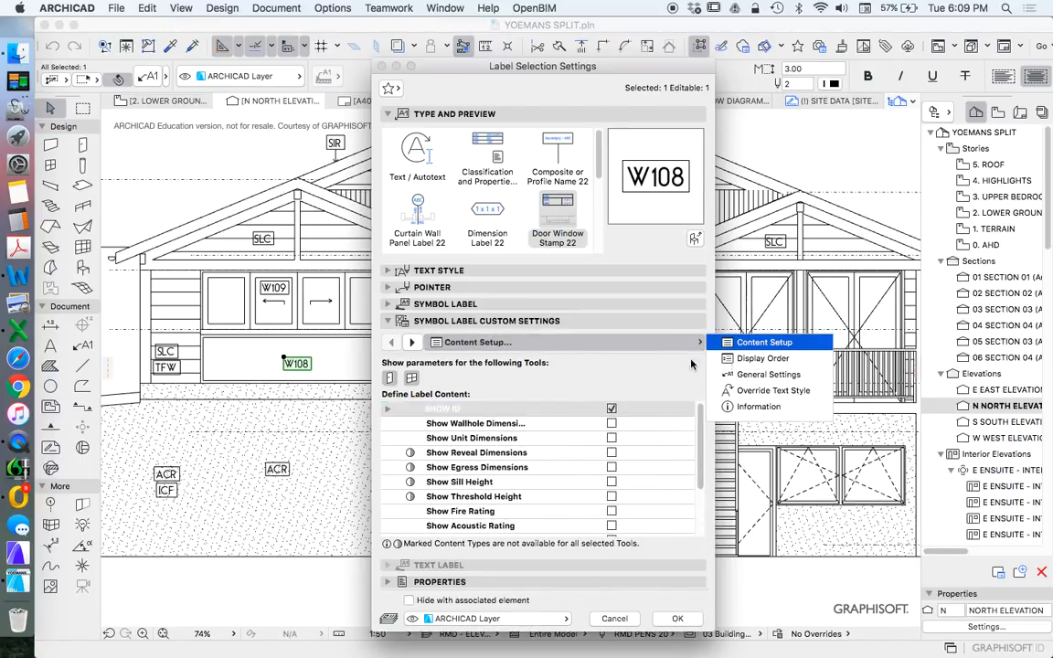
pyautogui.click(768, 373)
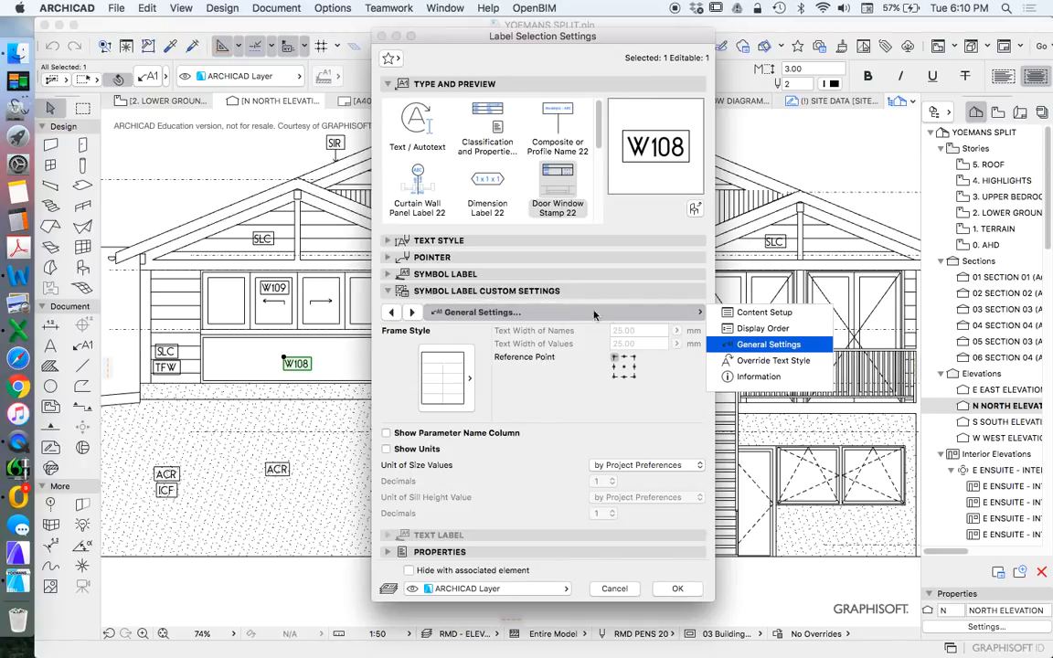
pyautogui.click(764, 310)
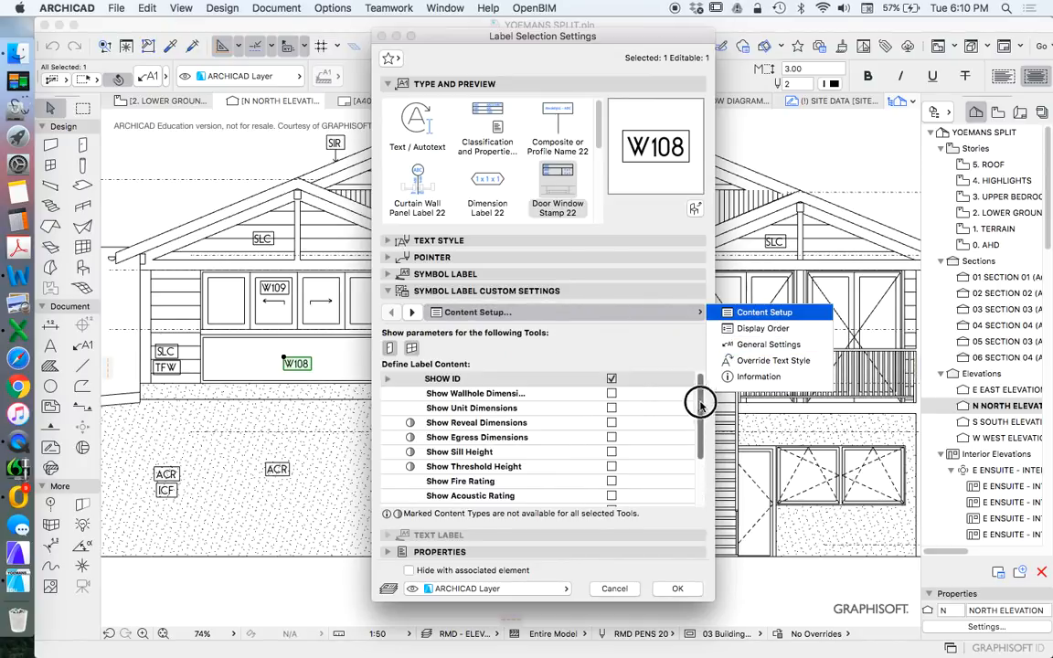
pyautogui.click(761, 329)
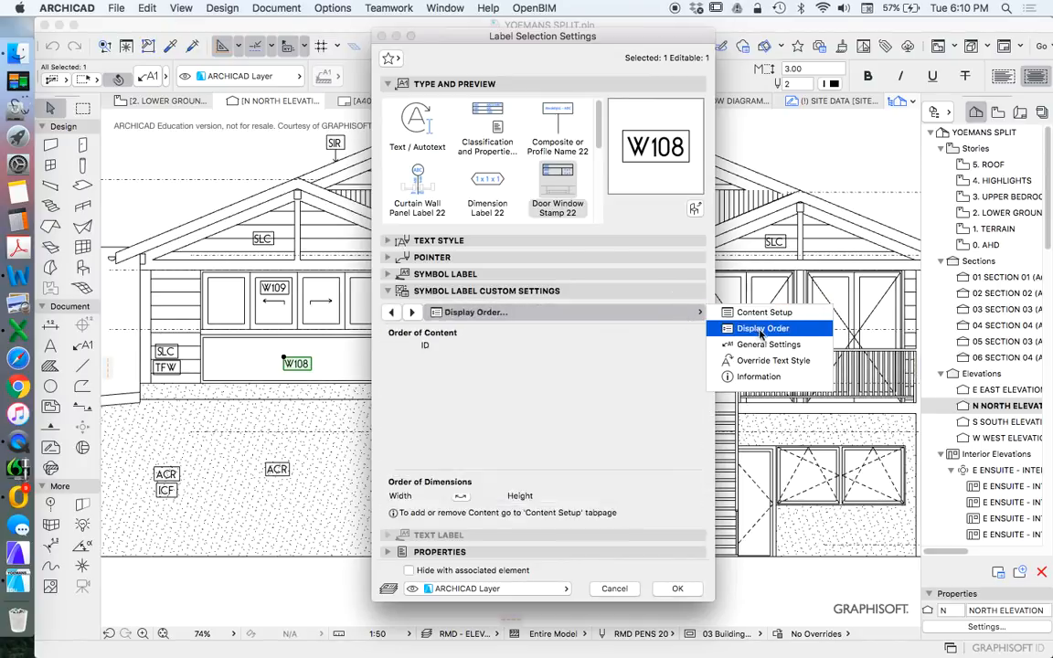
pyautogui.click(768, 343)
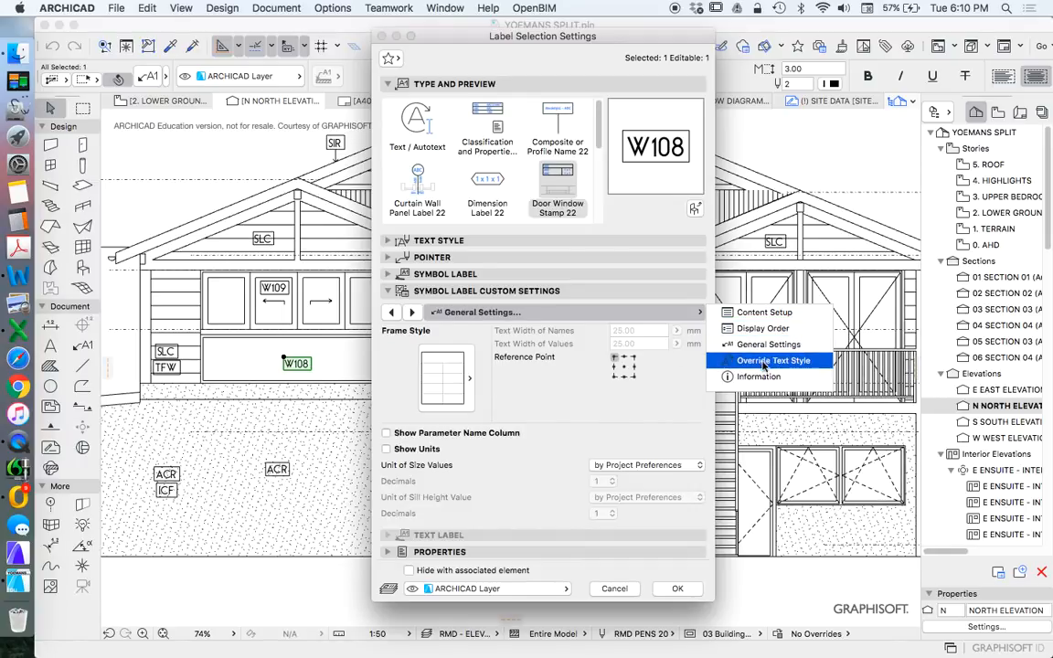
pyautogui.click(759, 377)
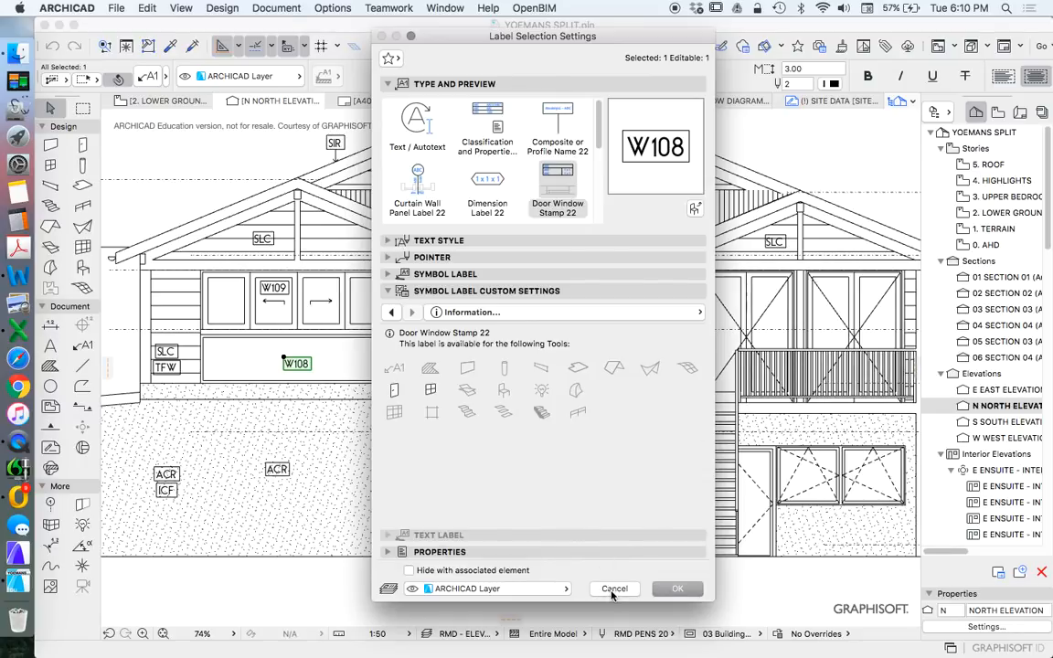
pyautogui.click(614, 588)
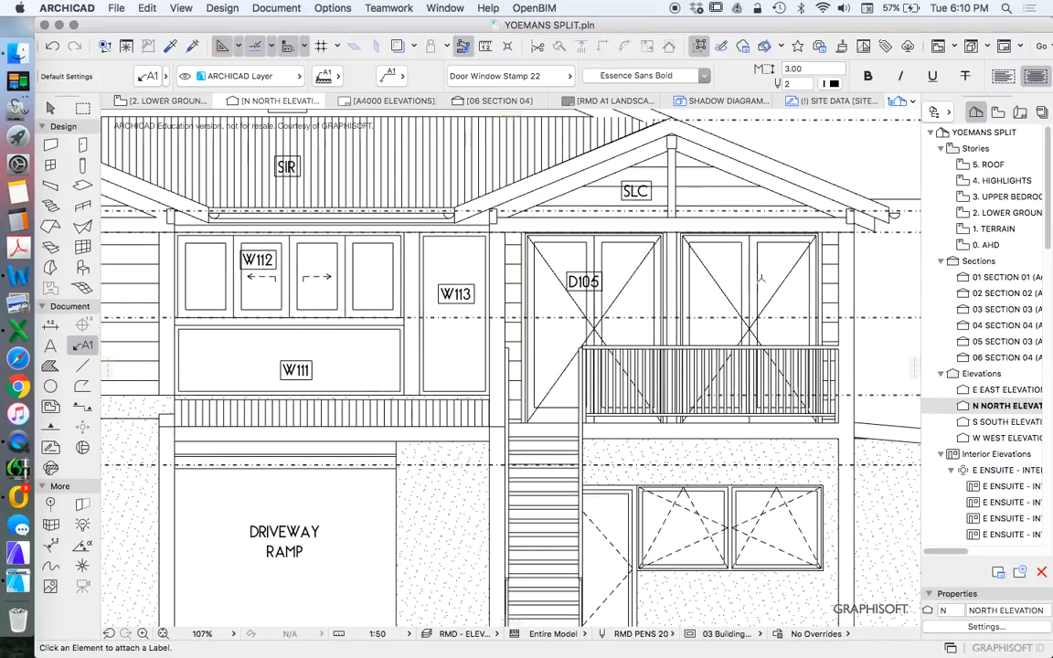
# Step: Select the D105 double door on the north elevation to open its settings
pyautogui.scroll(-3)
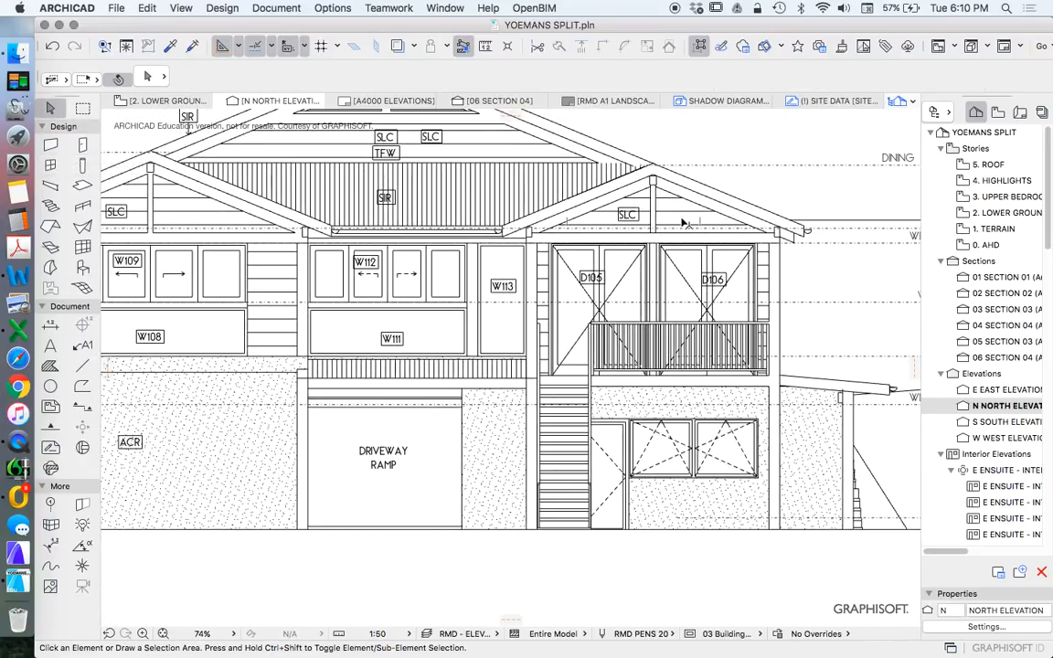
pyautogui.click(594, 278)
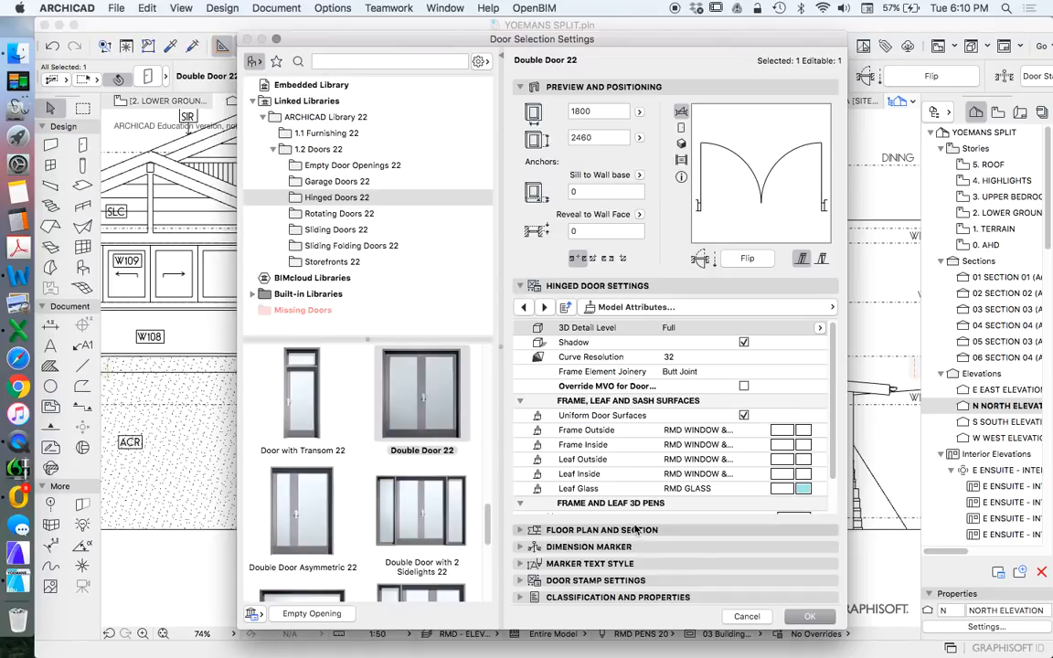
# Step: Inspect the Double Door 22's ID D105 and cancel the settings without changes
pyautogui.click(746, 614)
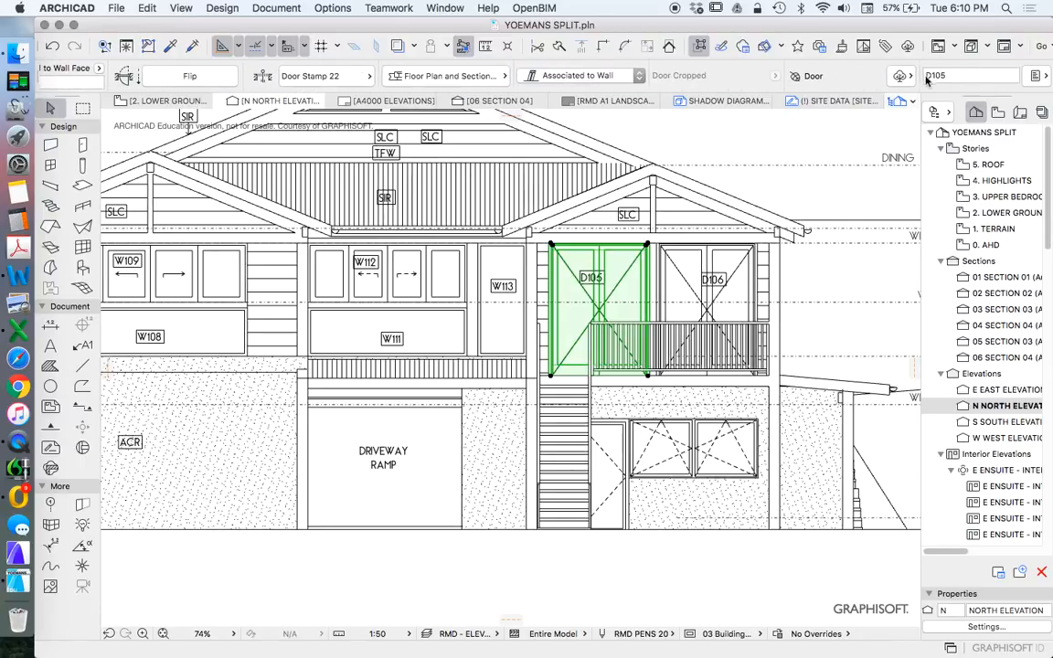
pyautogui.moveTo(942, 77)
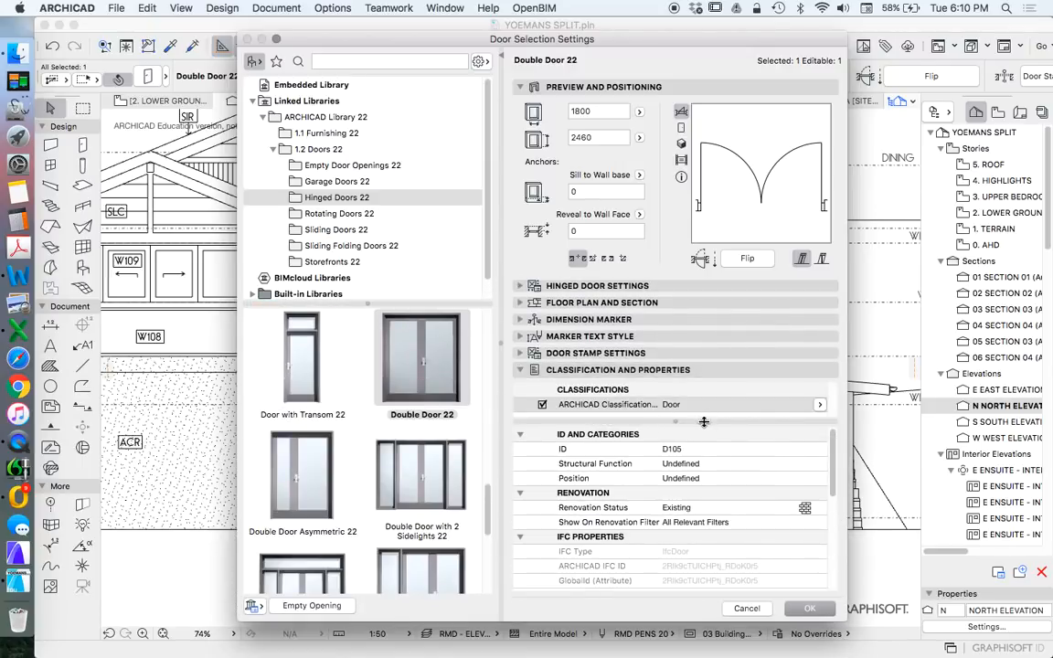
pyautogui.moveTo(629, 444)
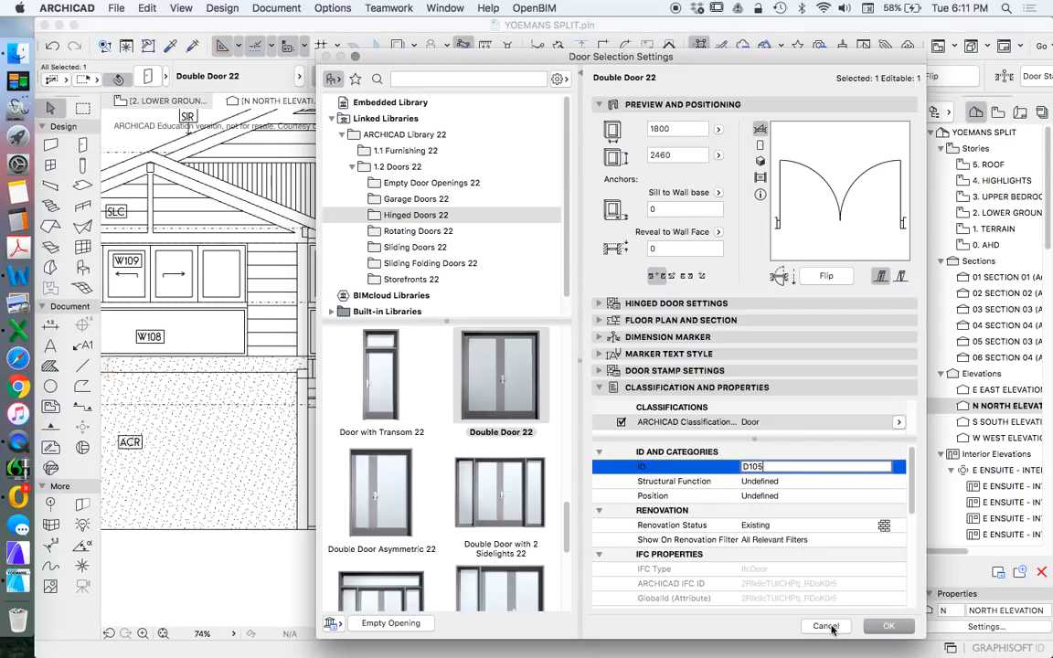
pyautogui.click(886, 625)
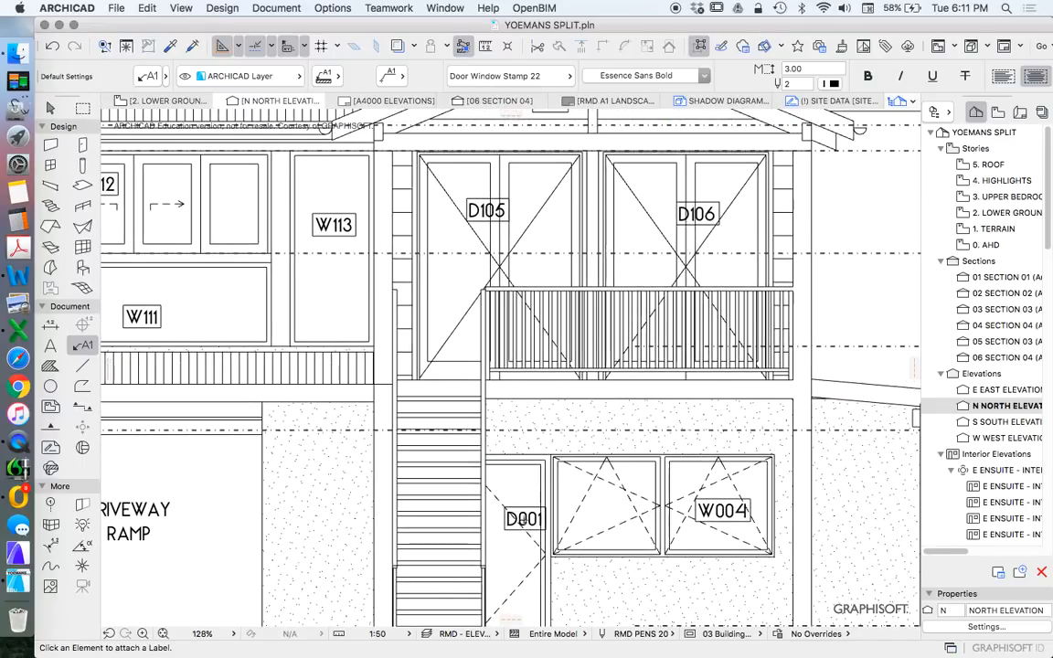
# Step: Switch the Navigator toward the View Map to reach the floor plan views
pyautogui.click(697, 213)
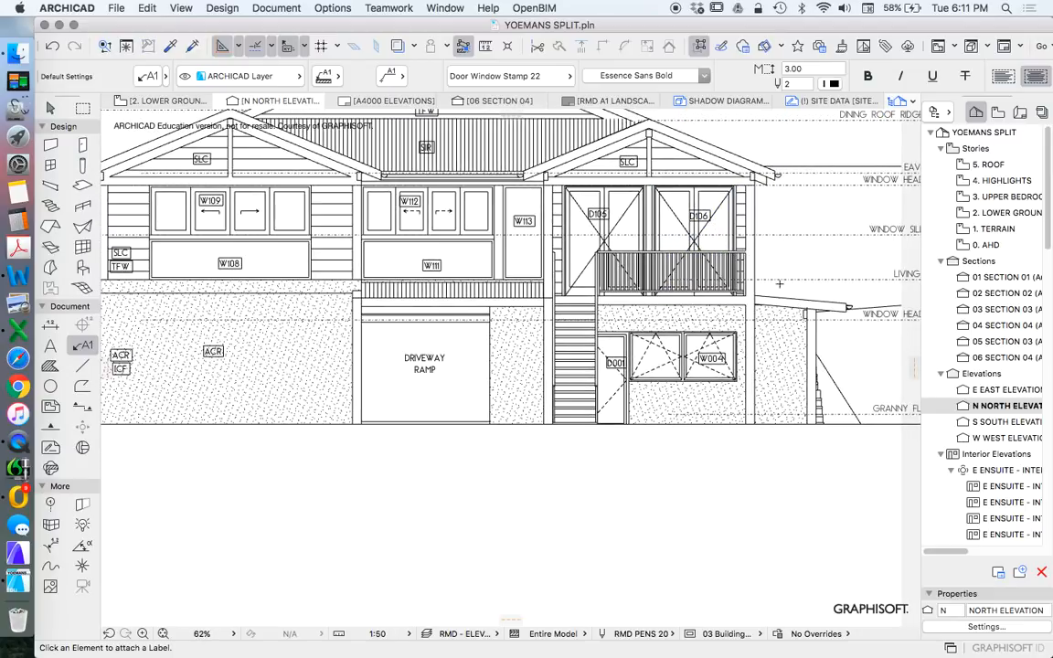
pyautogui.moveTo(1001, 198)
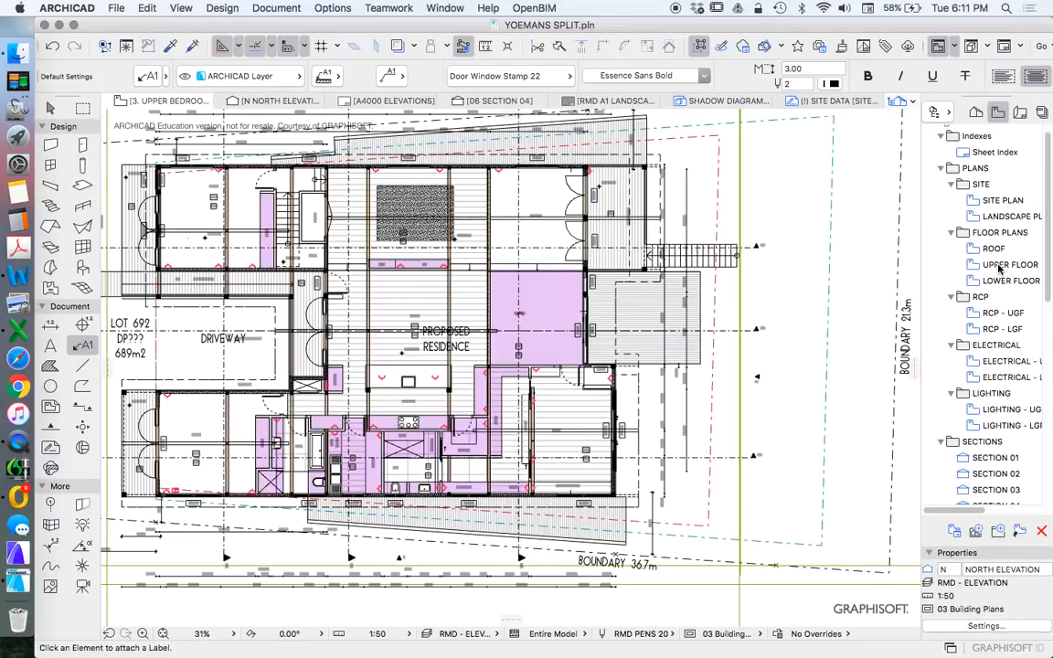
# Step: Show the UPPER FLOOR plan and zoom in on the entry and driveway ramp area
pyautogui.doubleClick(1009, 264)
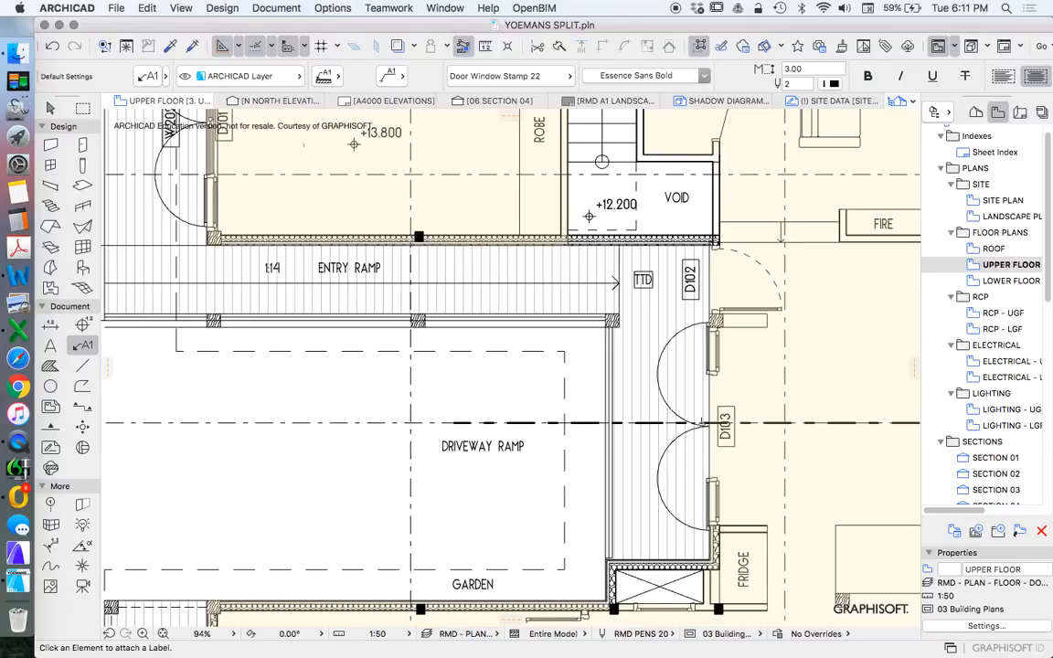
pyautogui.scroll(-3)
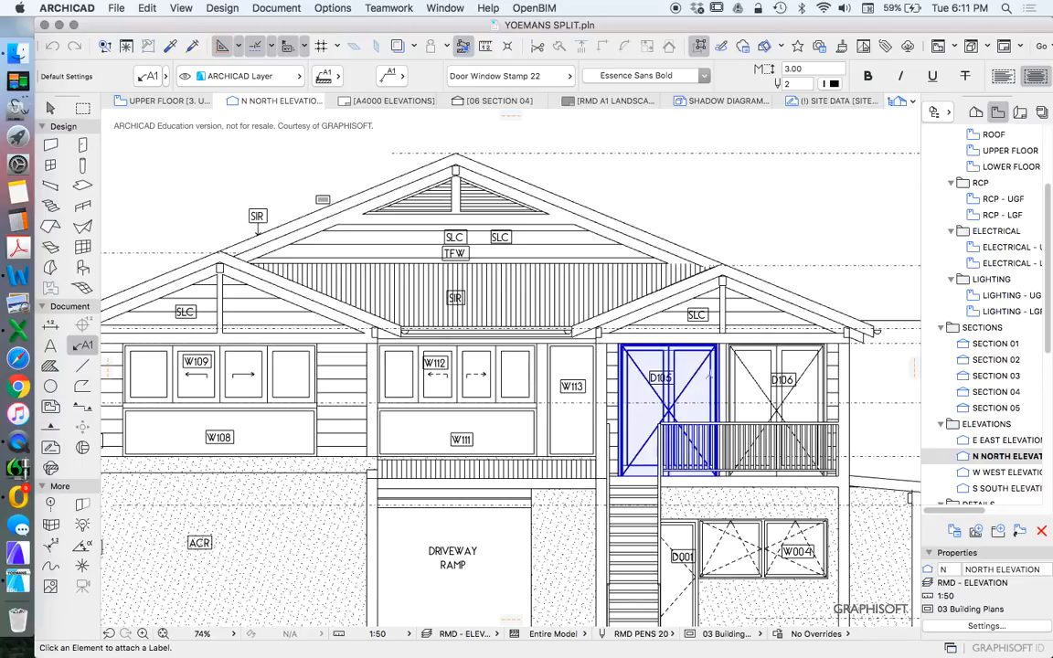
# Step: Deselect the D105 door and zoom out to show the whole north facade
pyautogui.click(198, 375)
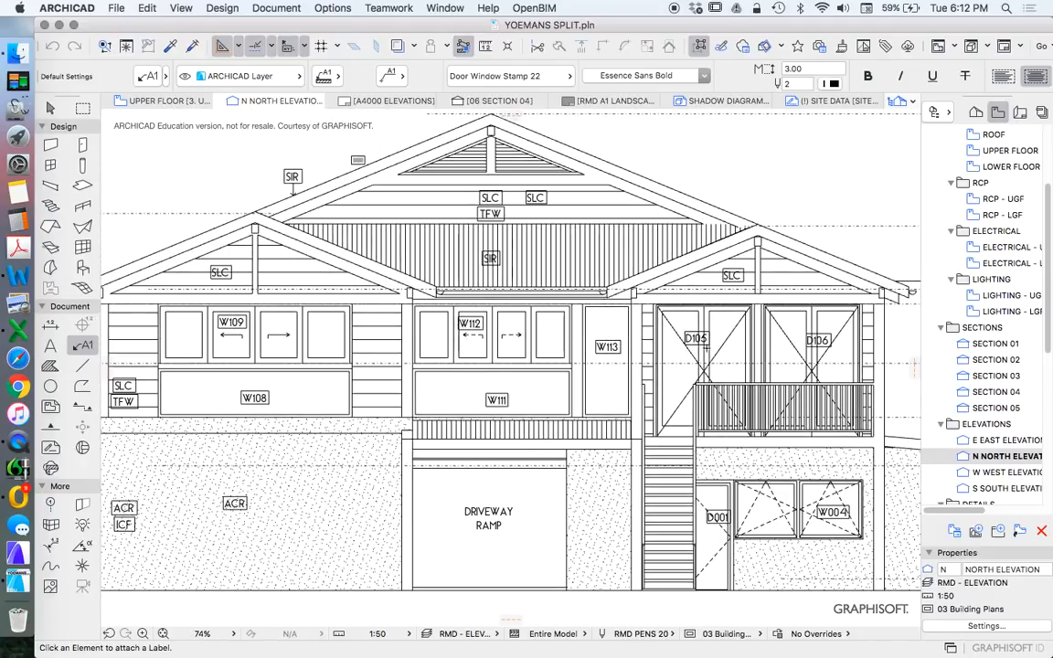
pyautogui.scroll(-3)
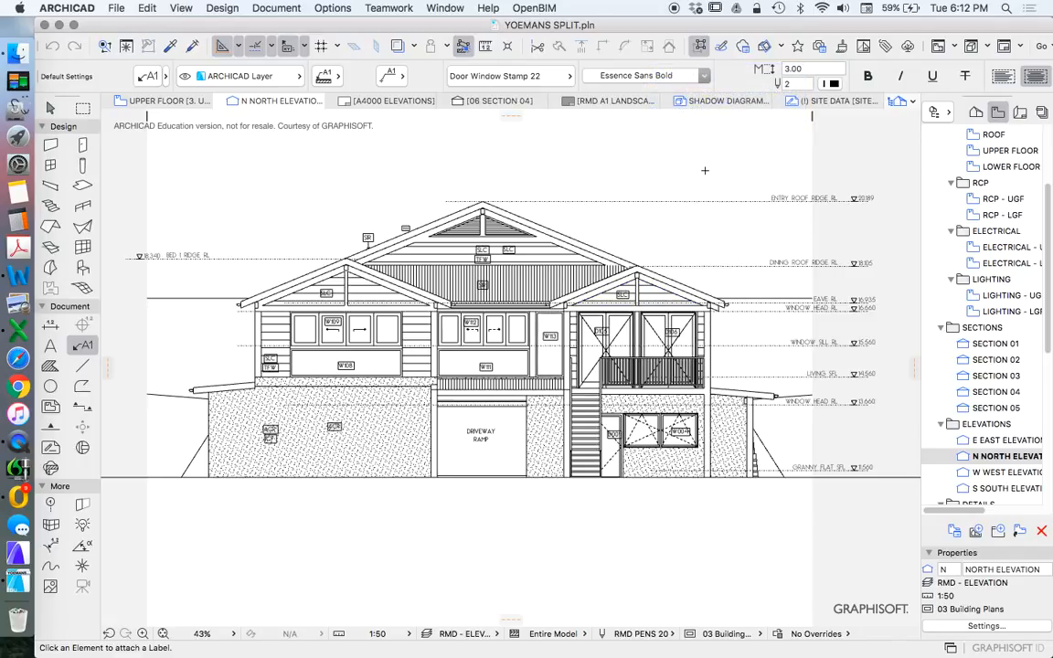
pyautogui.moveTo(51, 108)
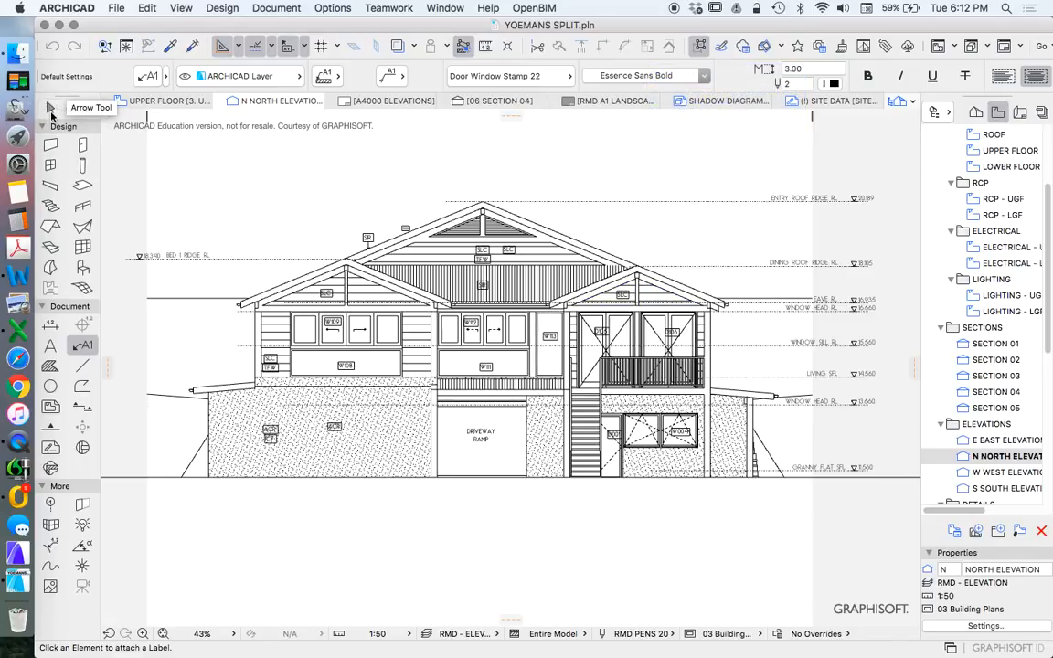